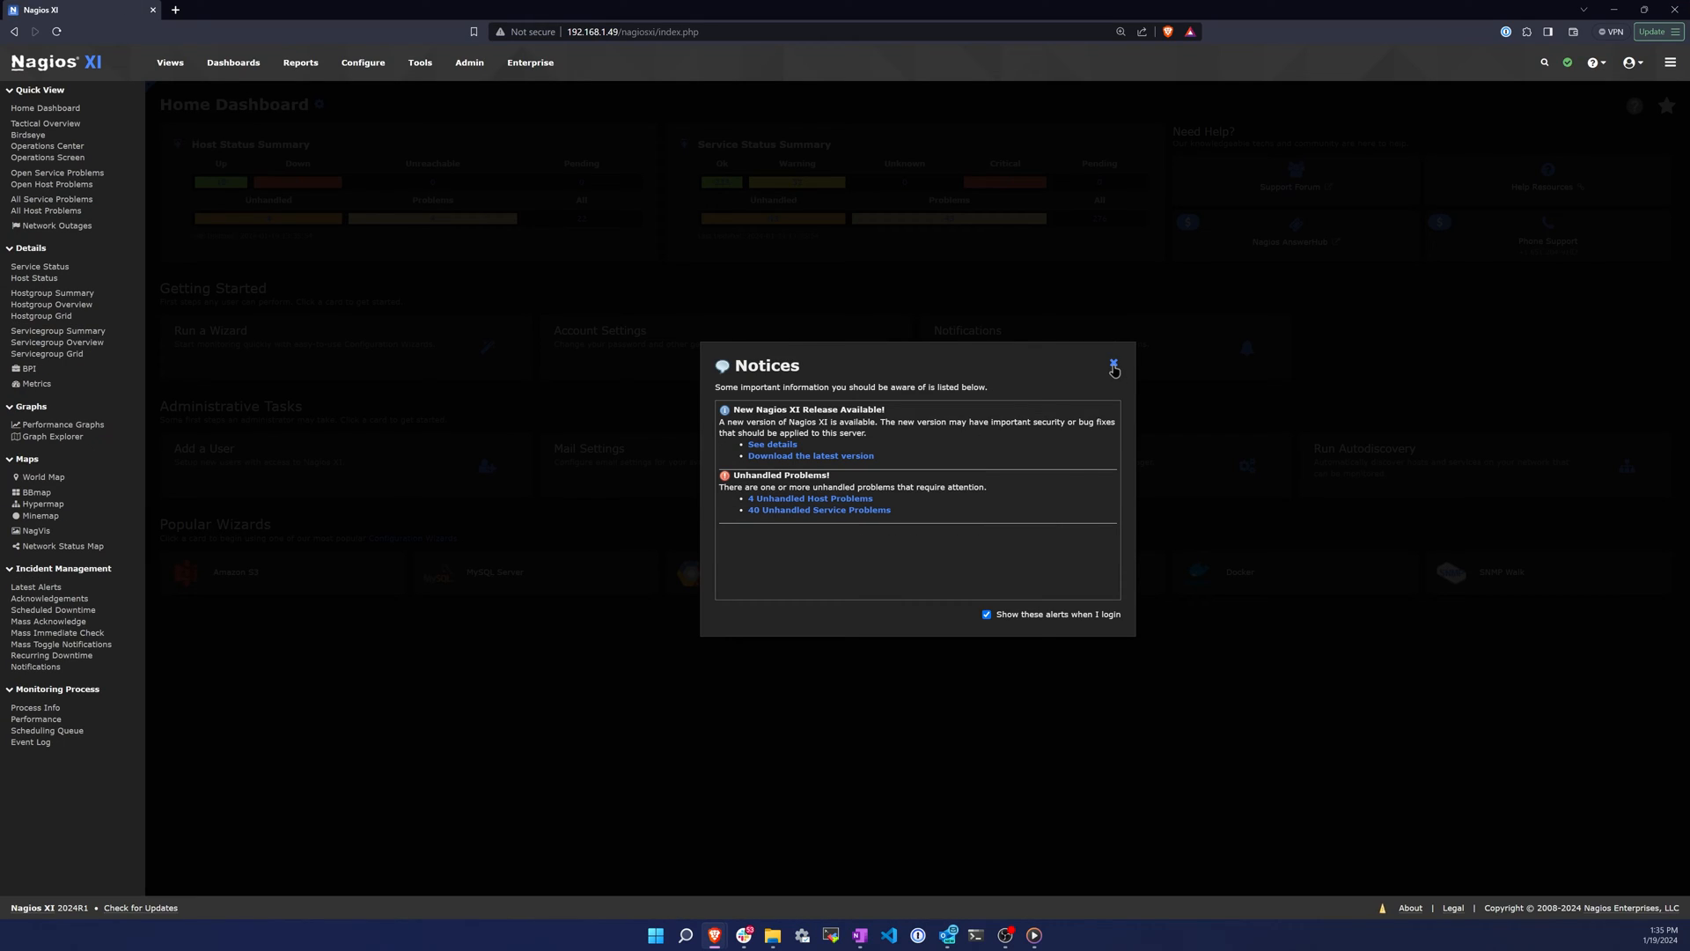
# Step: Close the new-release and unhandled-problems notices, then go fullscreen
pyautogui.click(1113, 364)
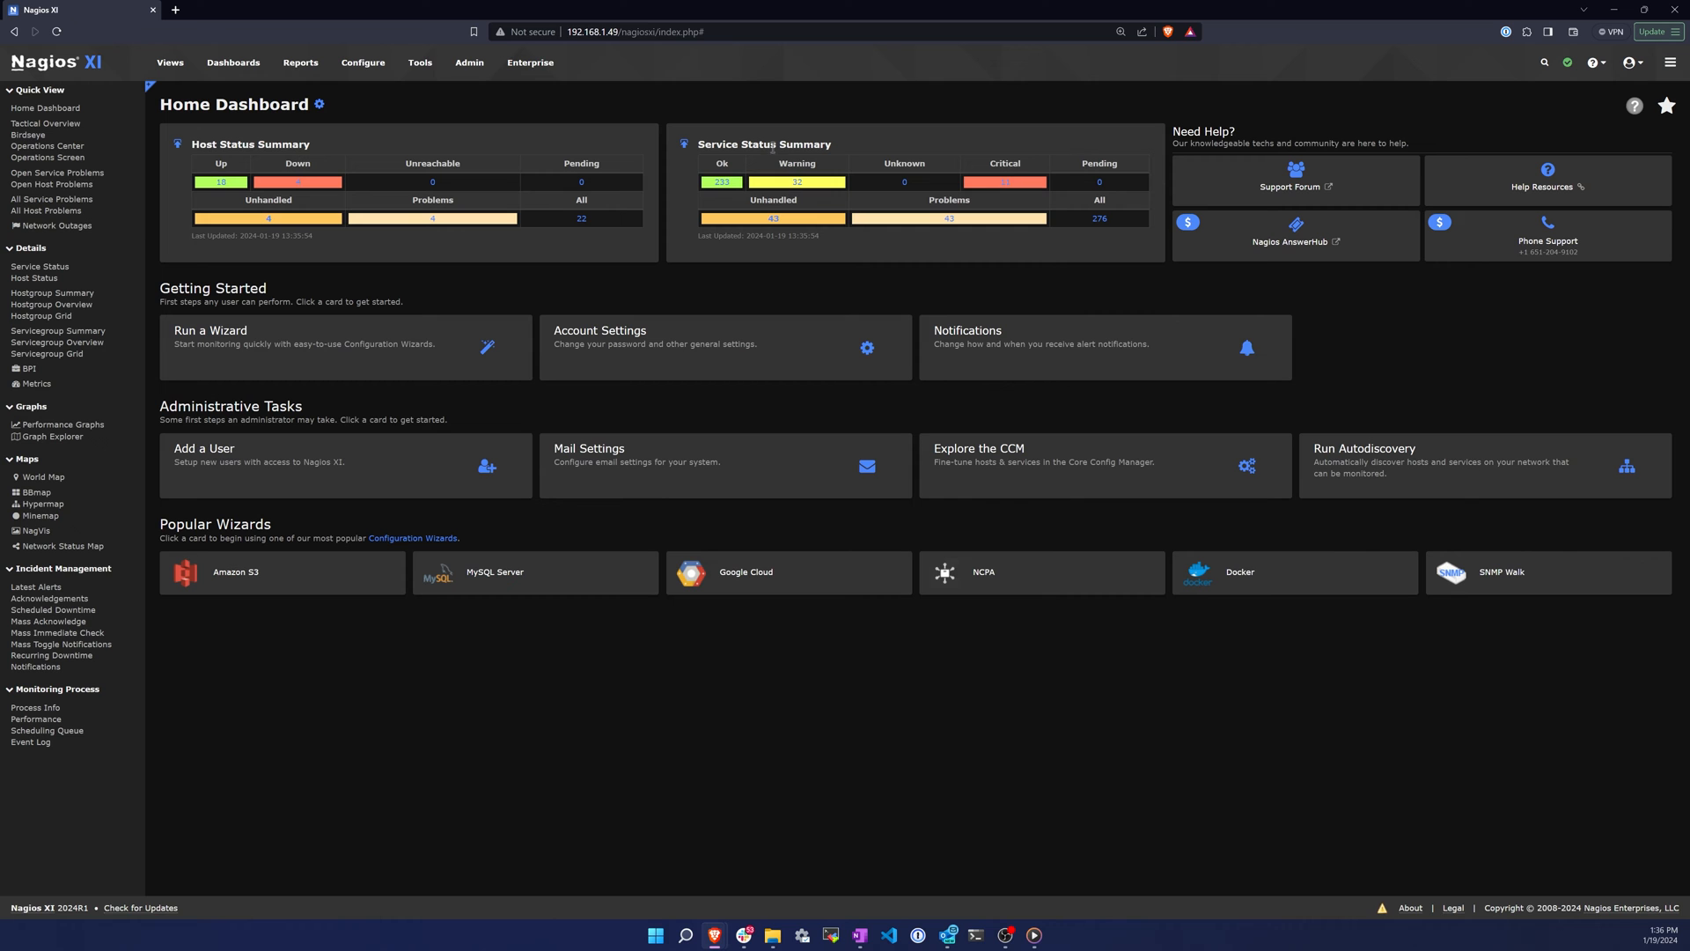
pyautogui.press('F11')
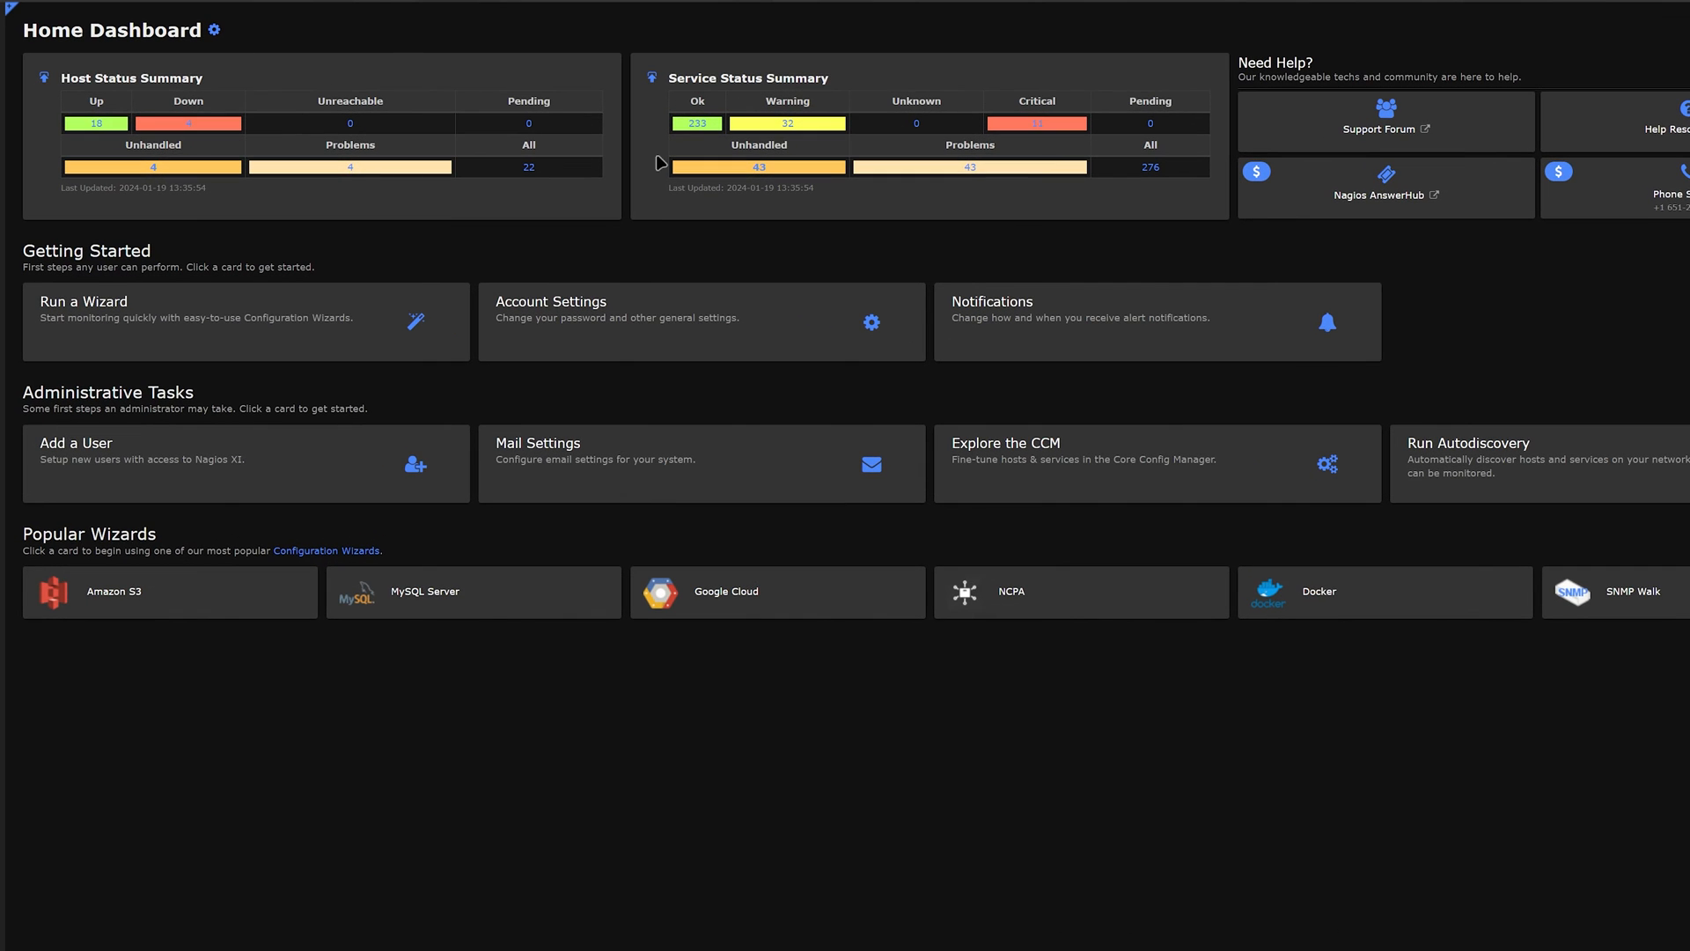
pyautogui.moveTo(286, 311)
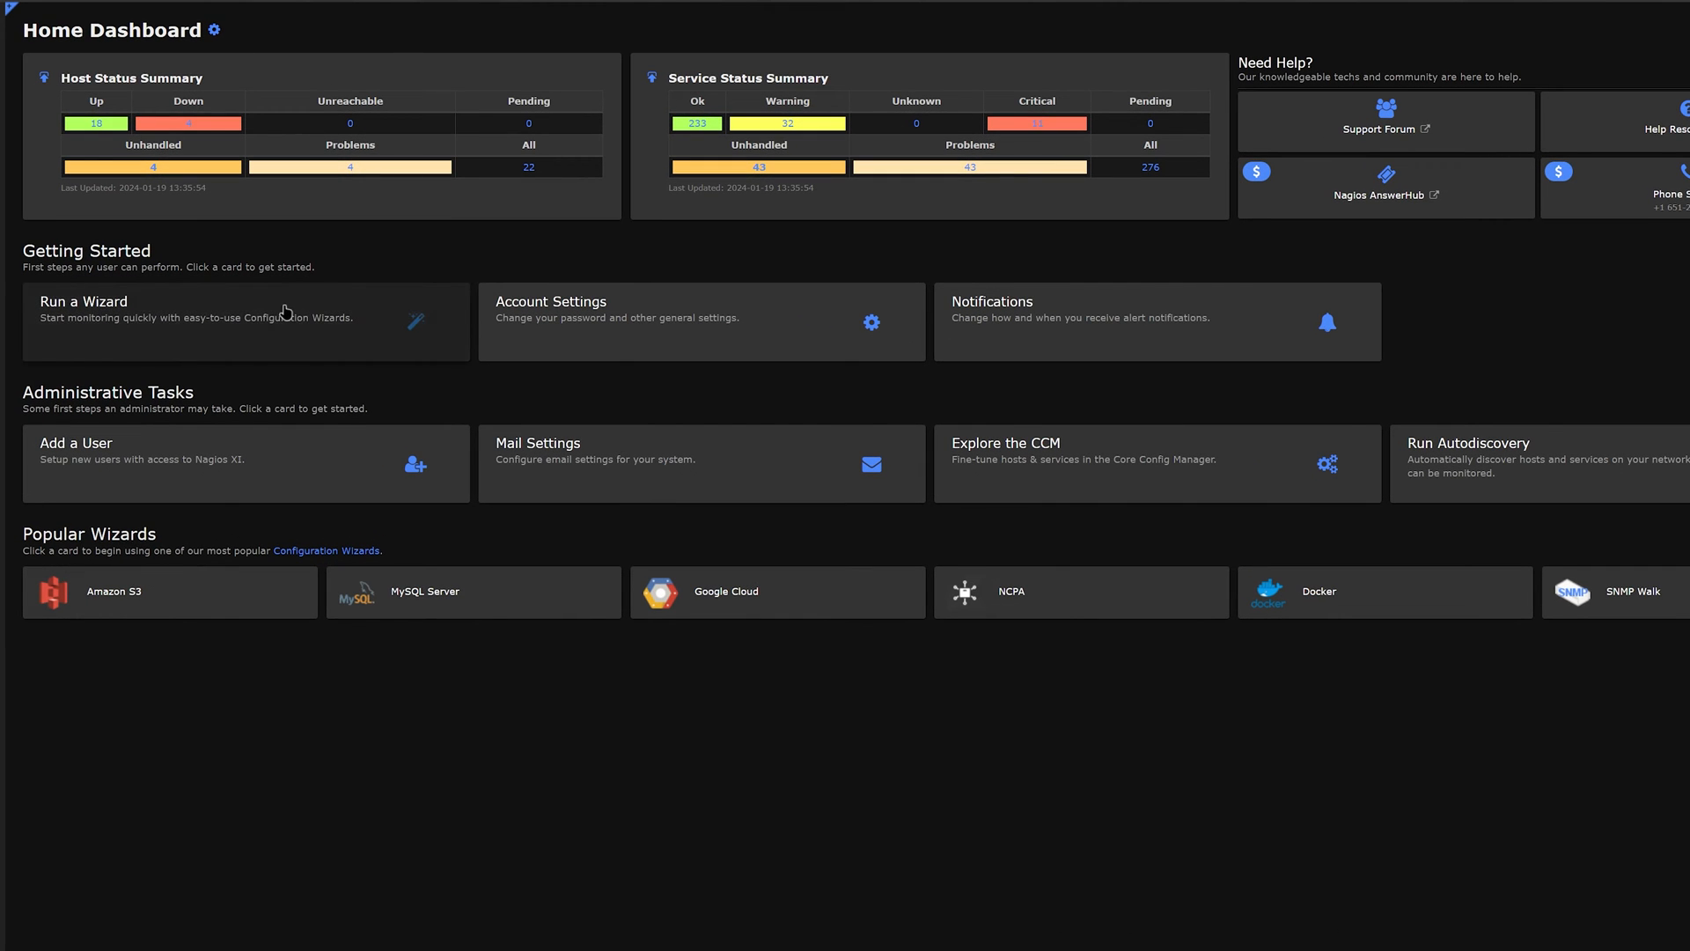
pyautogui.moveTo(241, 155)
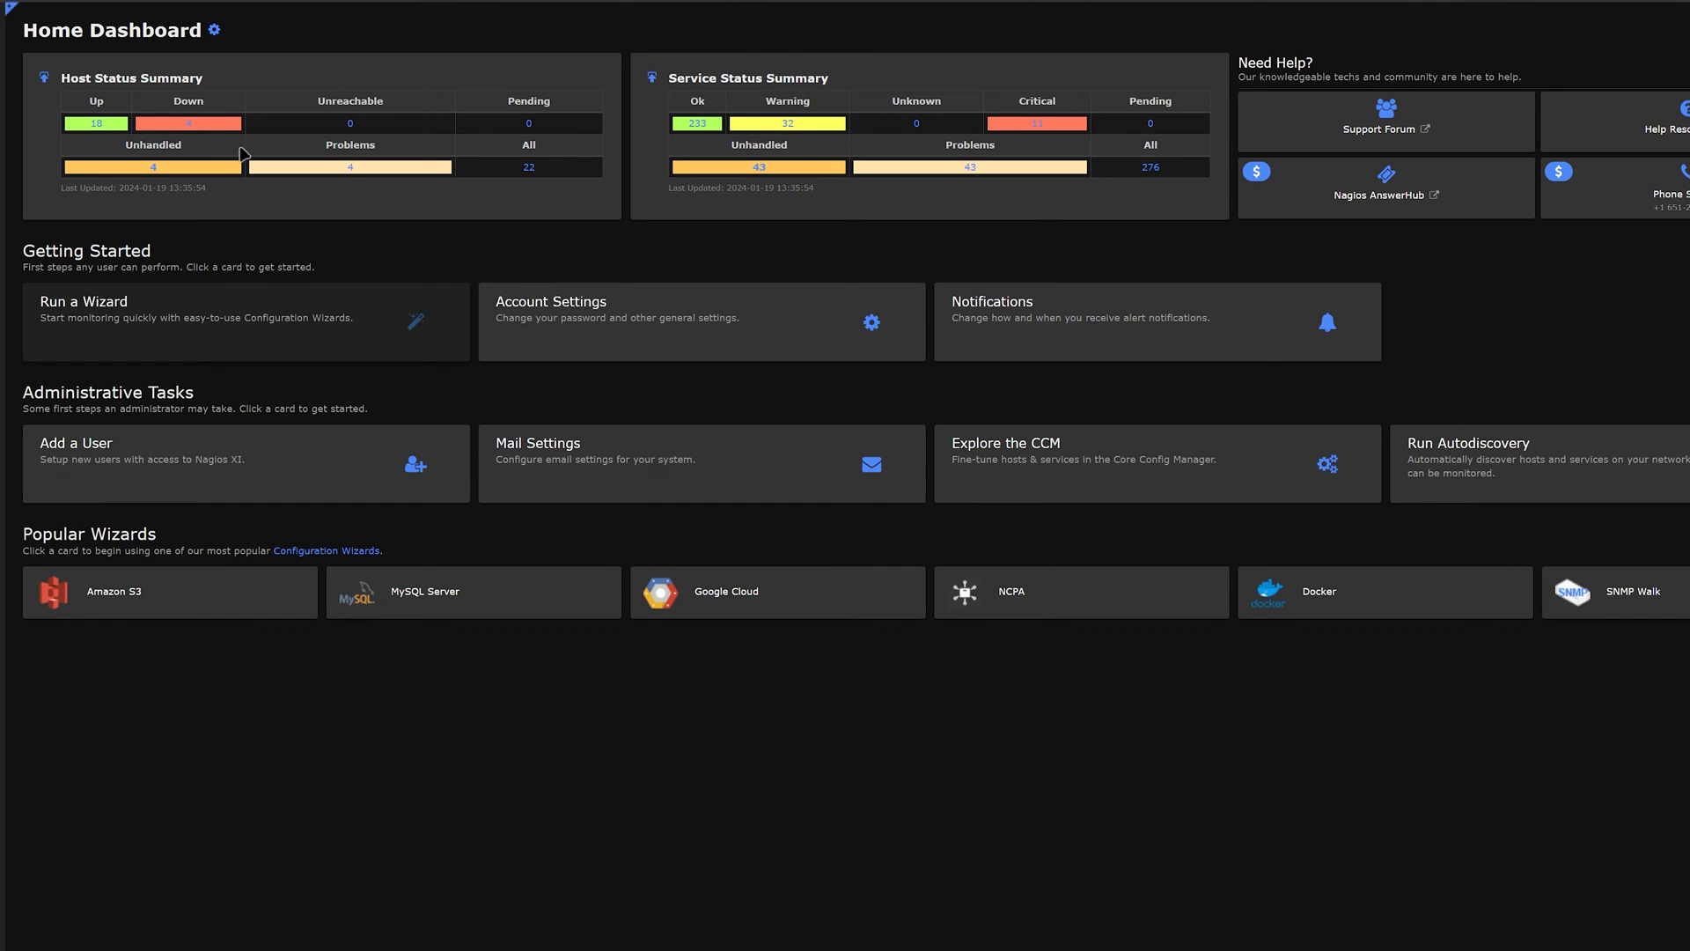
pyautogui.moveTo(671, 91)
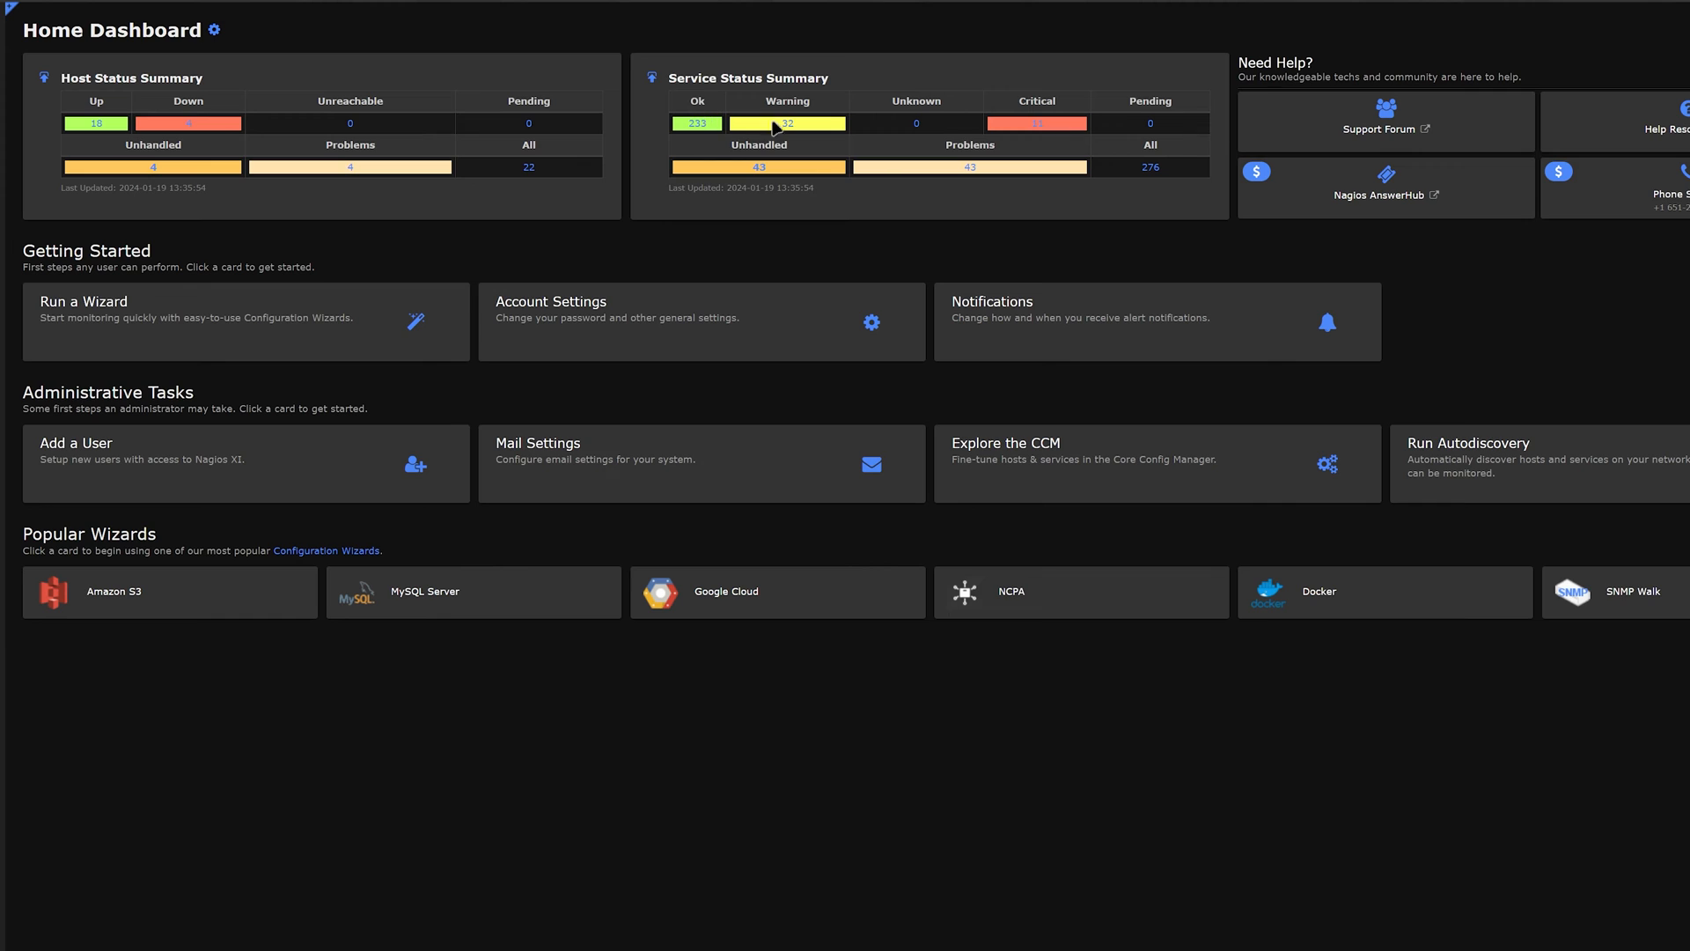
pyautogui.moveTo(294, 292)
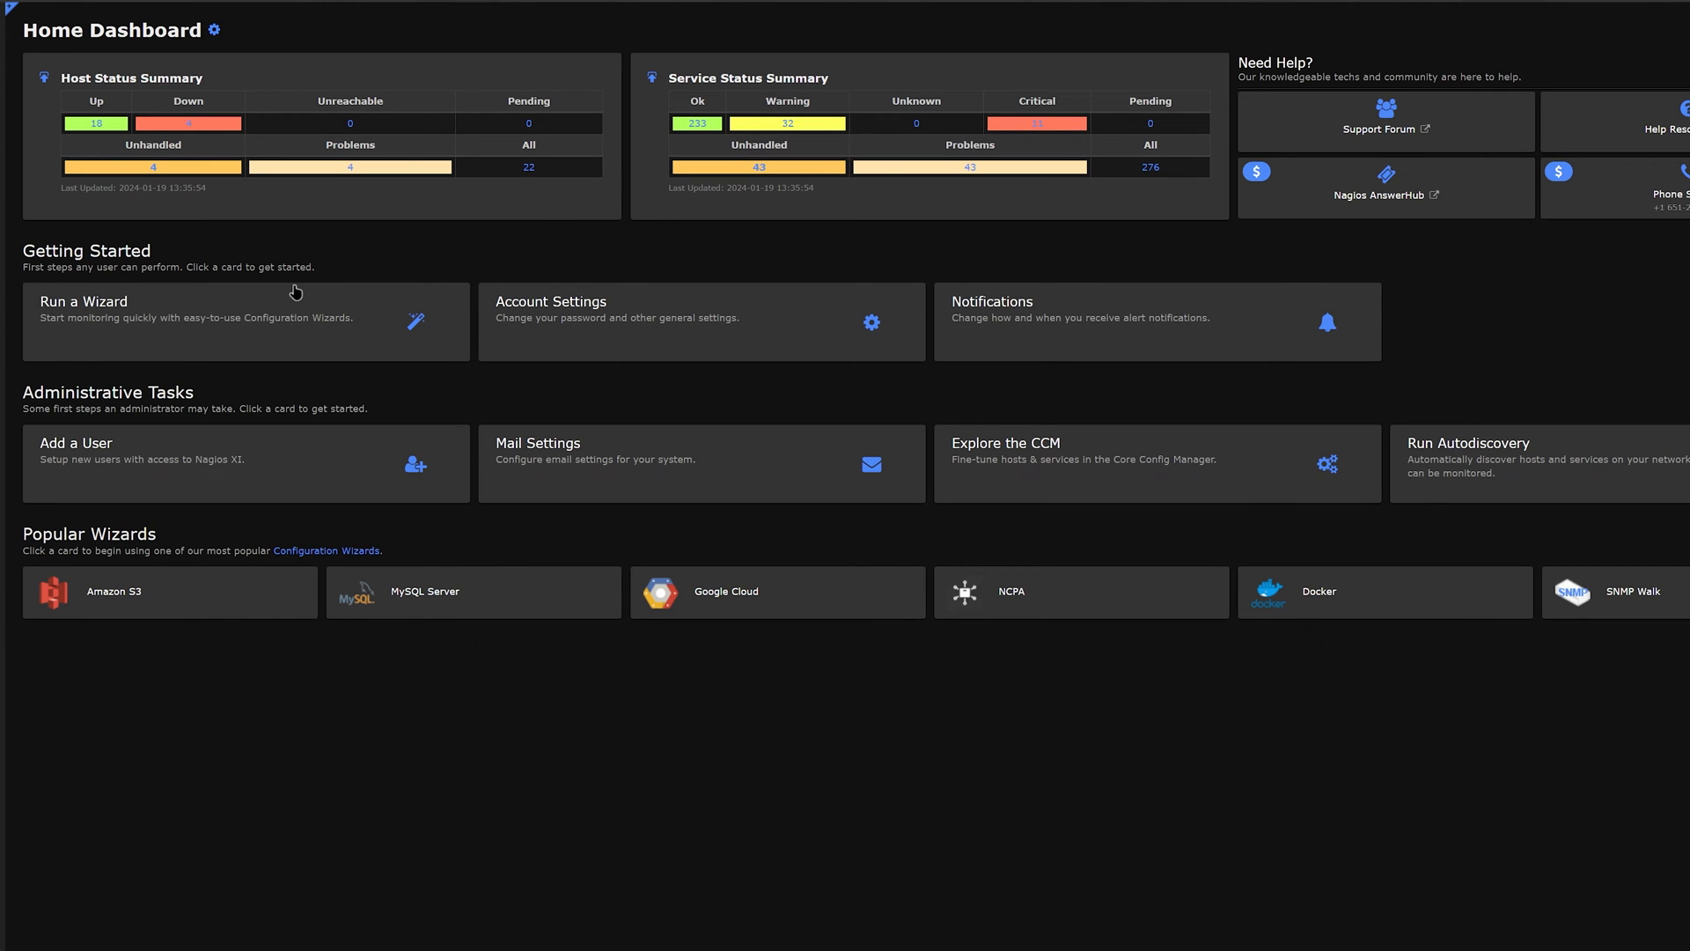
pyautogui.moveTo(561, 332)
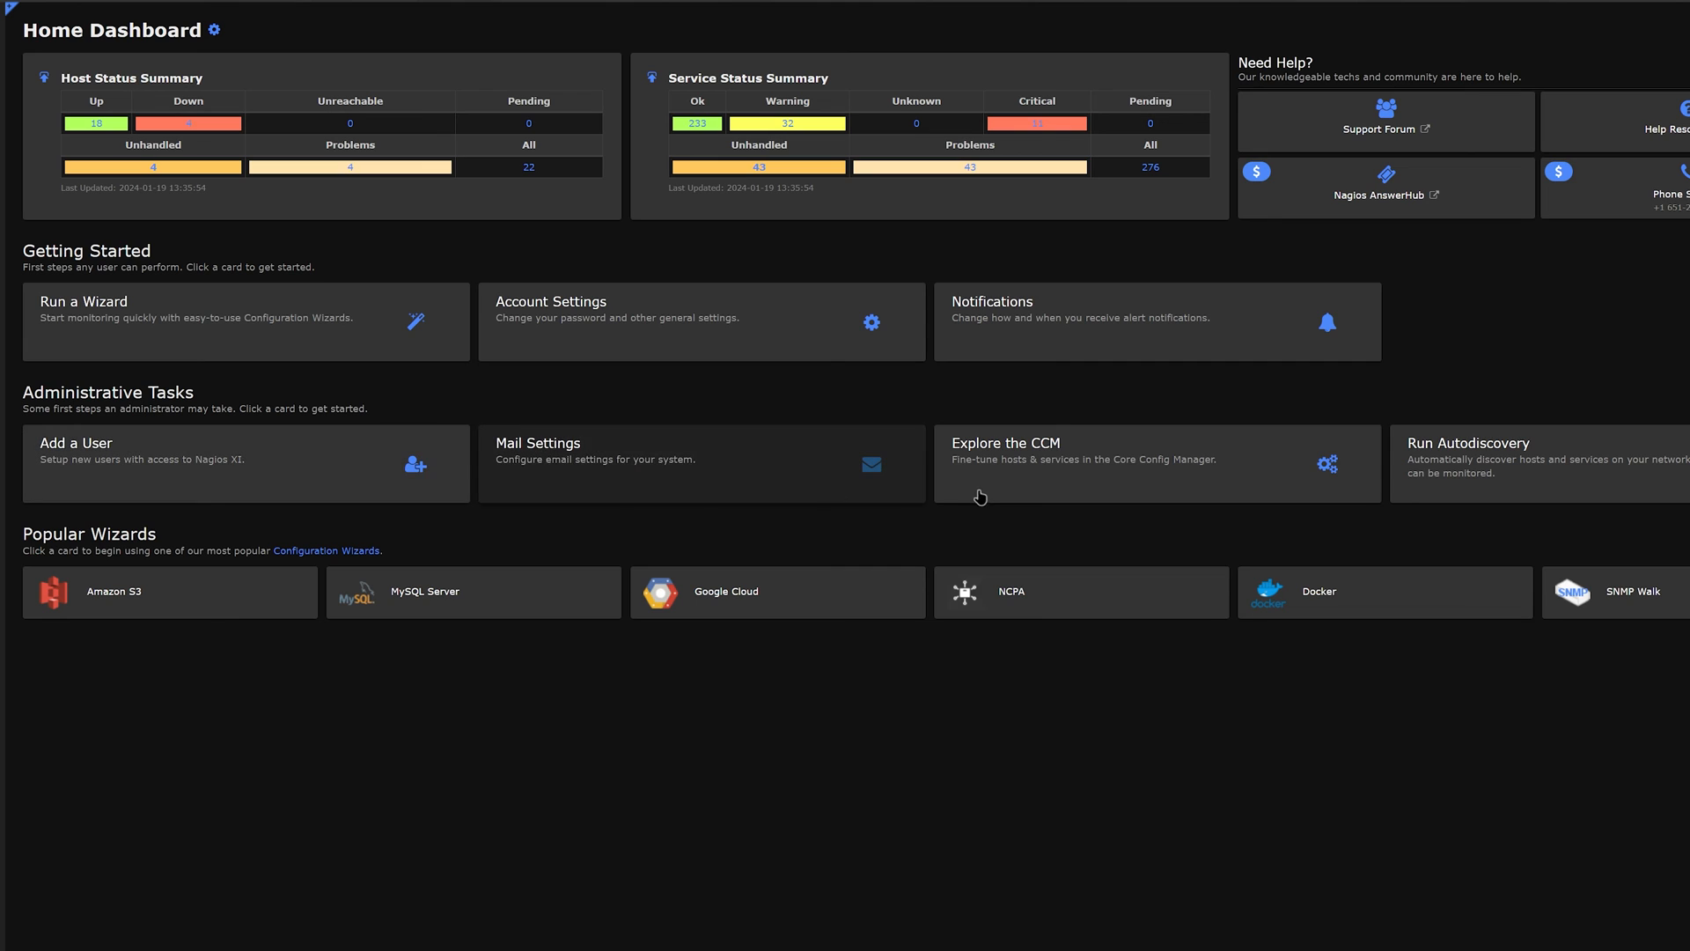
pyautogui.moveTo(521, 527)
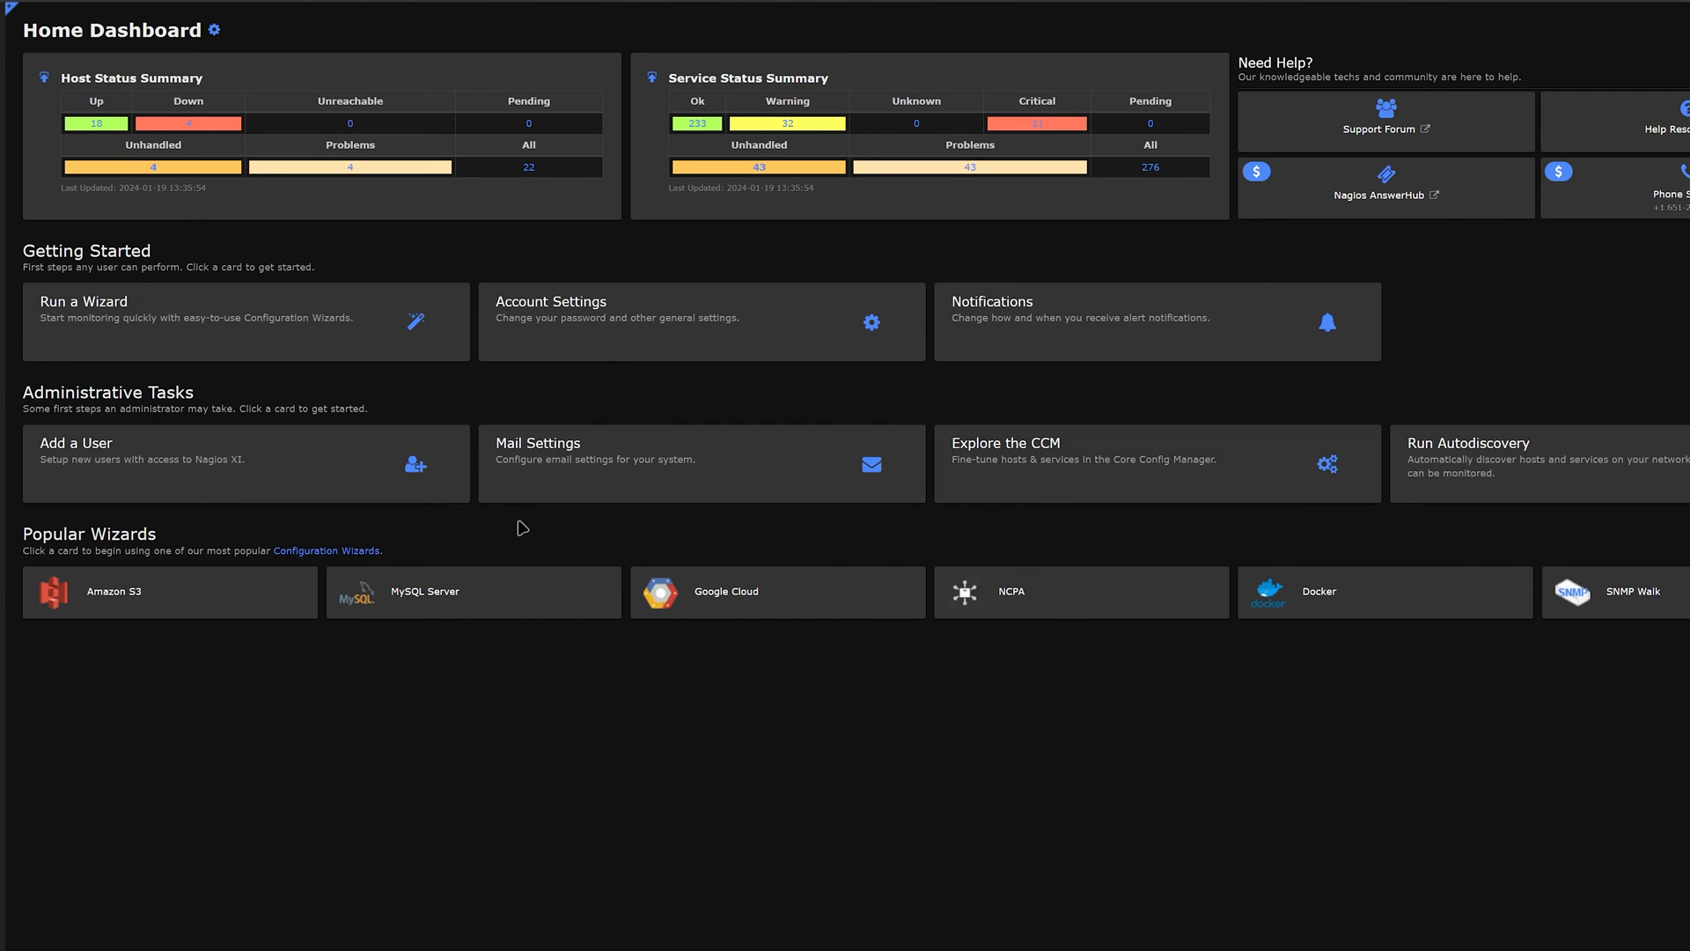
pyautogui.moveTo(244, 601)
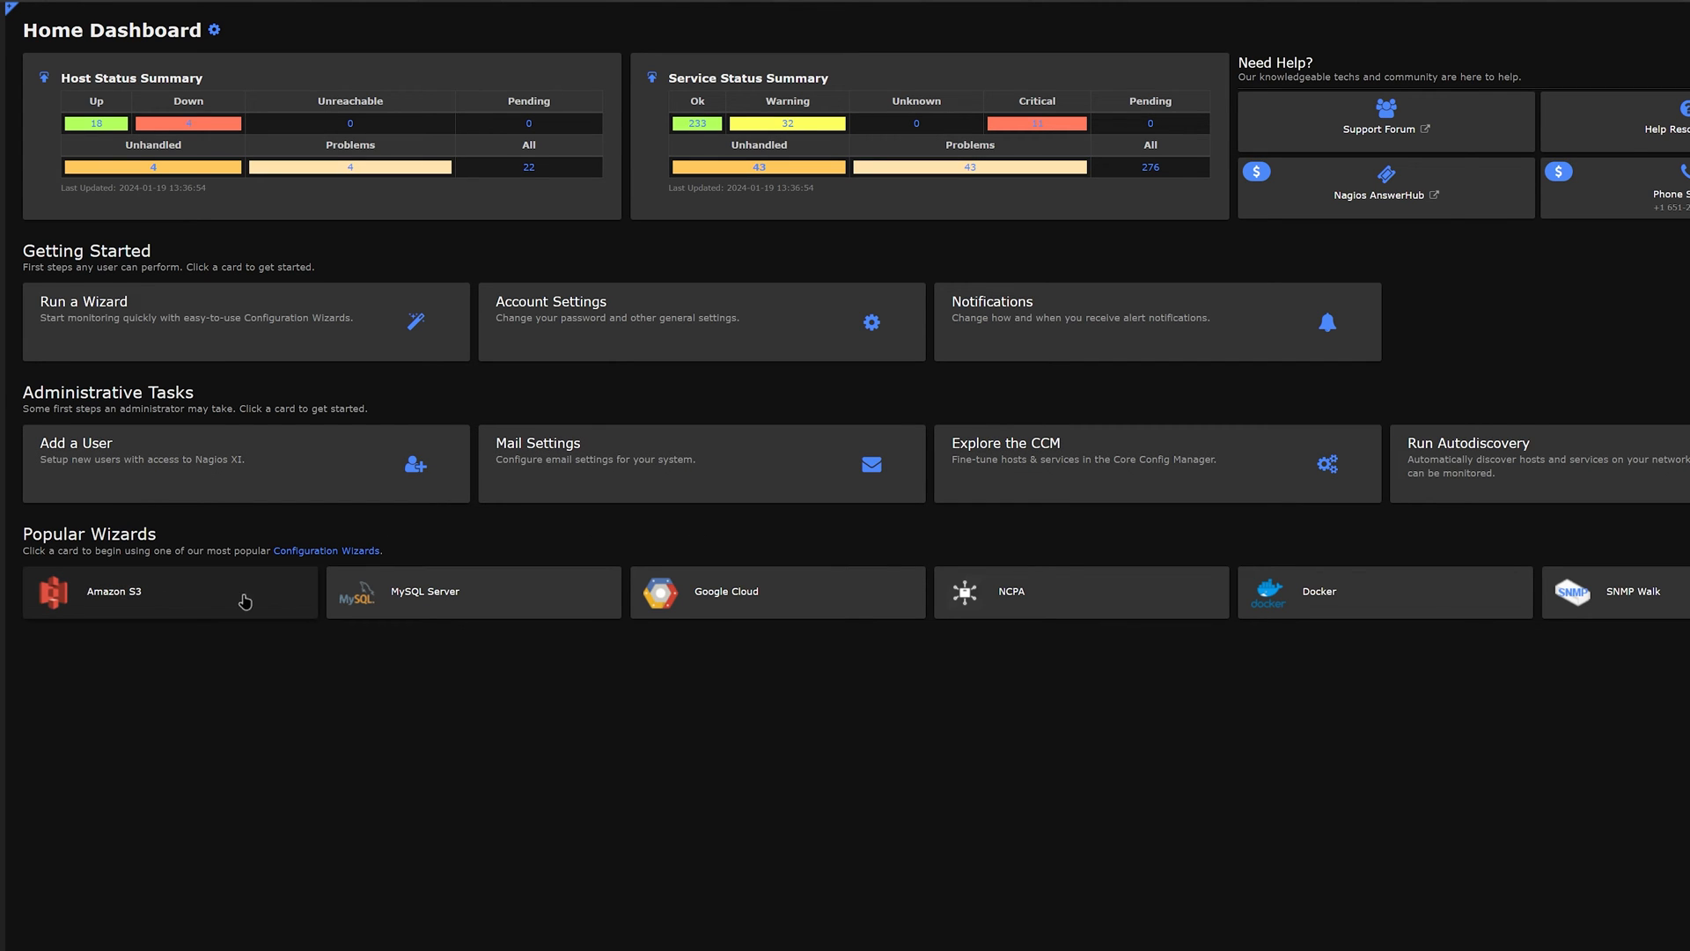
pyautogui.moveTo(508, 422)
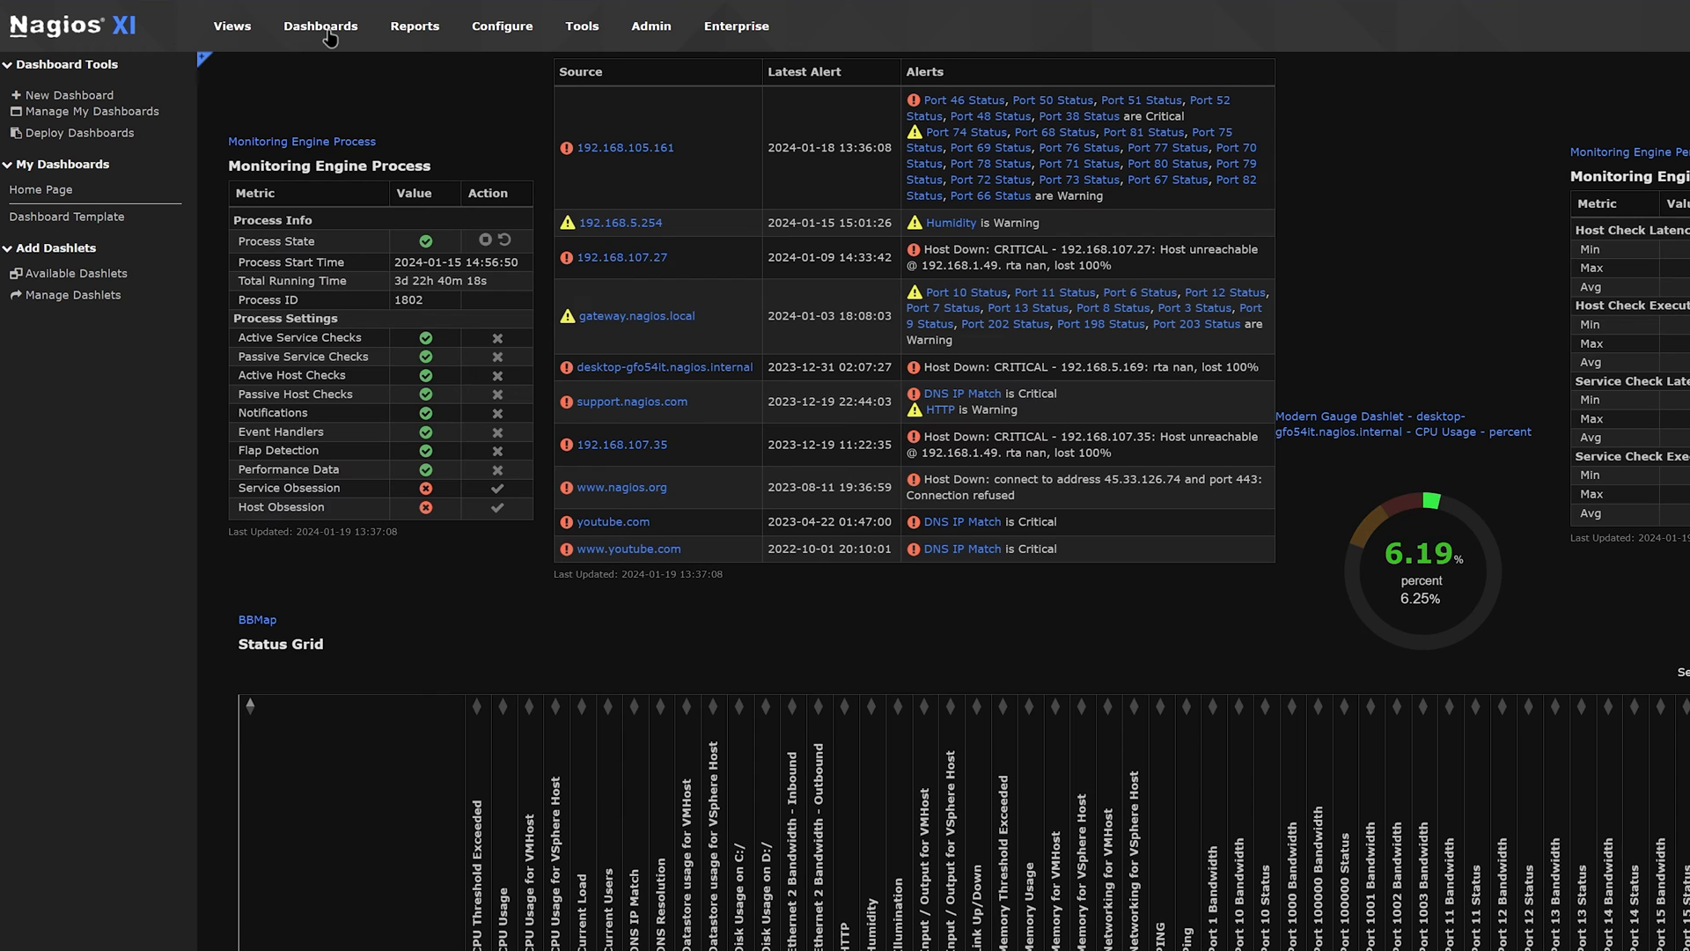
pyautogui.moveTo(95, 111)
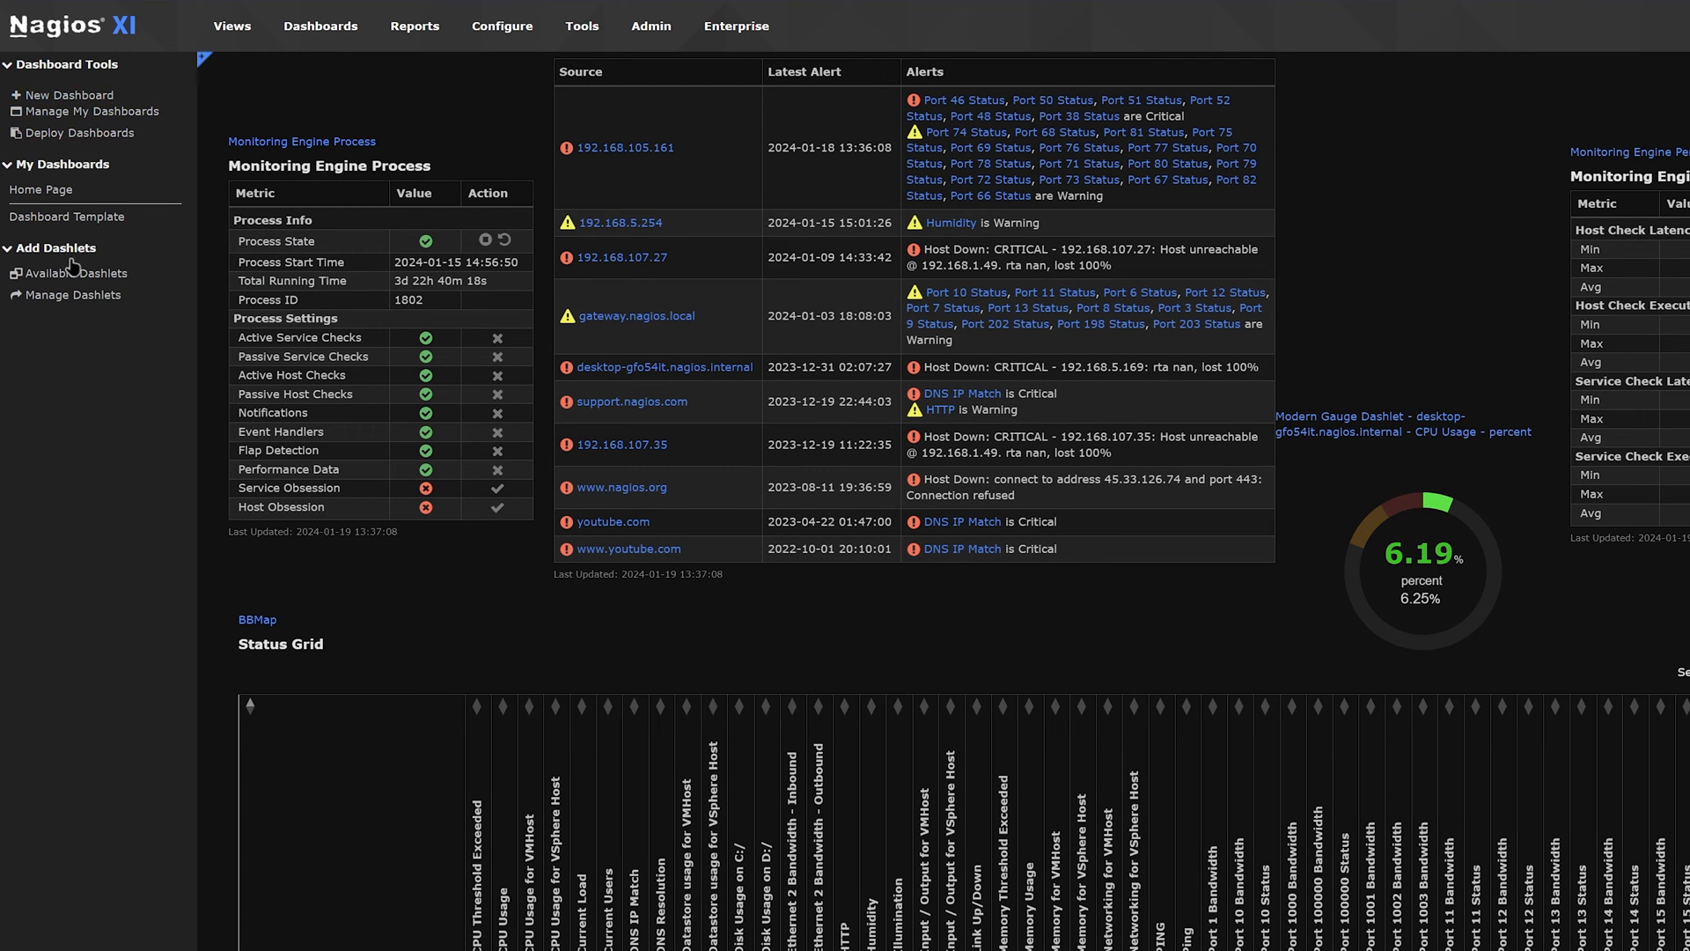
# Step: From Available Dashlets, send the BBMap dashlet to the Home Page dashboard
pyautogui.click(76, 273)
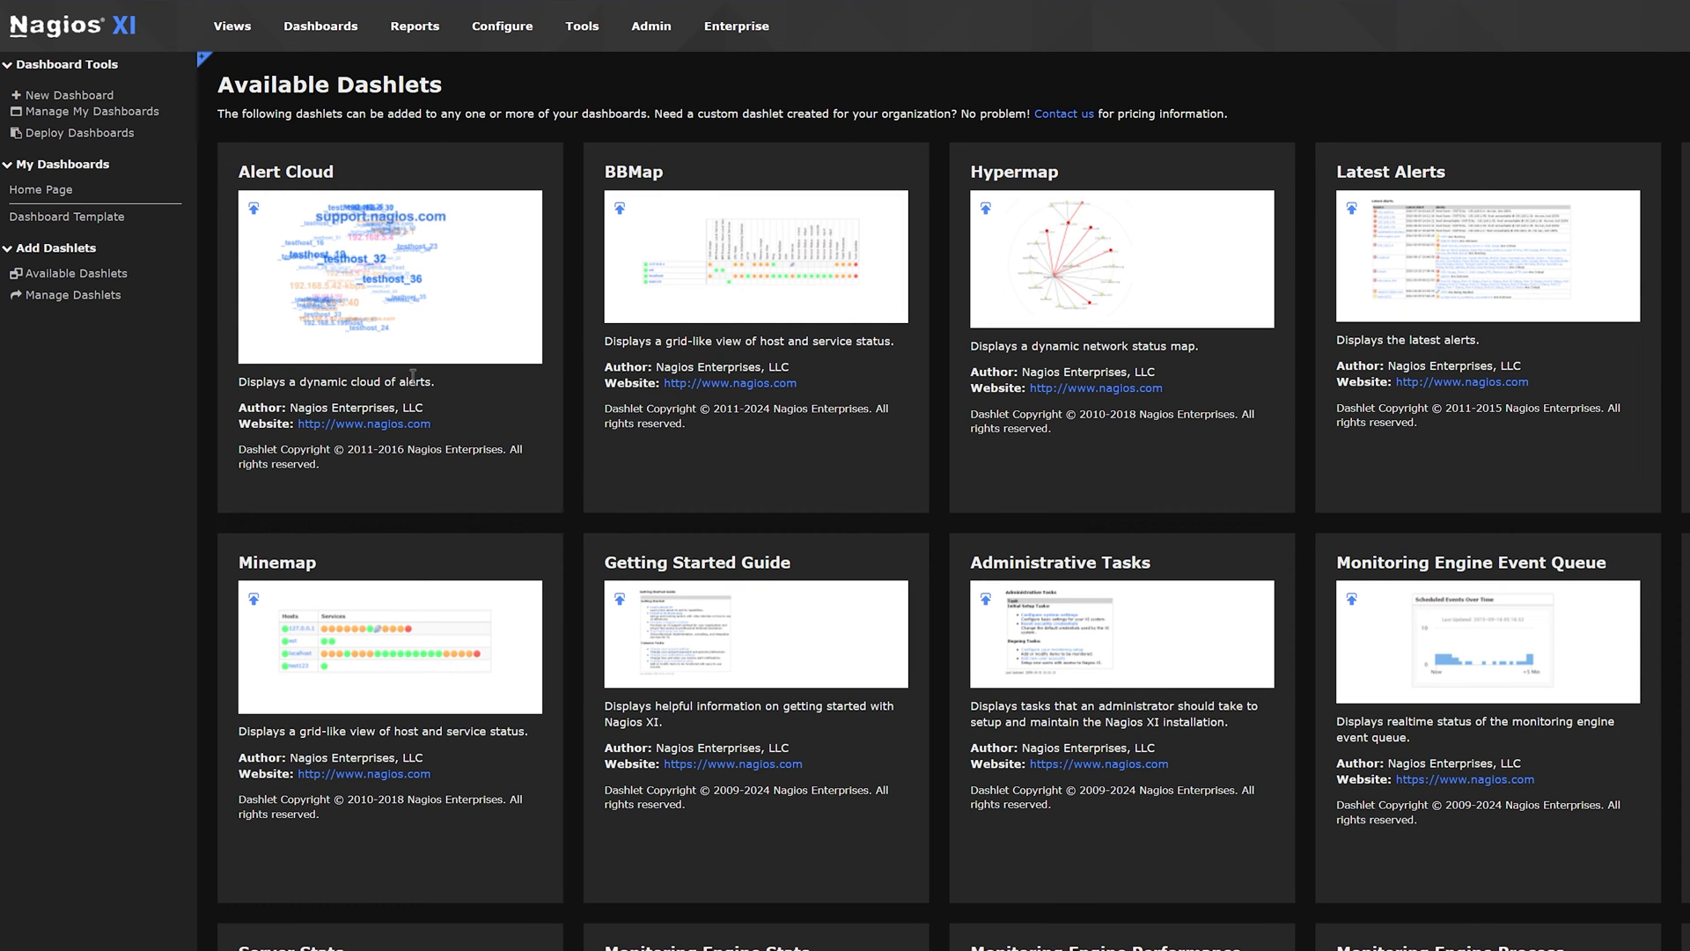
pyautogui.moveTo(76, 273)
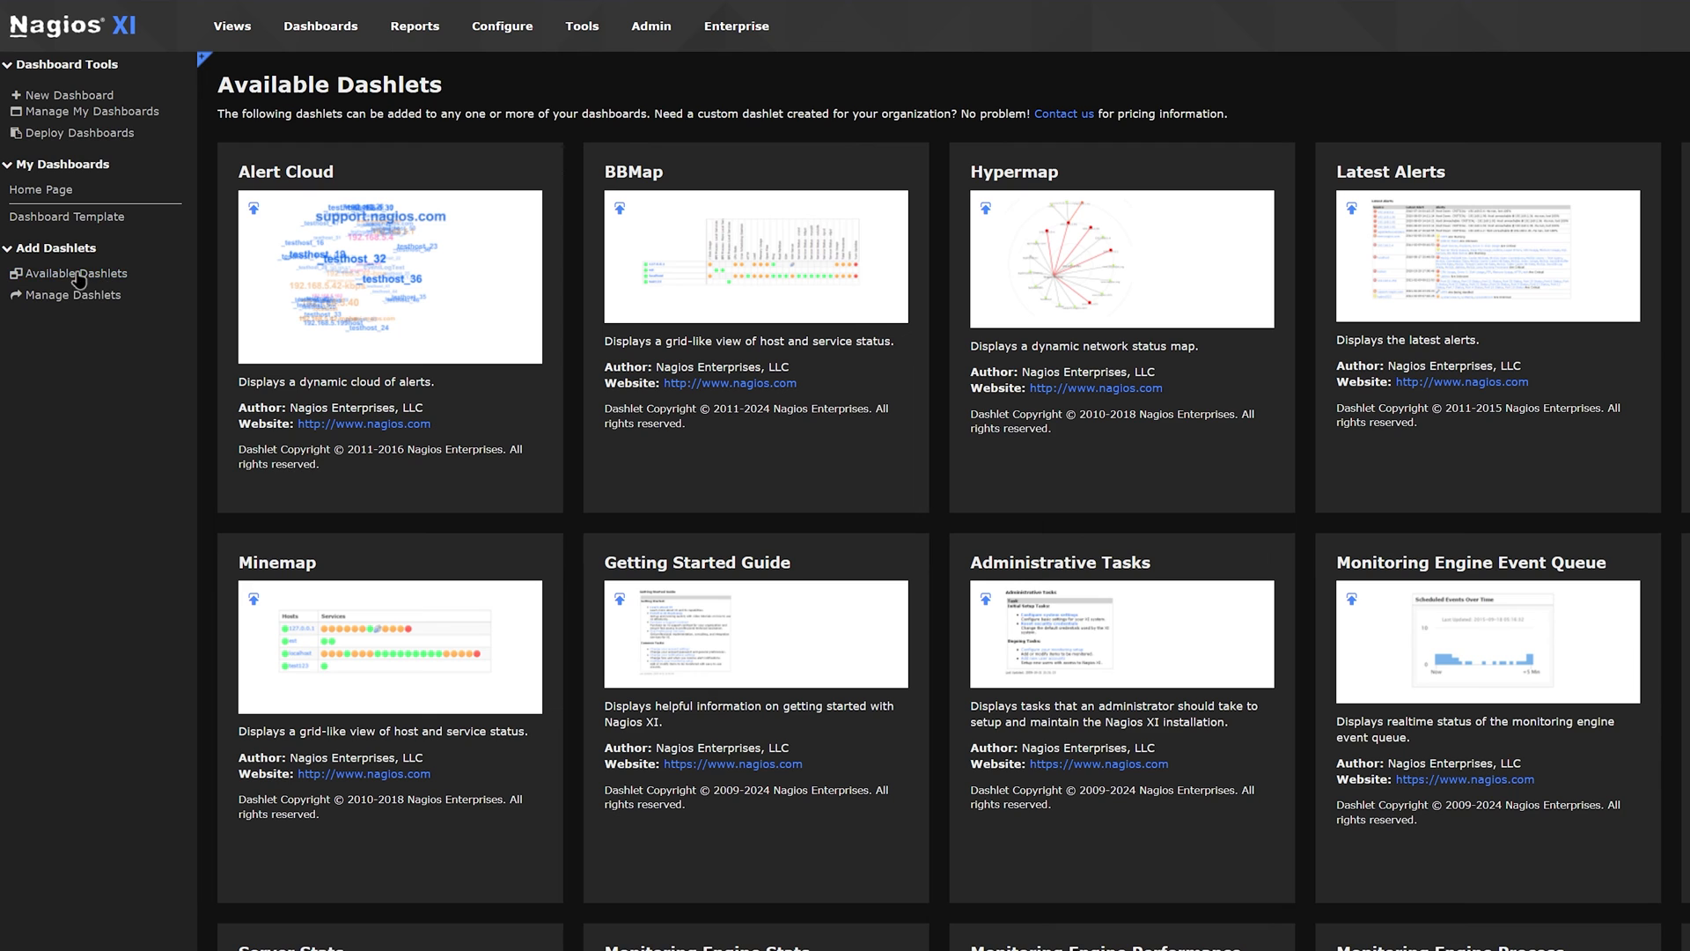
pyautogui.moveTo(695, 273)
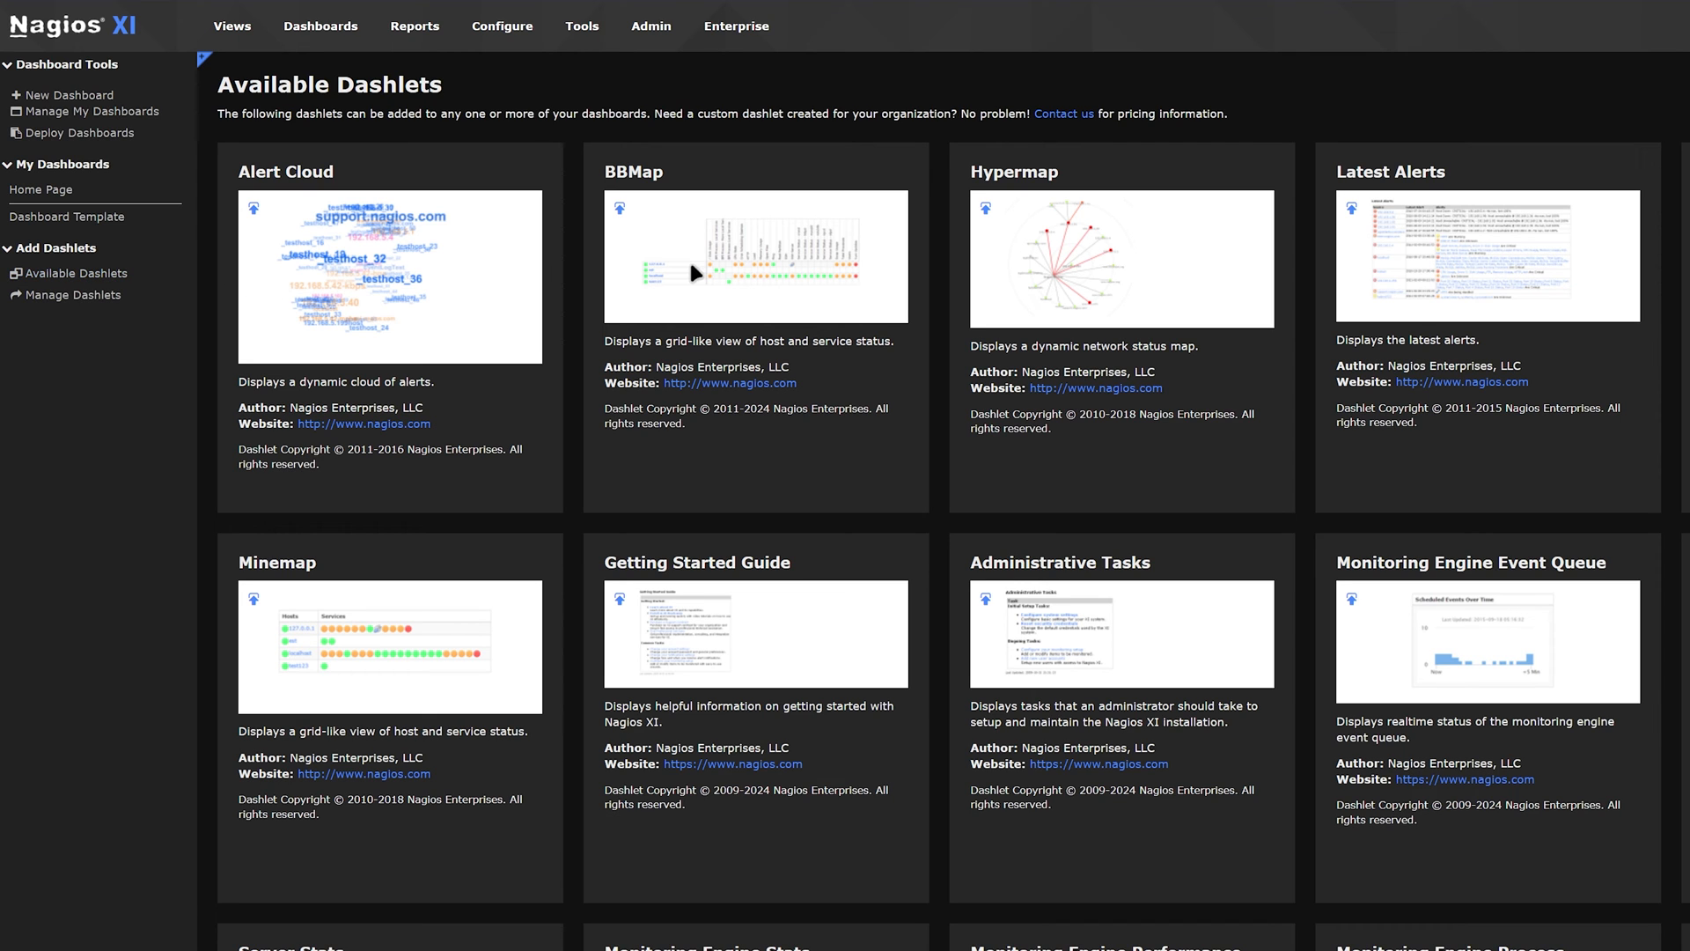
pyautogui.moveTo(1132, 275)
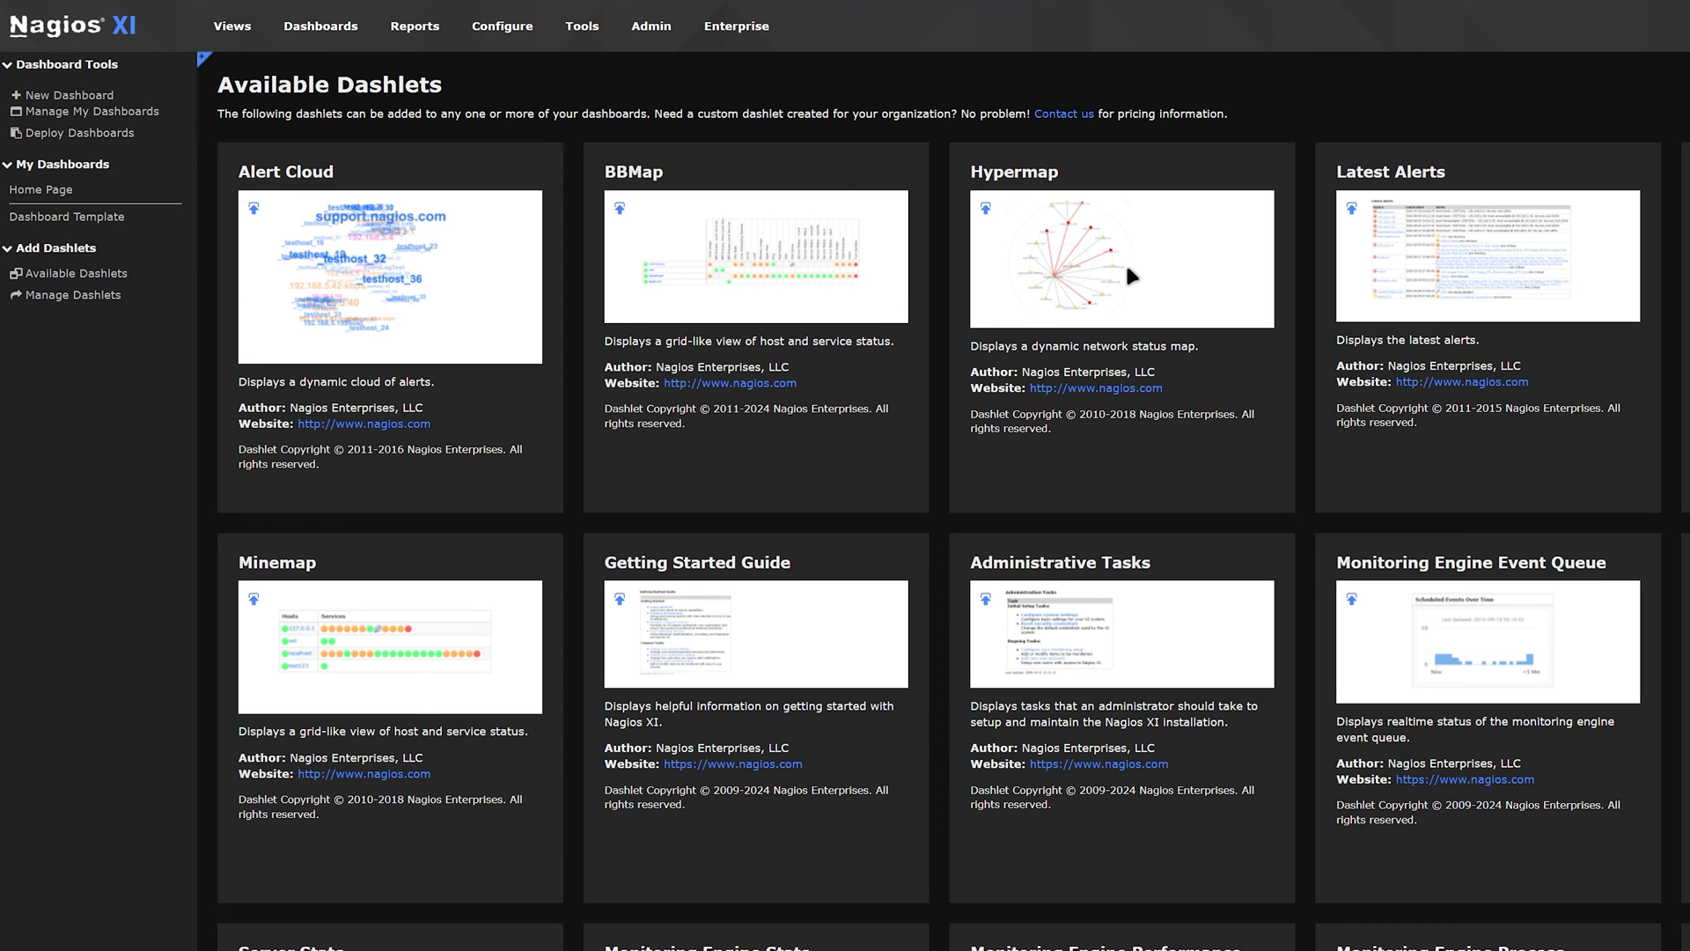
pyautogui.moveTo(397, 715)
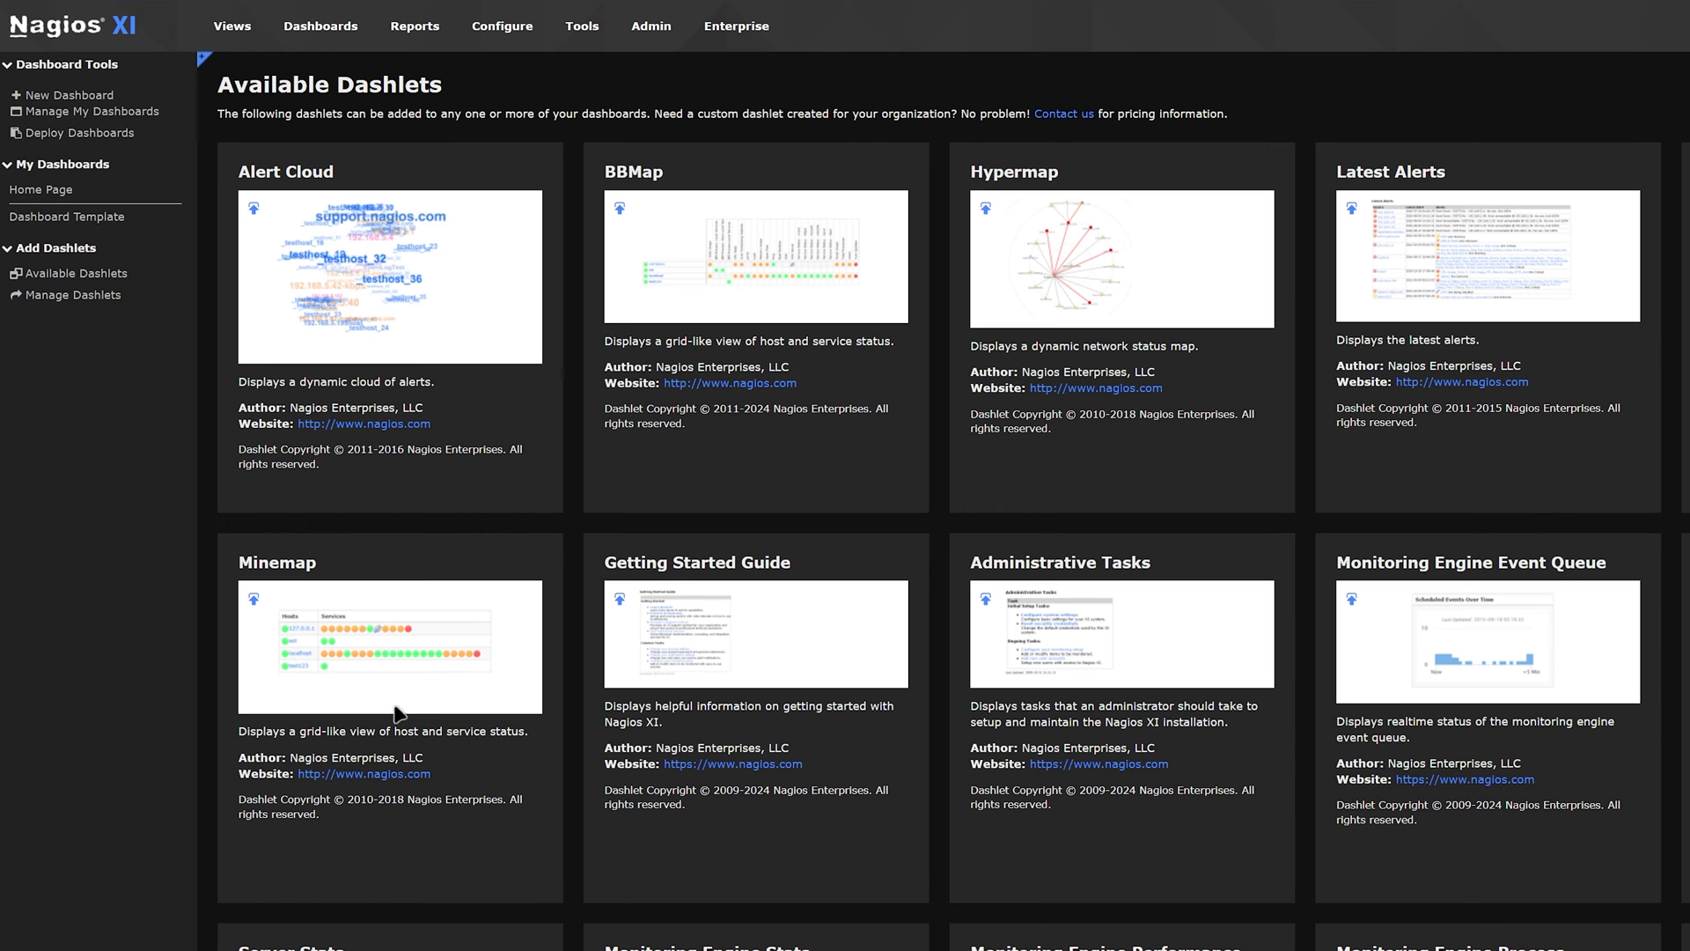
pyautogui.moveTo(399, 659)
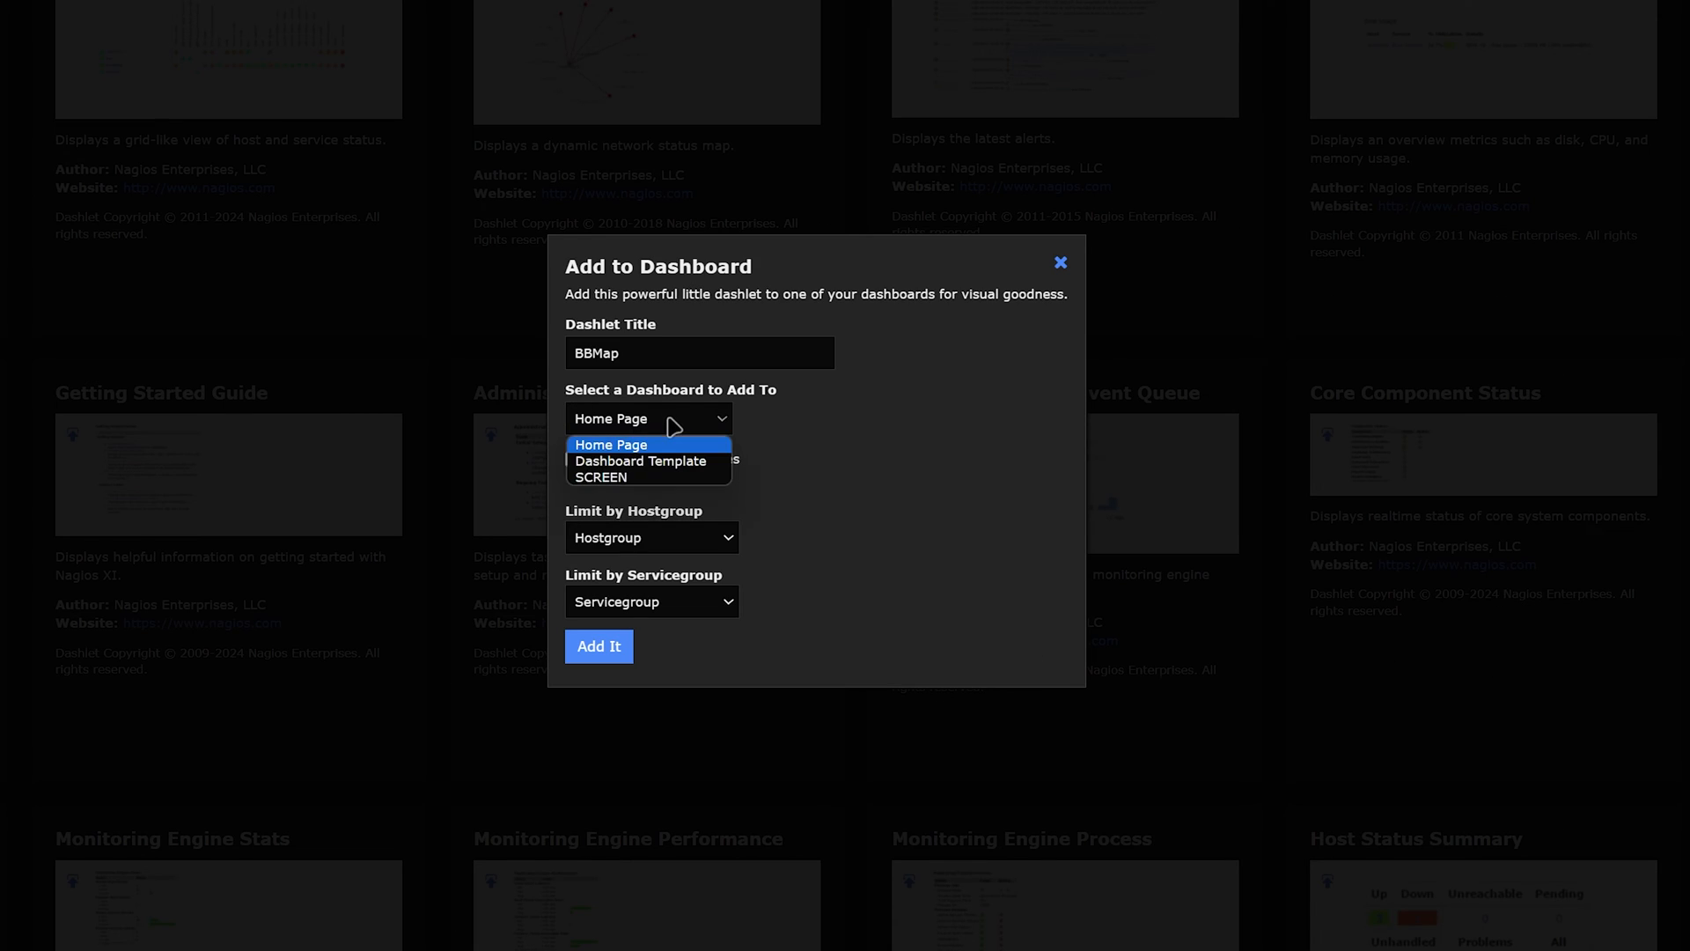
pyautogui.click(611, 443)
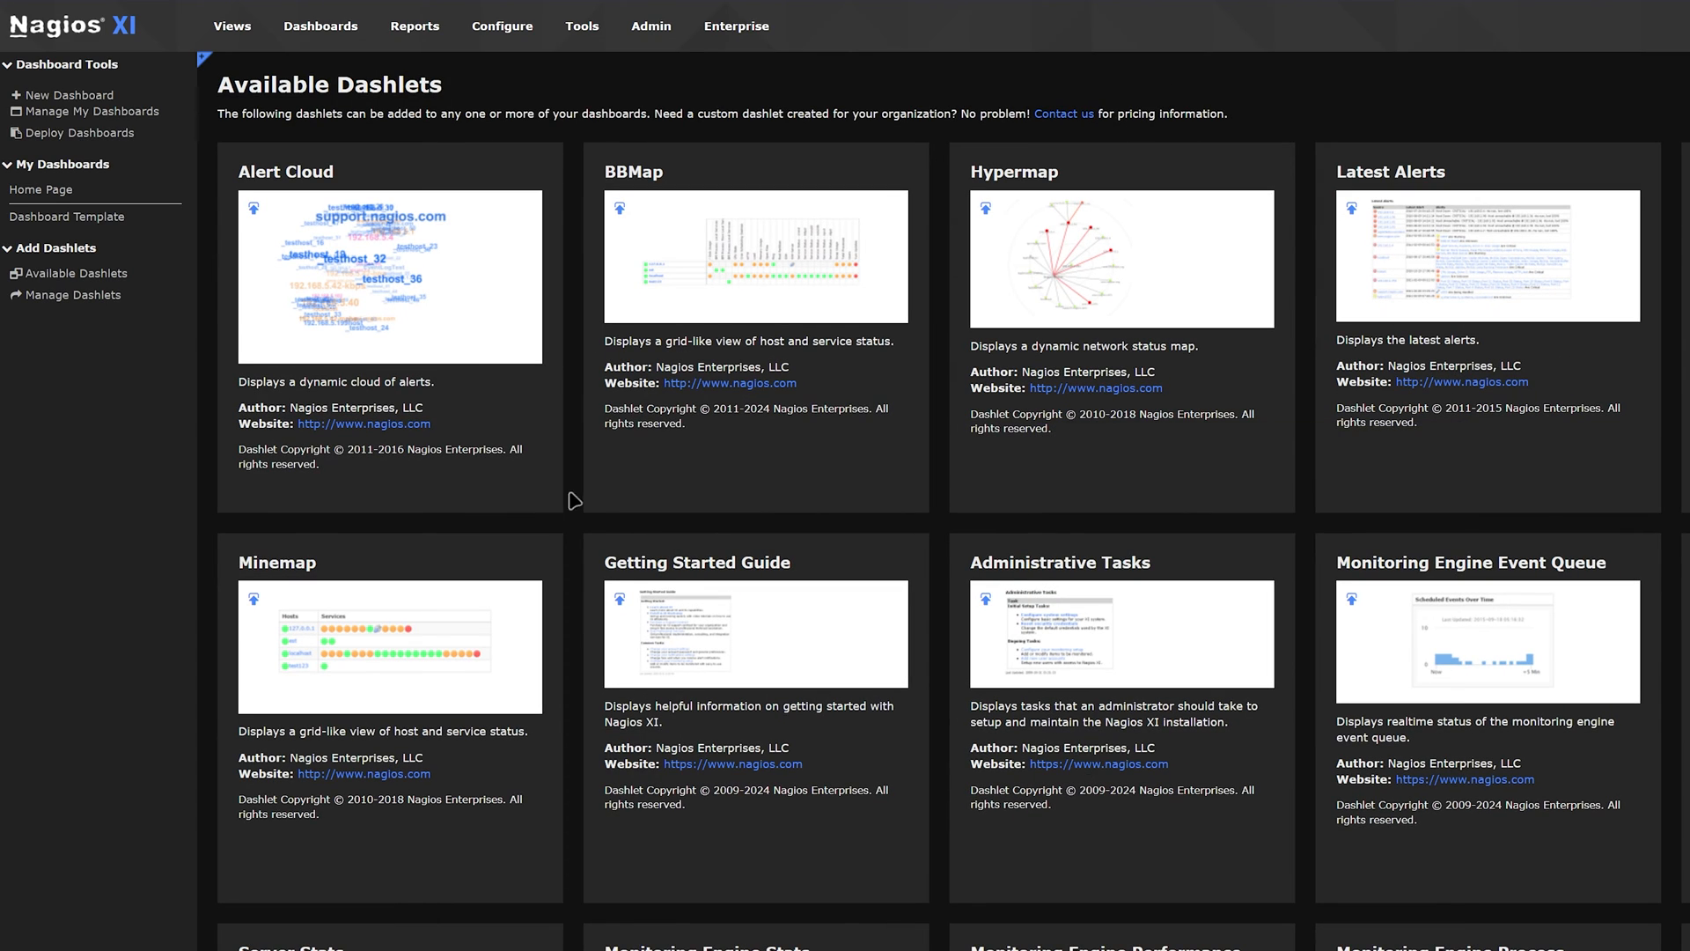
# Step: View the Home Page dashboard, then the Dashboard Template with sample graphs
pyautogui.click(41, 190)
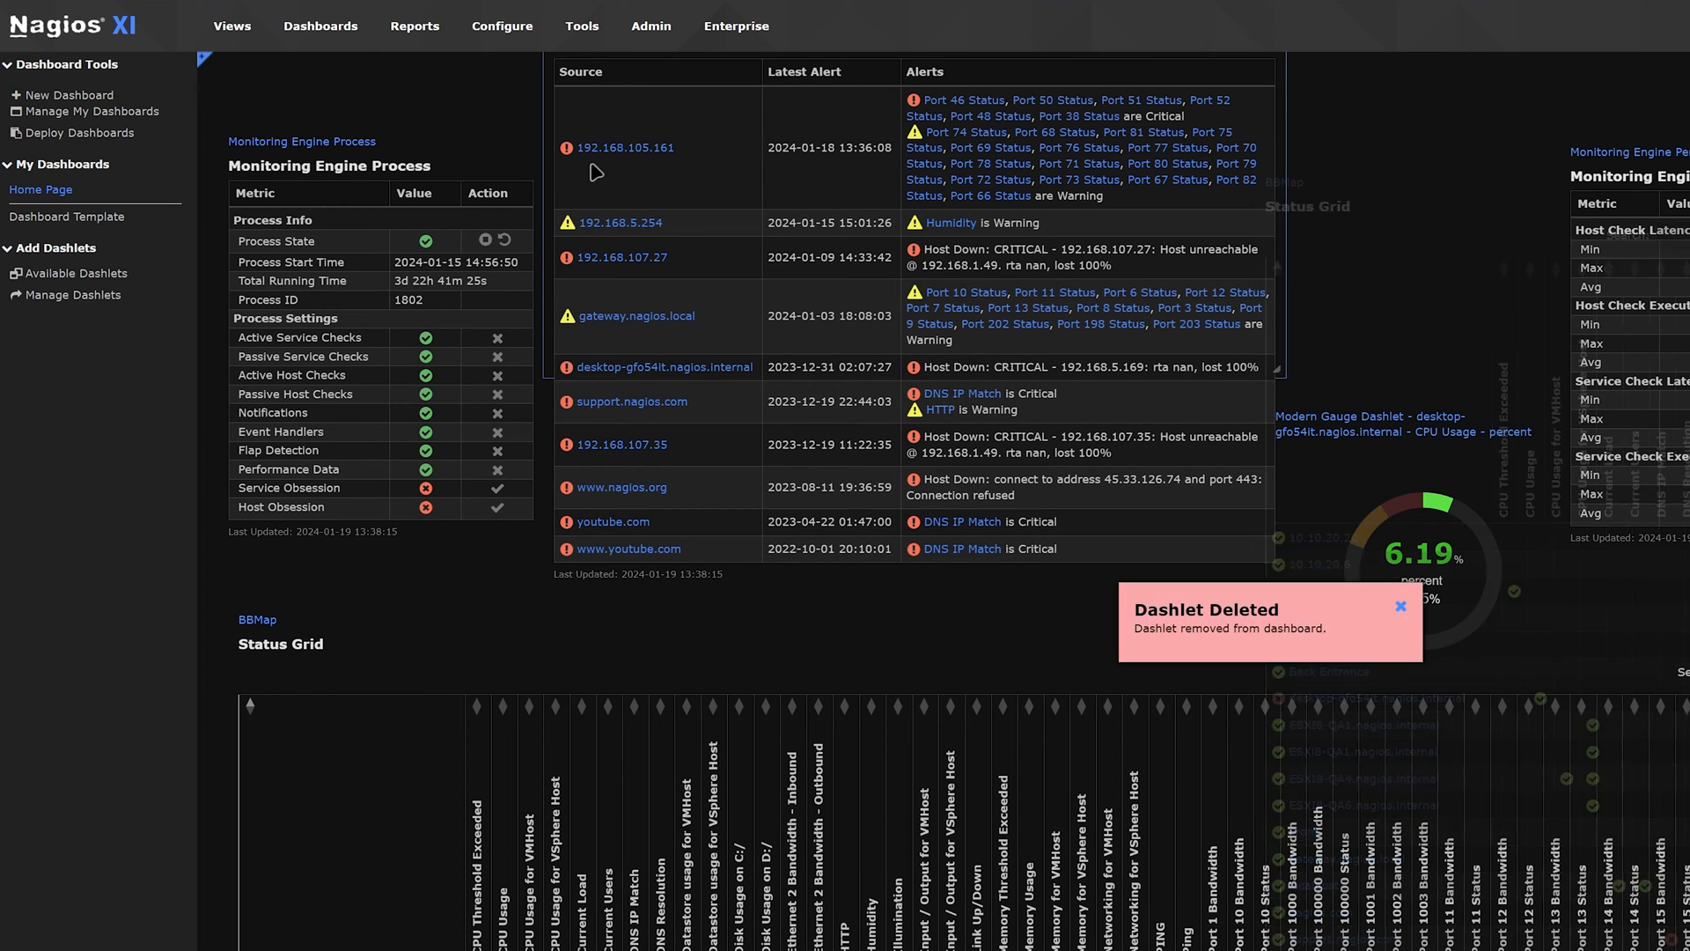
pyautogui.click(66, 216)
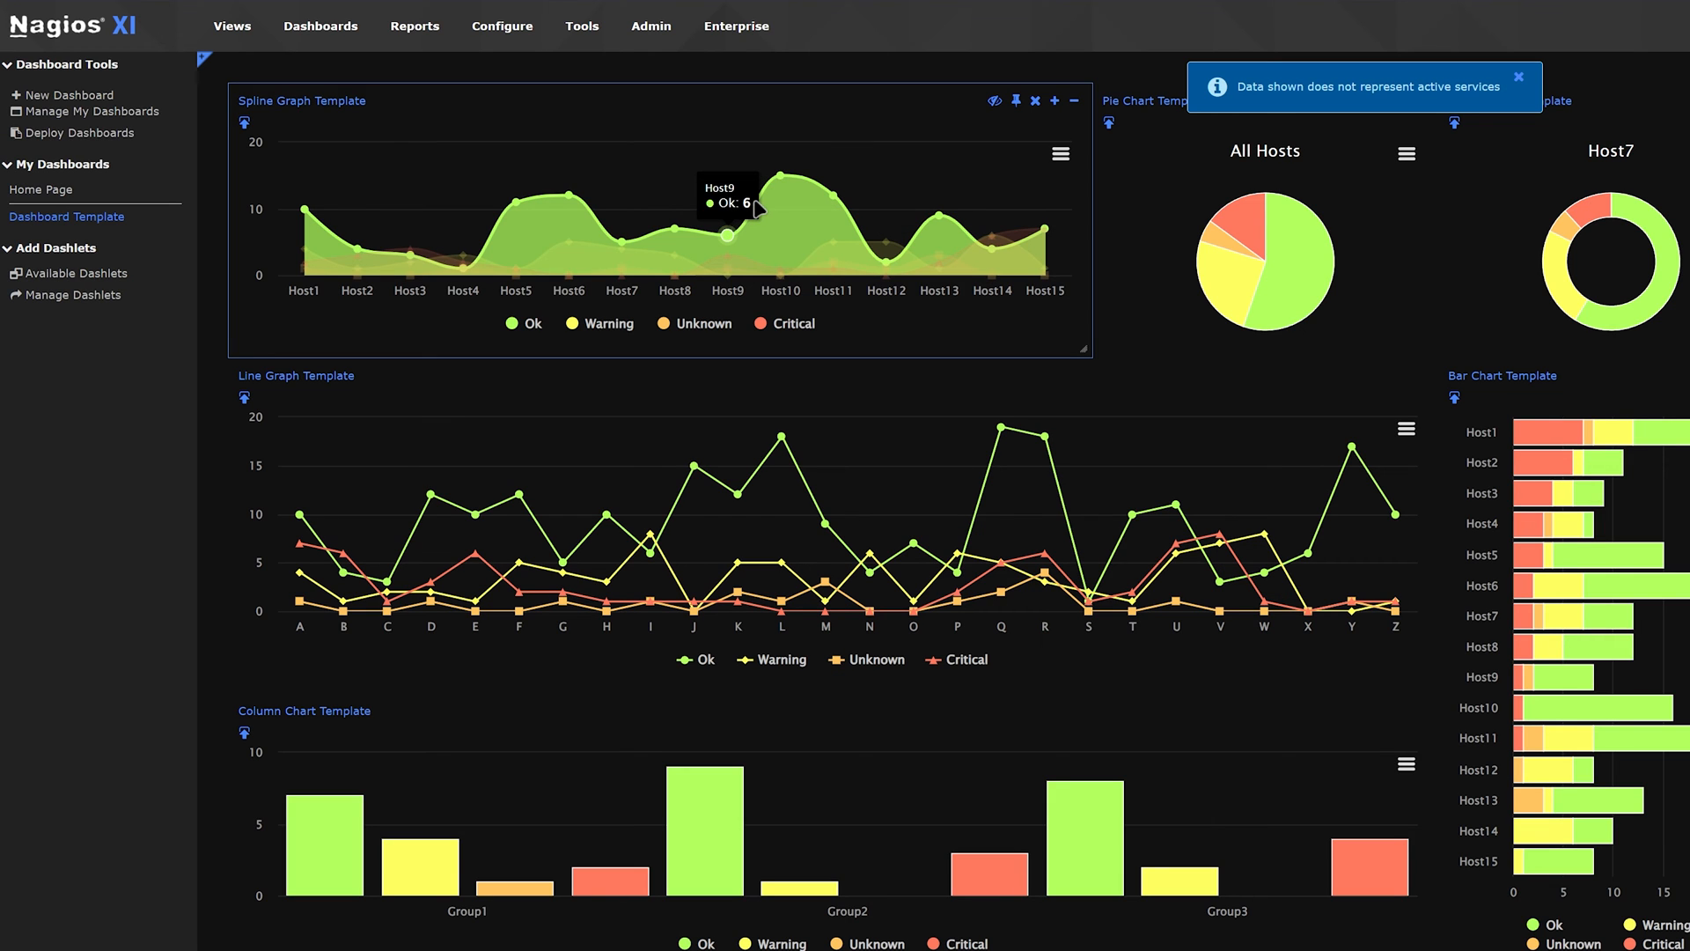
pyautogui.moveTo(358, 210)
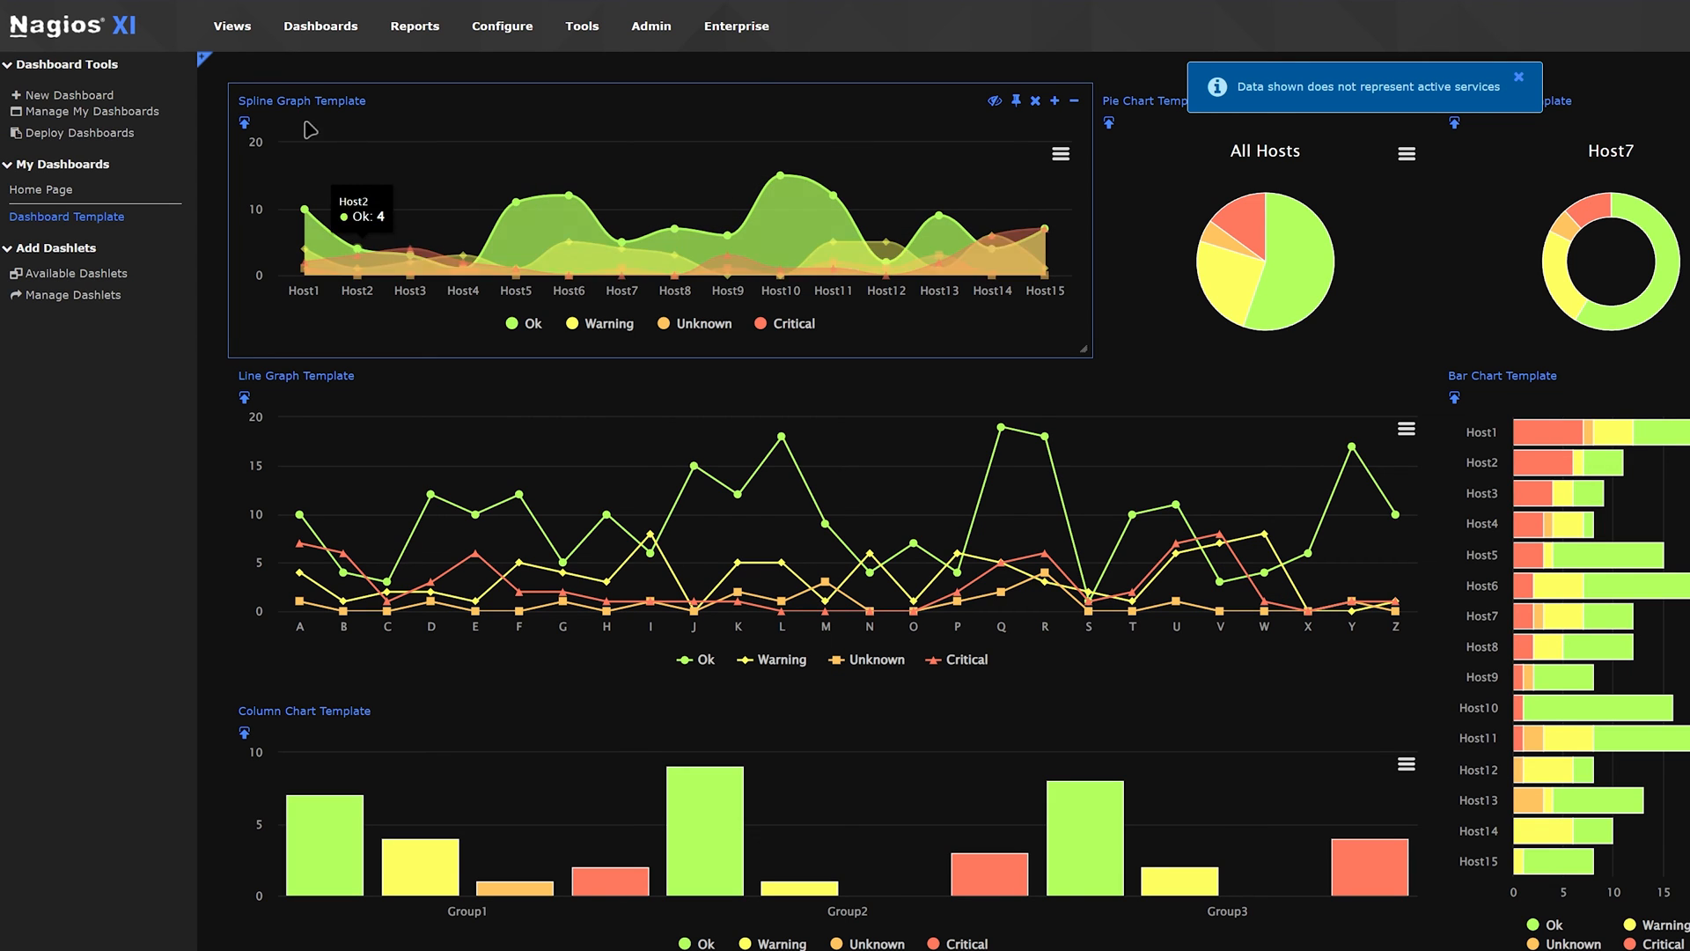
pyautogui.moveTo(97, 30)
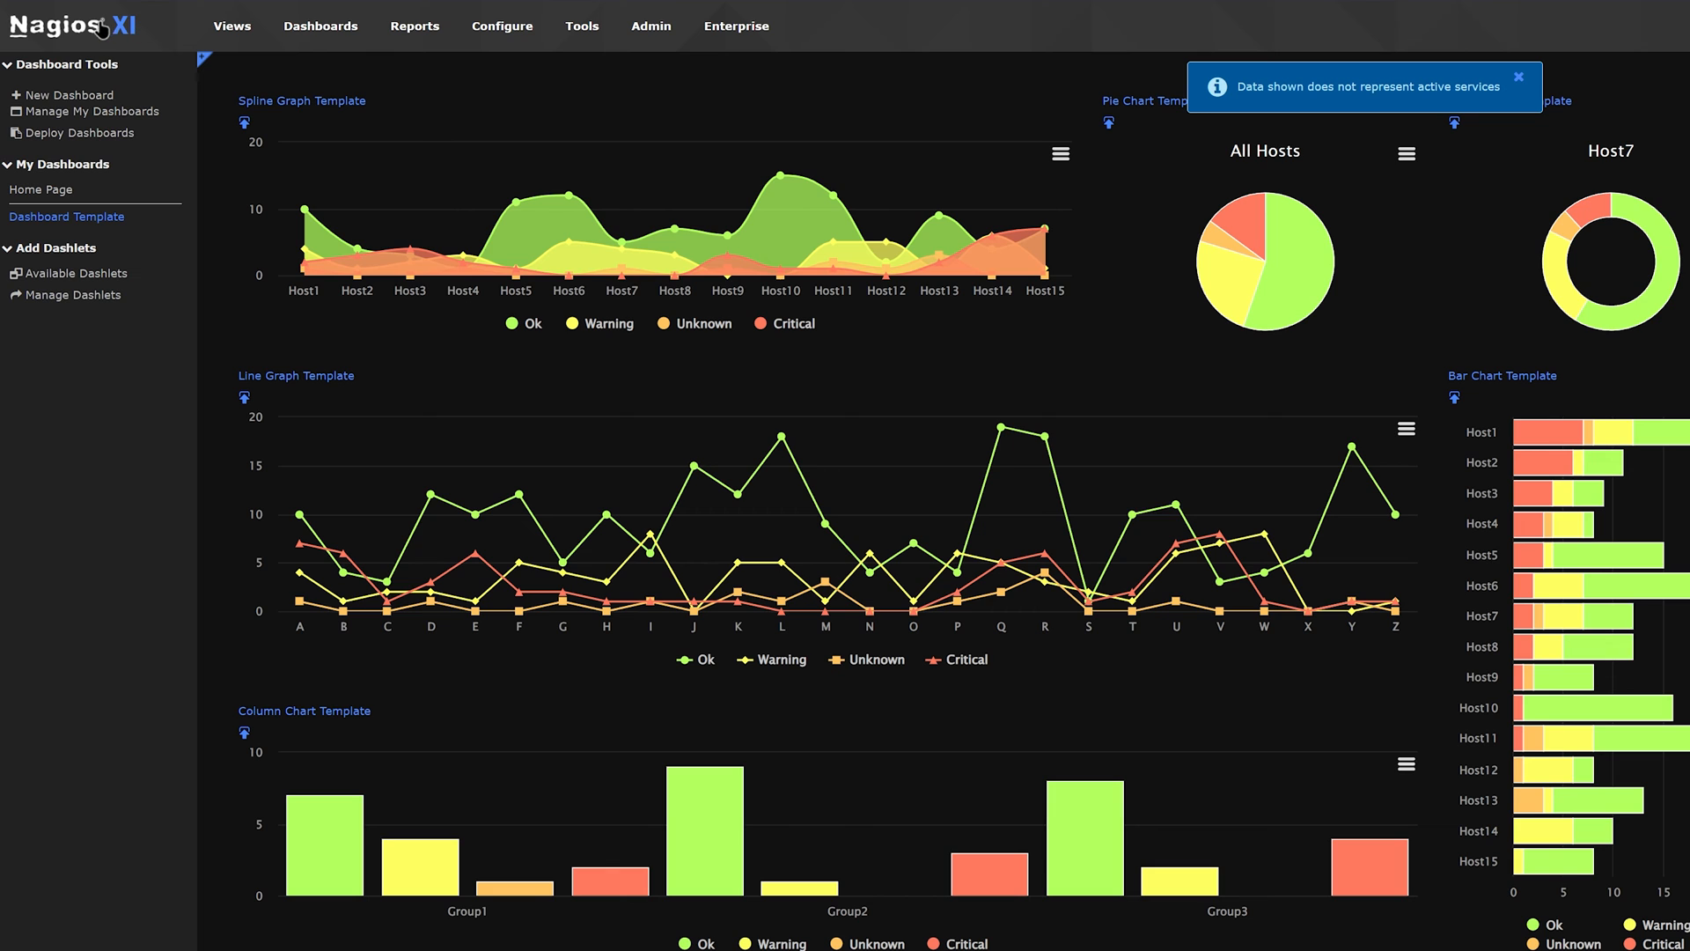
pyautogui.moveTo(97, 25)
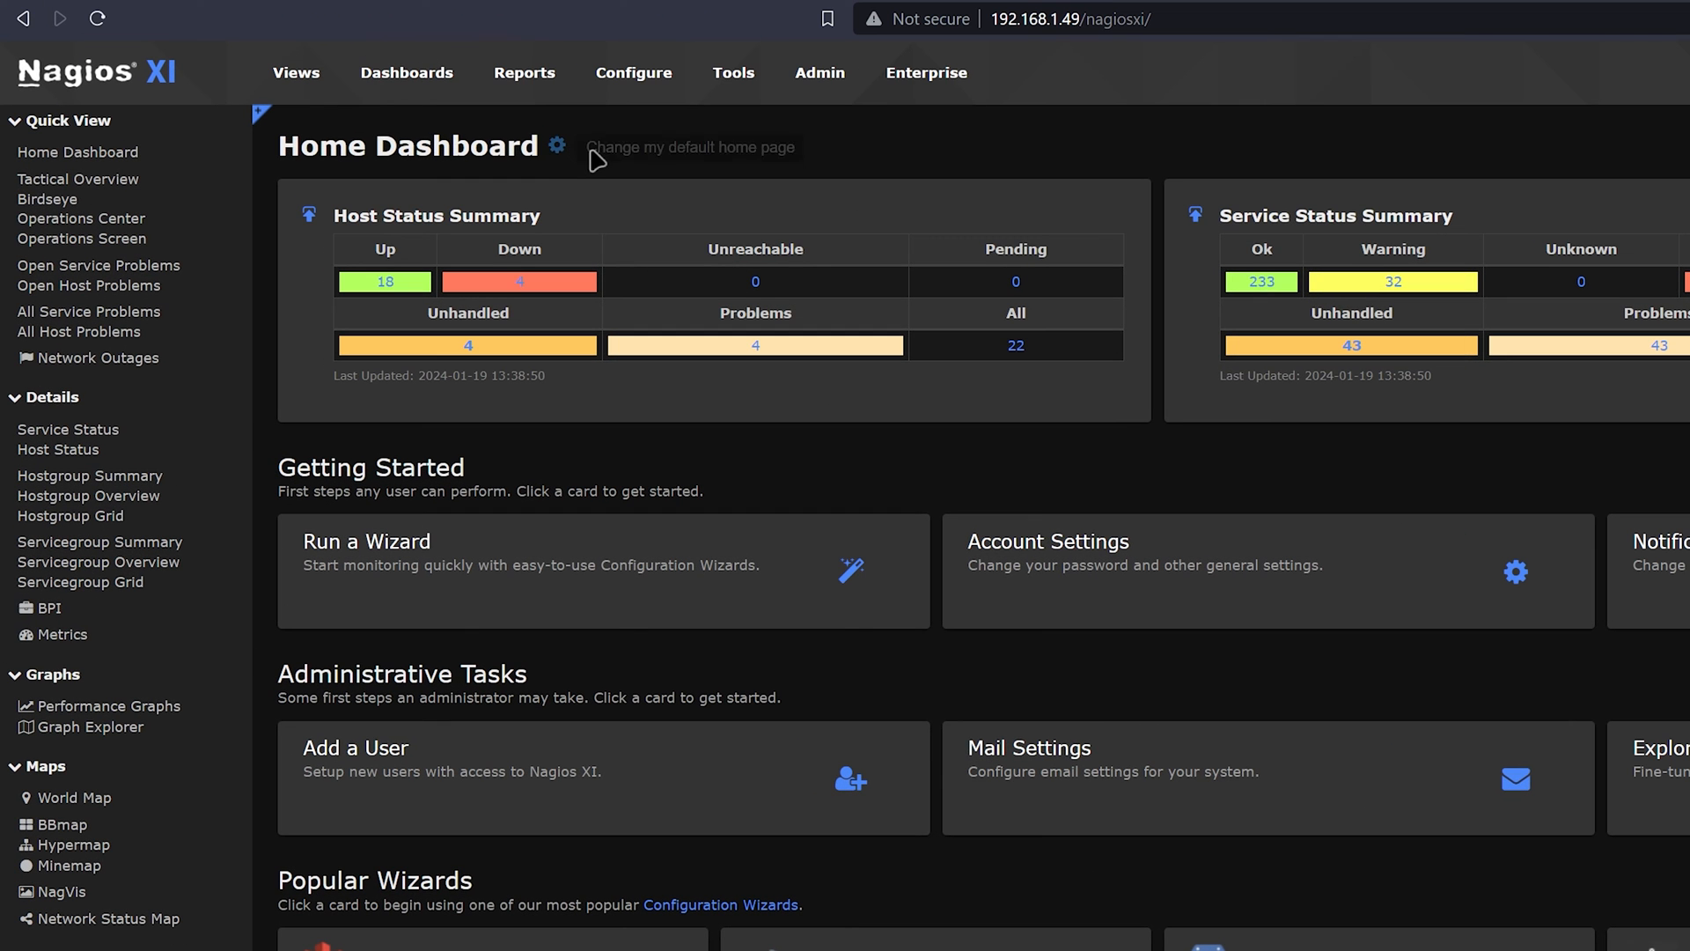
pyautogui.moveTo(557, 150)
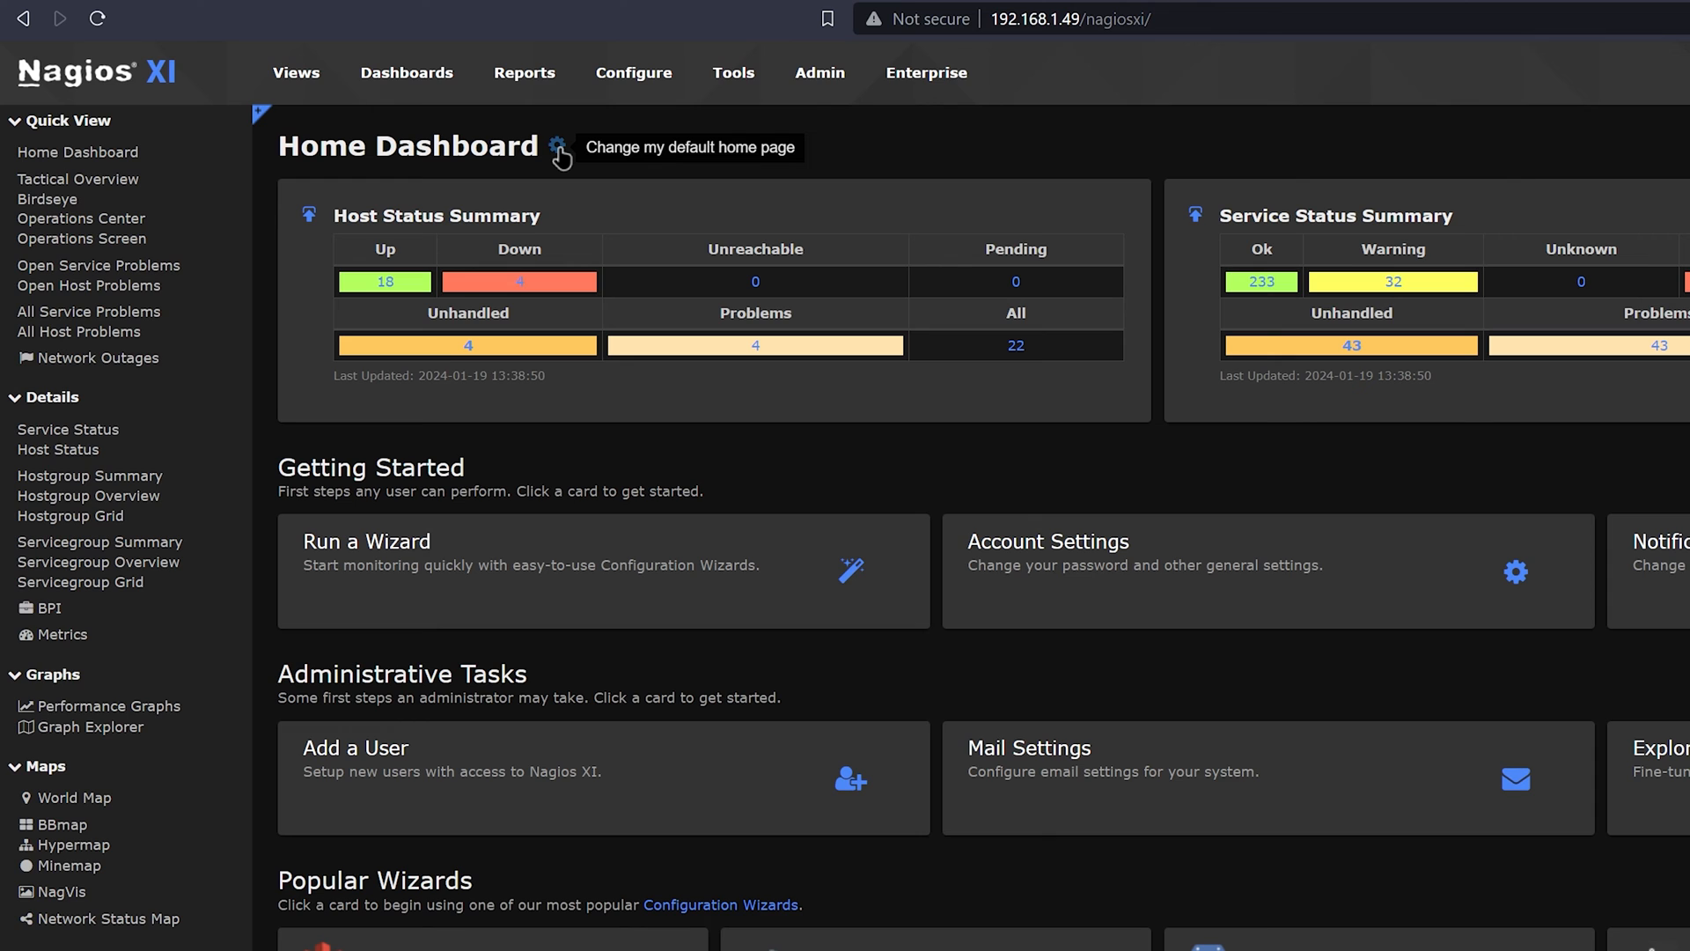
# Step: Switch Home Page Destination from Static Dashboard to Home Dashboard and update settings
pyautogui.click(560, 145)
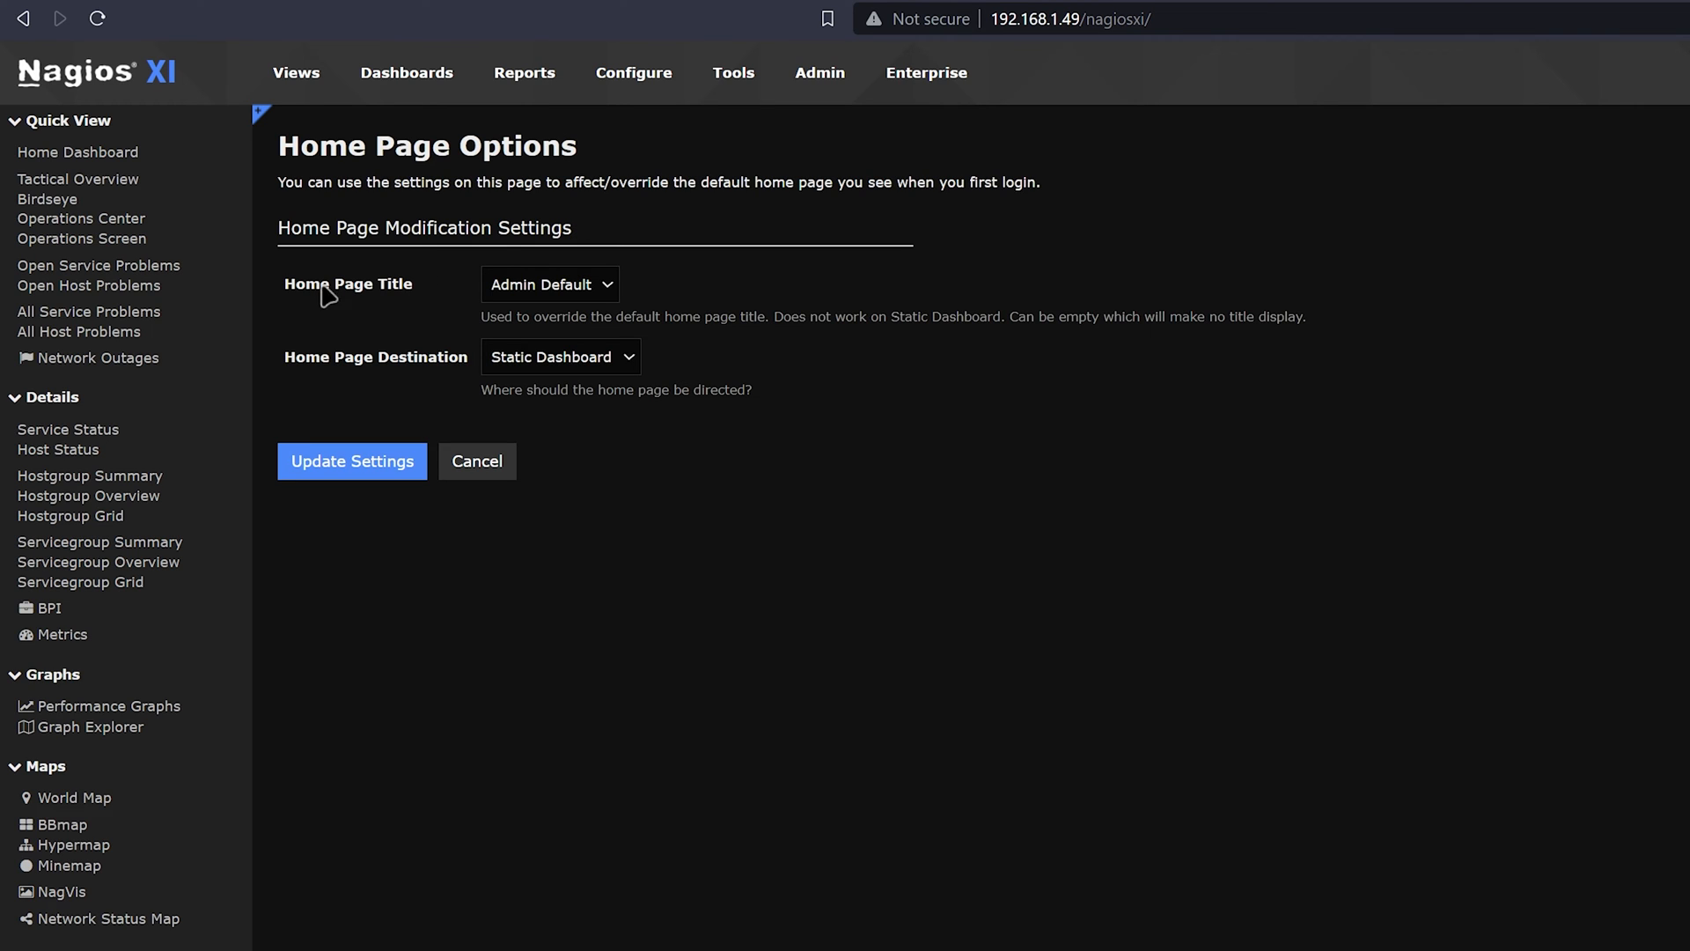
pyautogui.moveTo(445, 385)
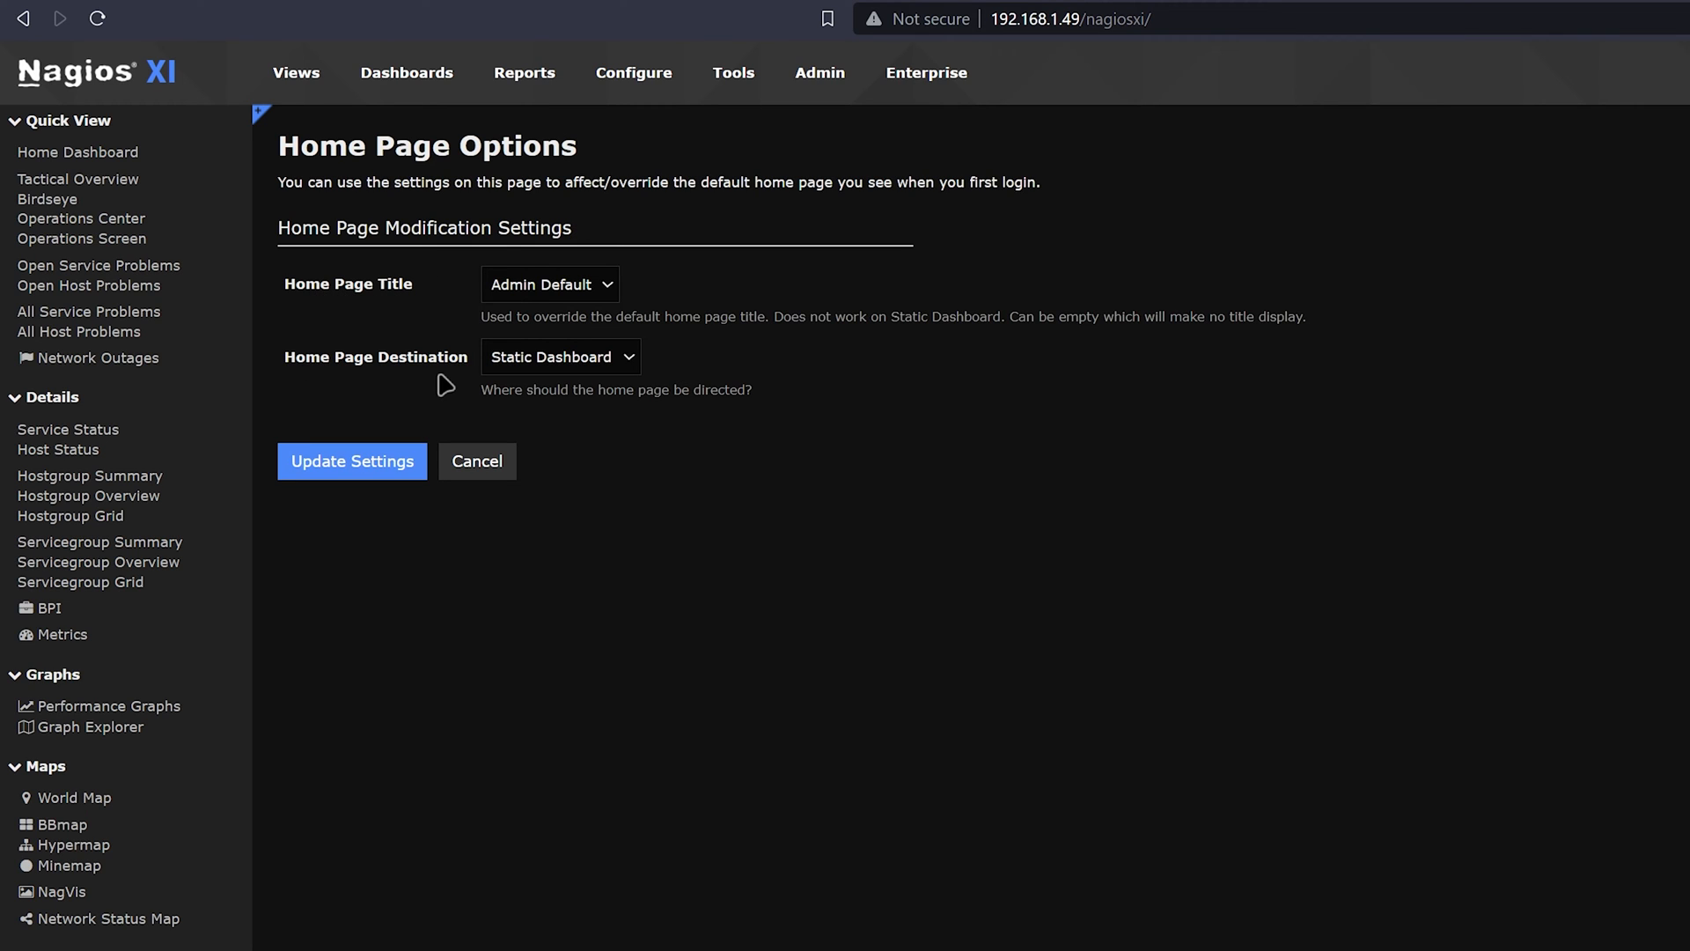
pyautogui.moveTo(528, 316)
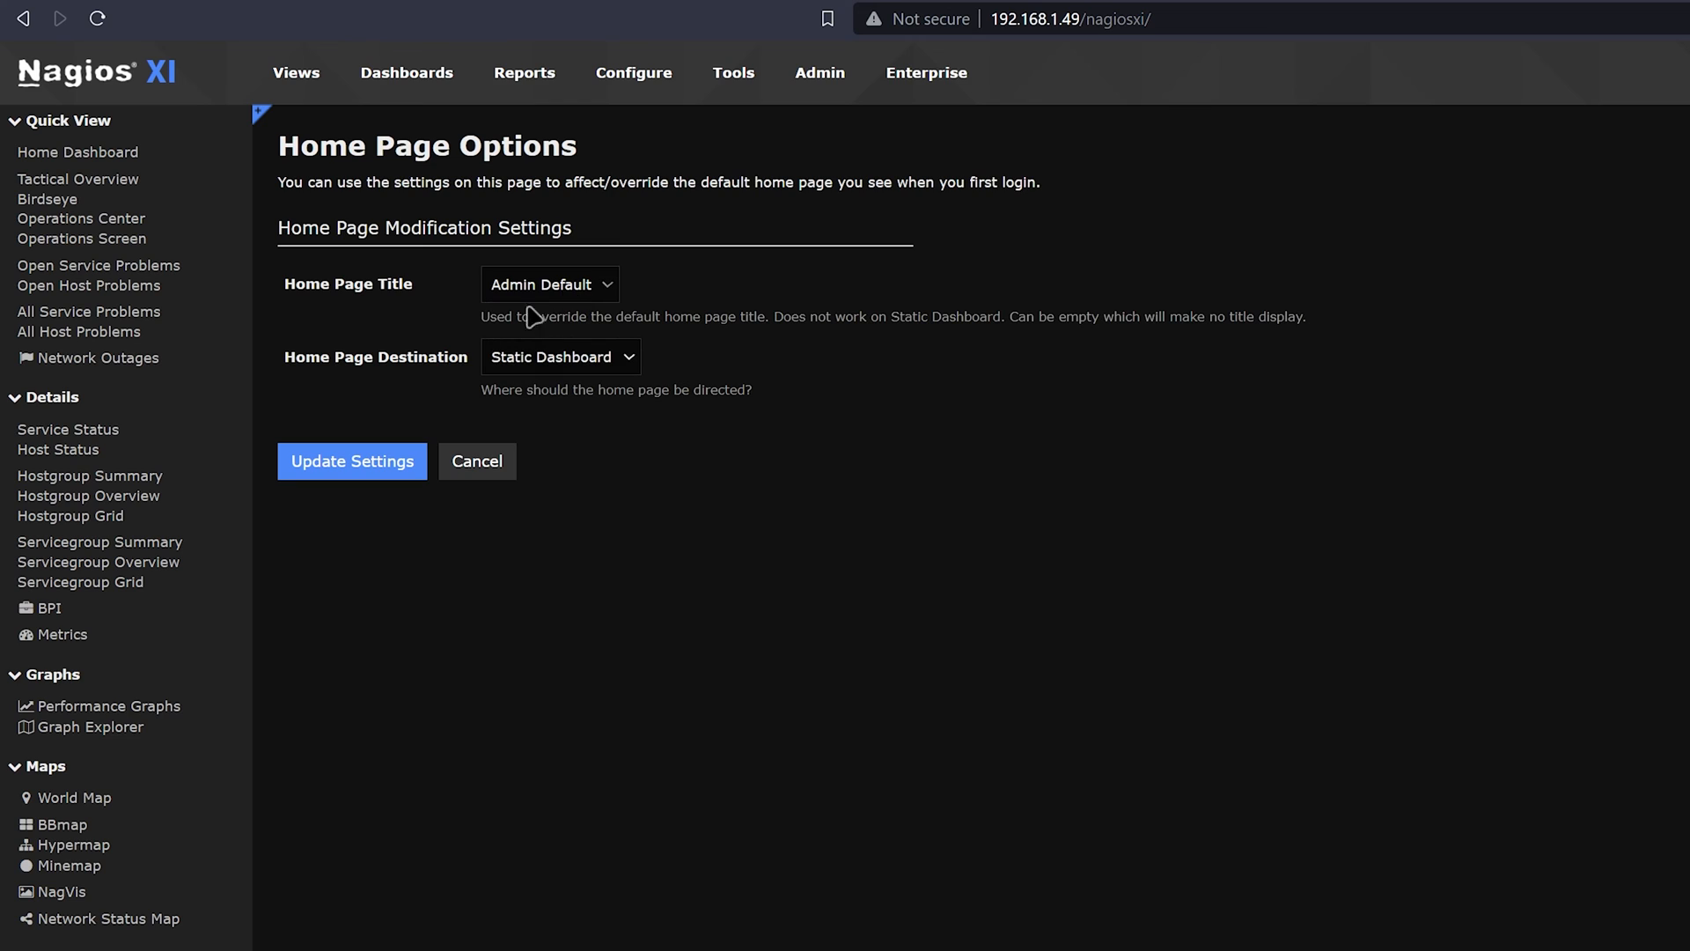
pyautogui.moveTo(1018, 356)
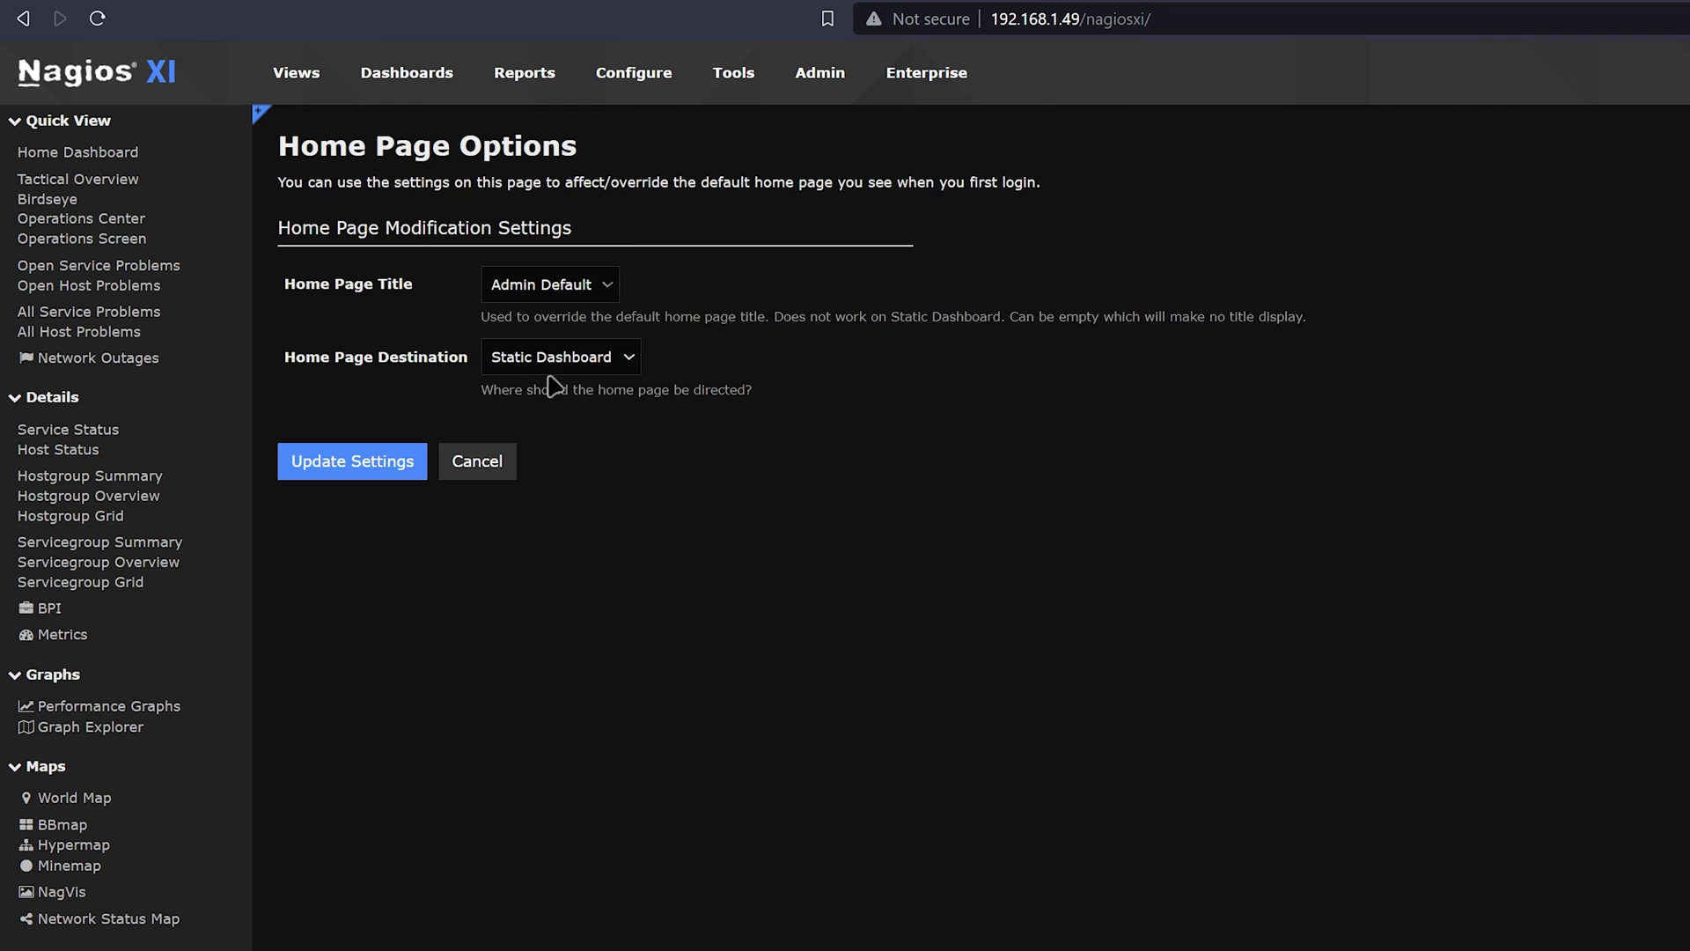
pyautogui.click(559, 356)
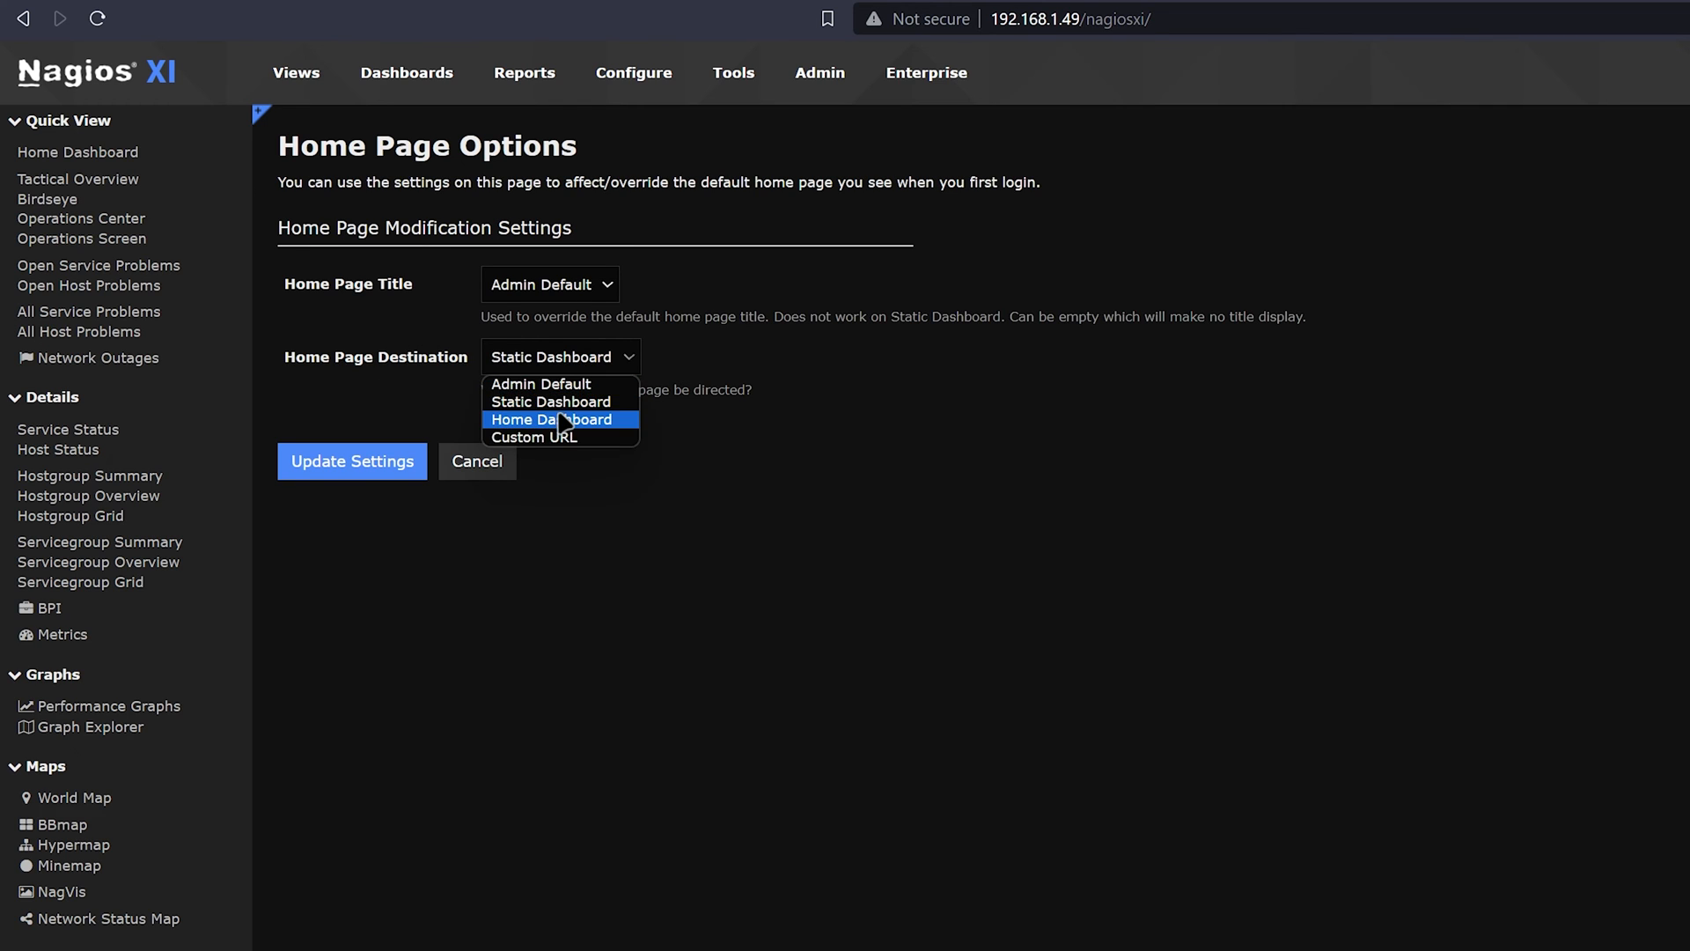
pyautogui.click(552, 419)
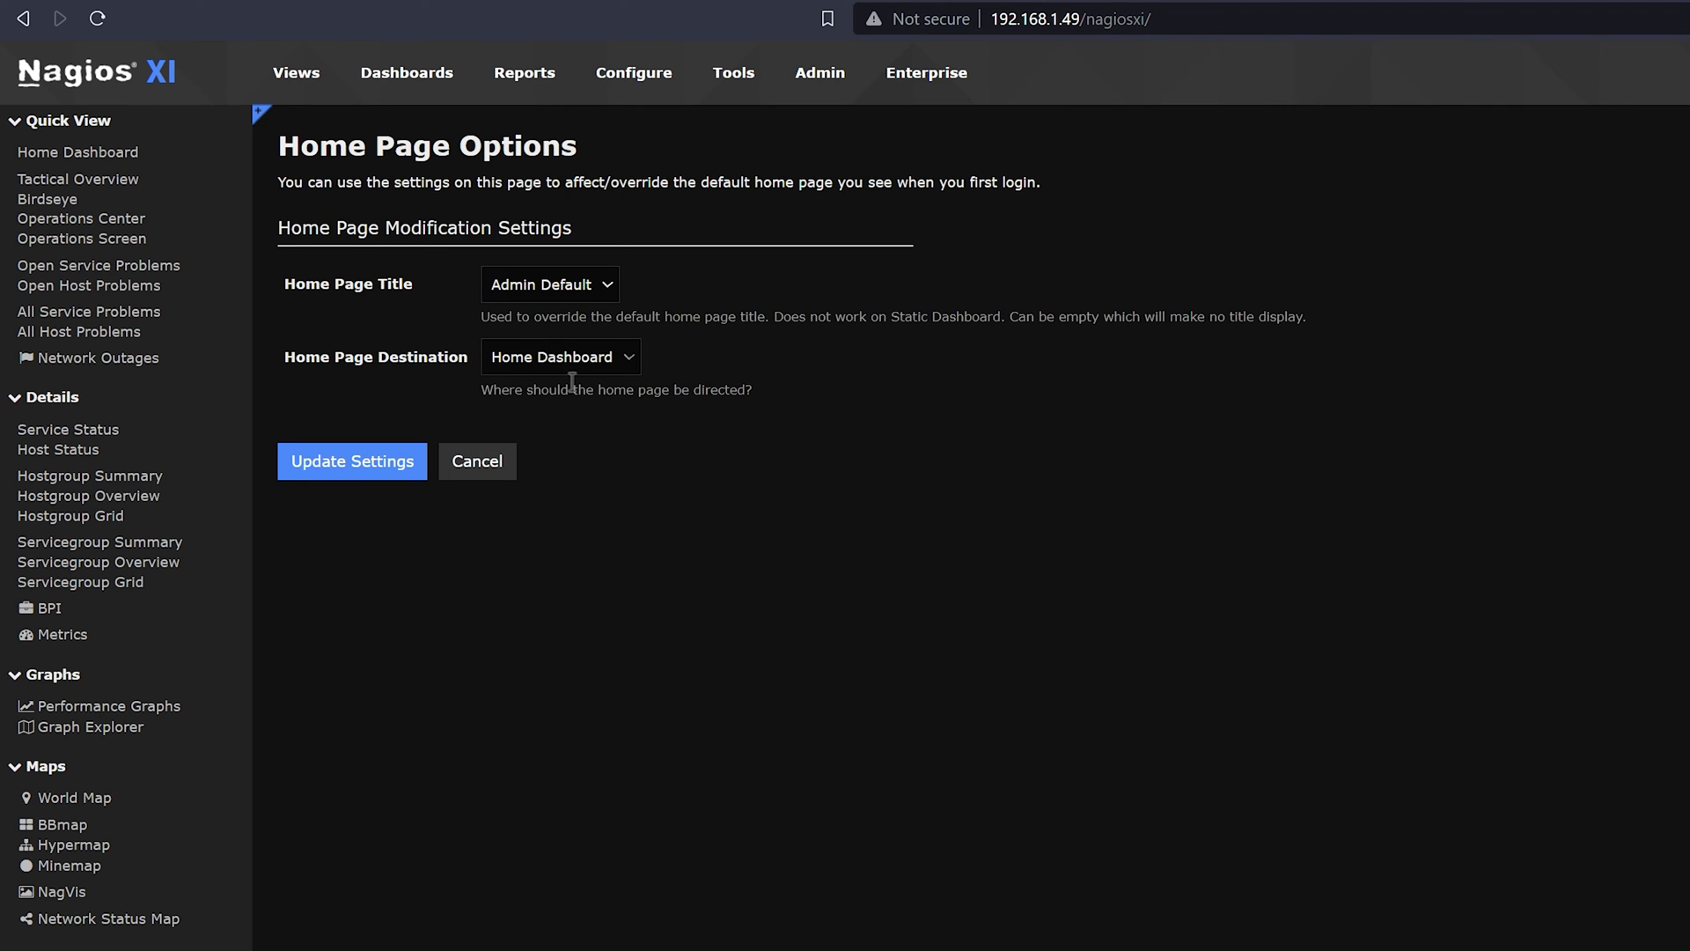
pyautogui.moveTo(413, 440)
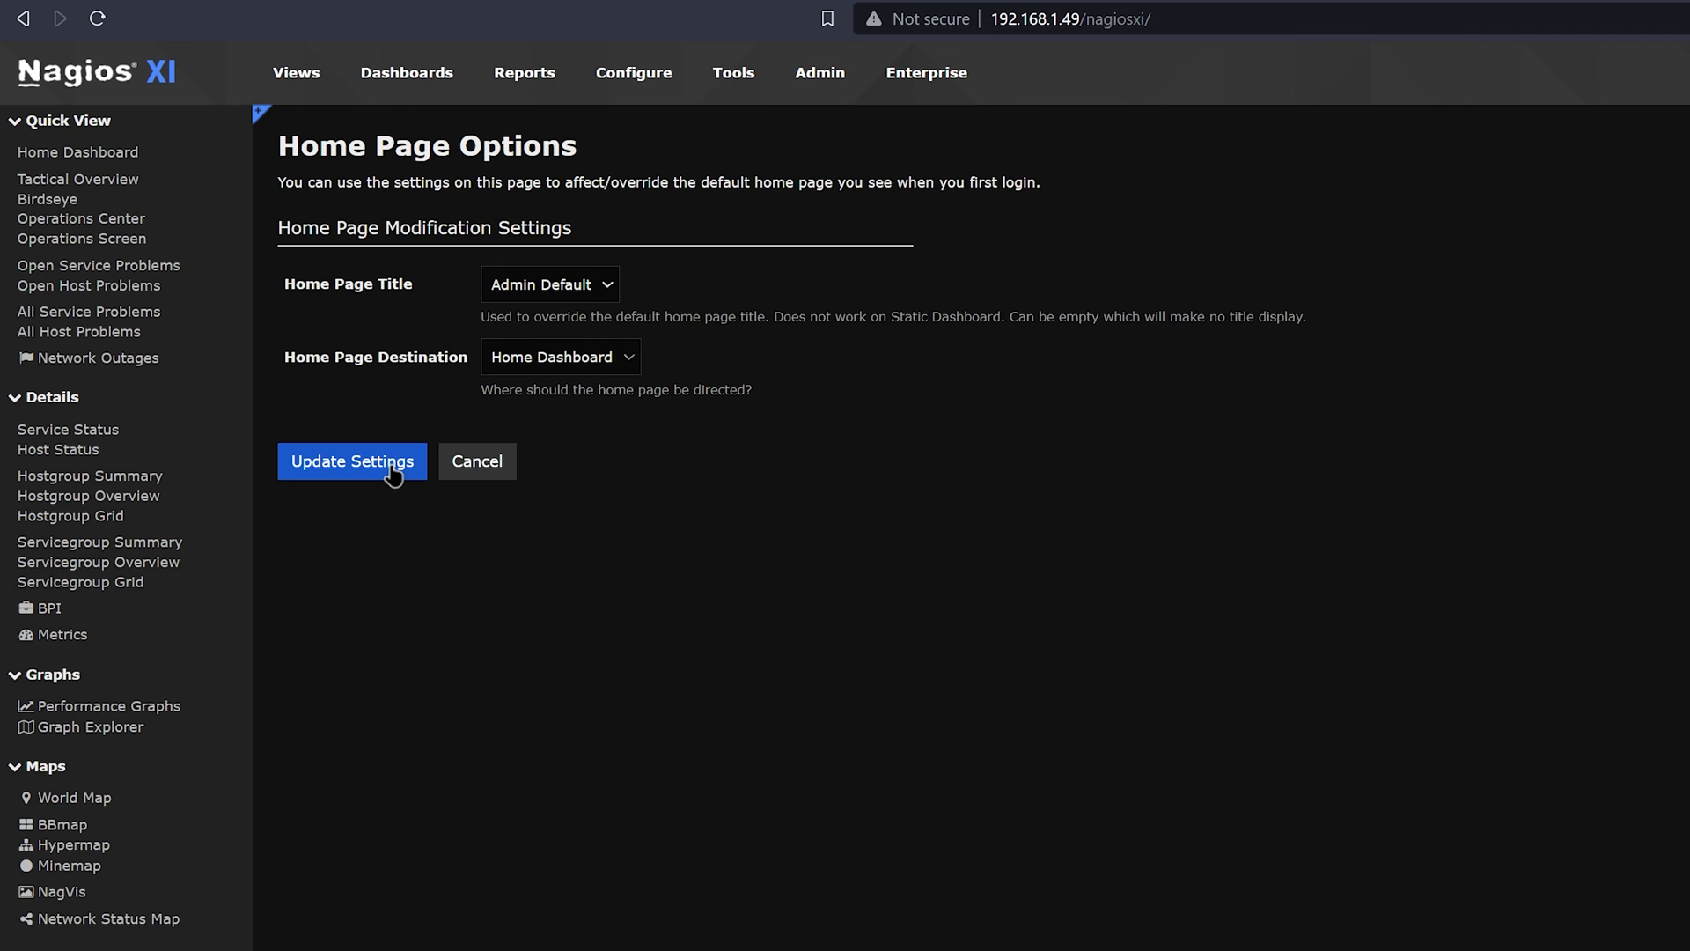
pyautogui.click(351, 461)
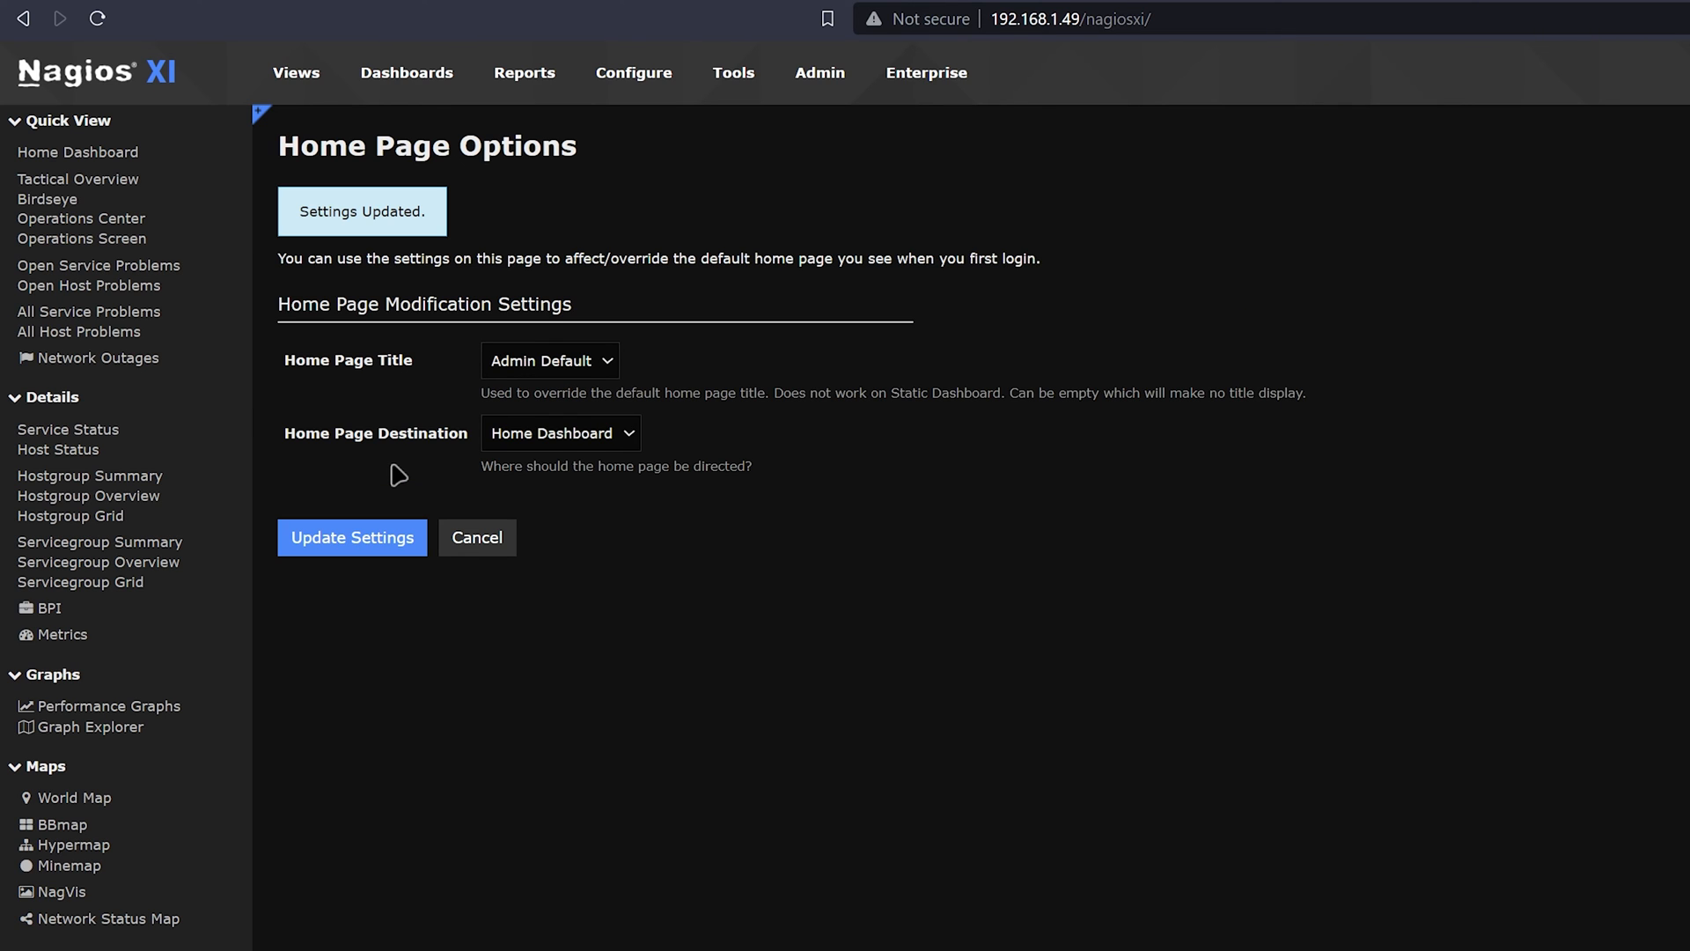
pyautogui.moveTo(388, 241)
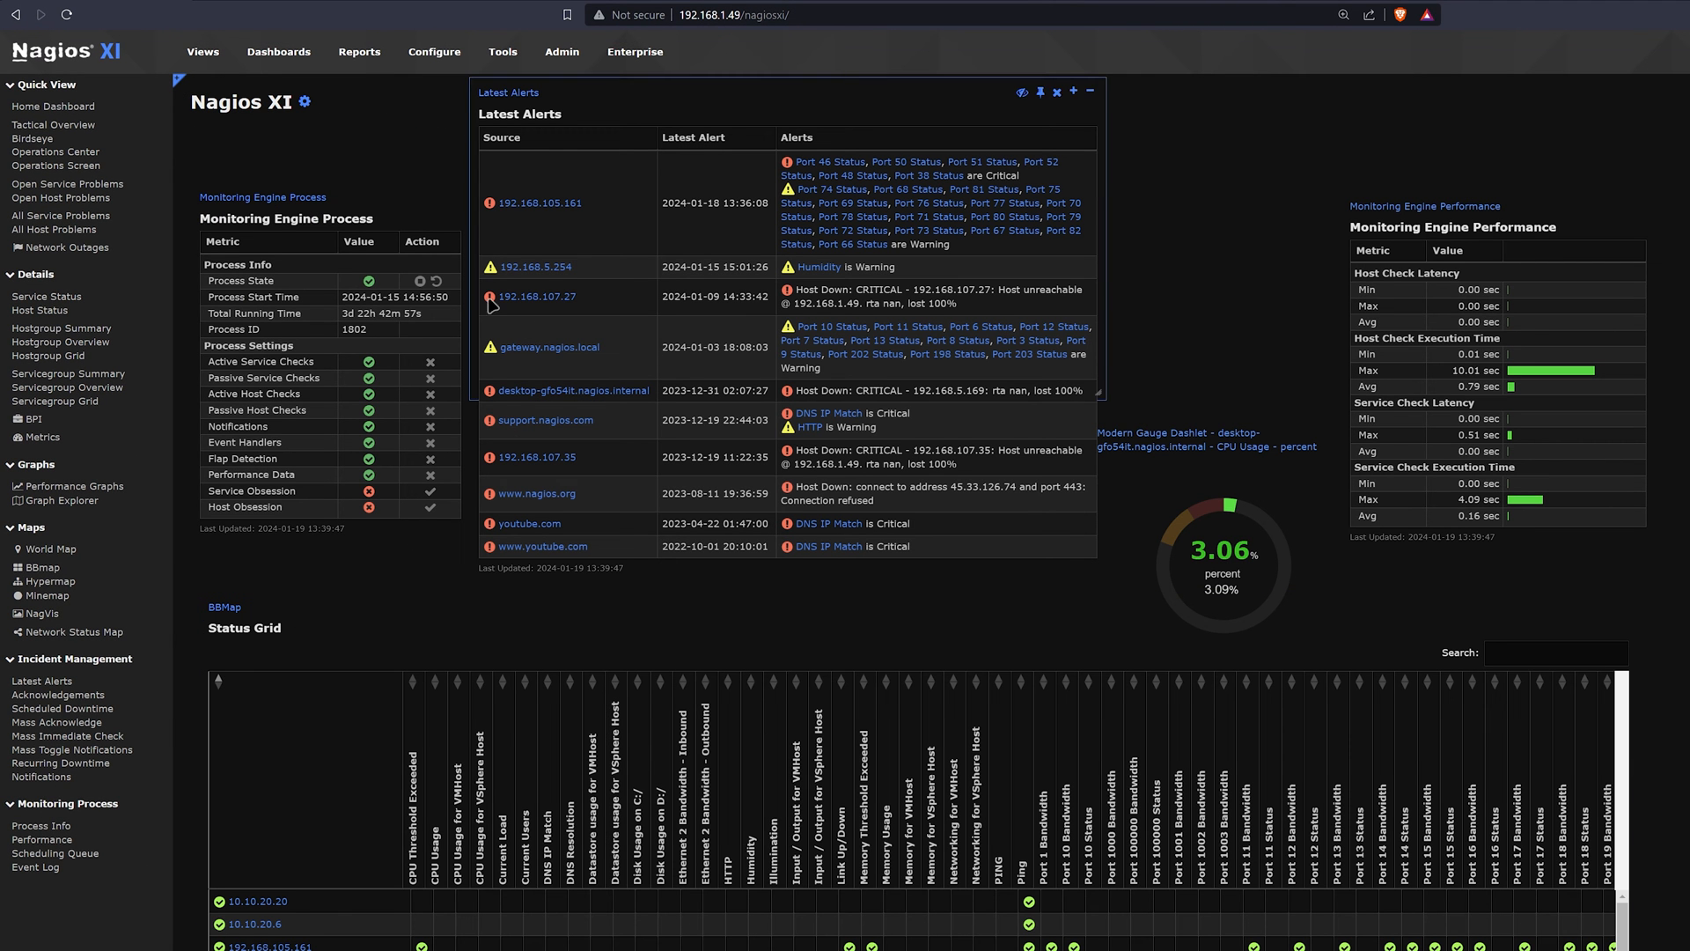
# Step: View Tactical Overview, Birdseye and Operations Center from the Quick View sidebar
pyautogui.click(53, 124)
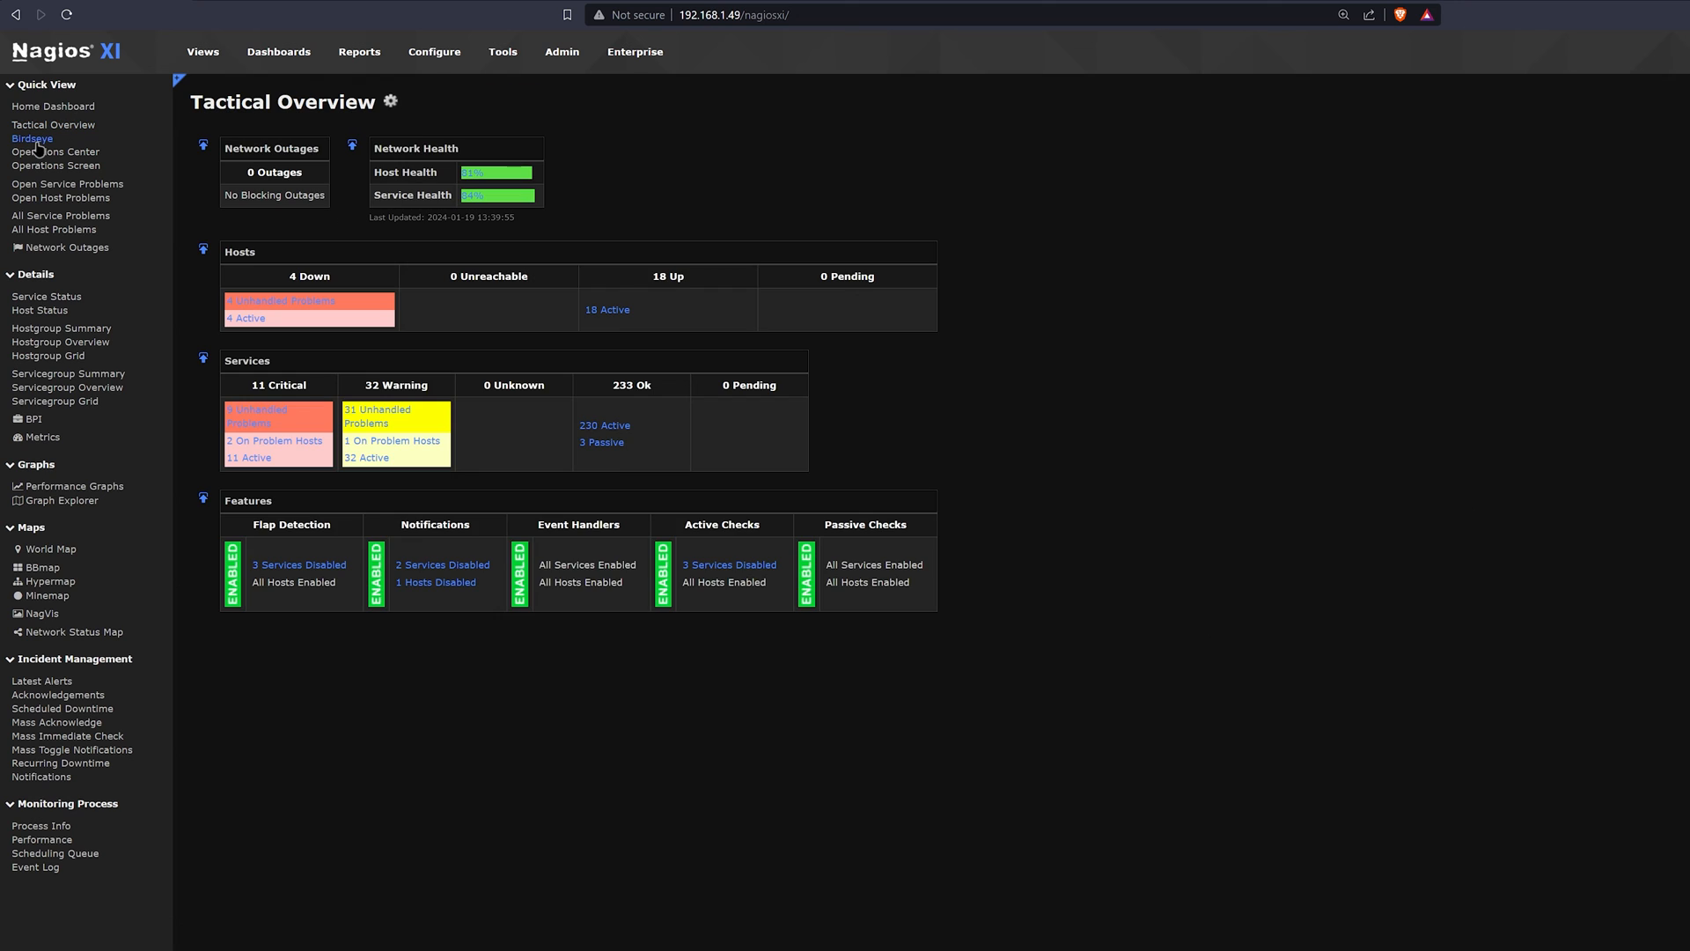
pyautogui.click(33, 138)
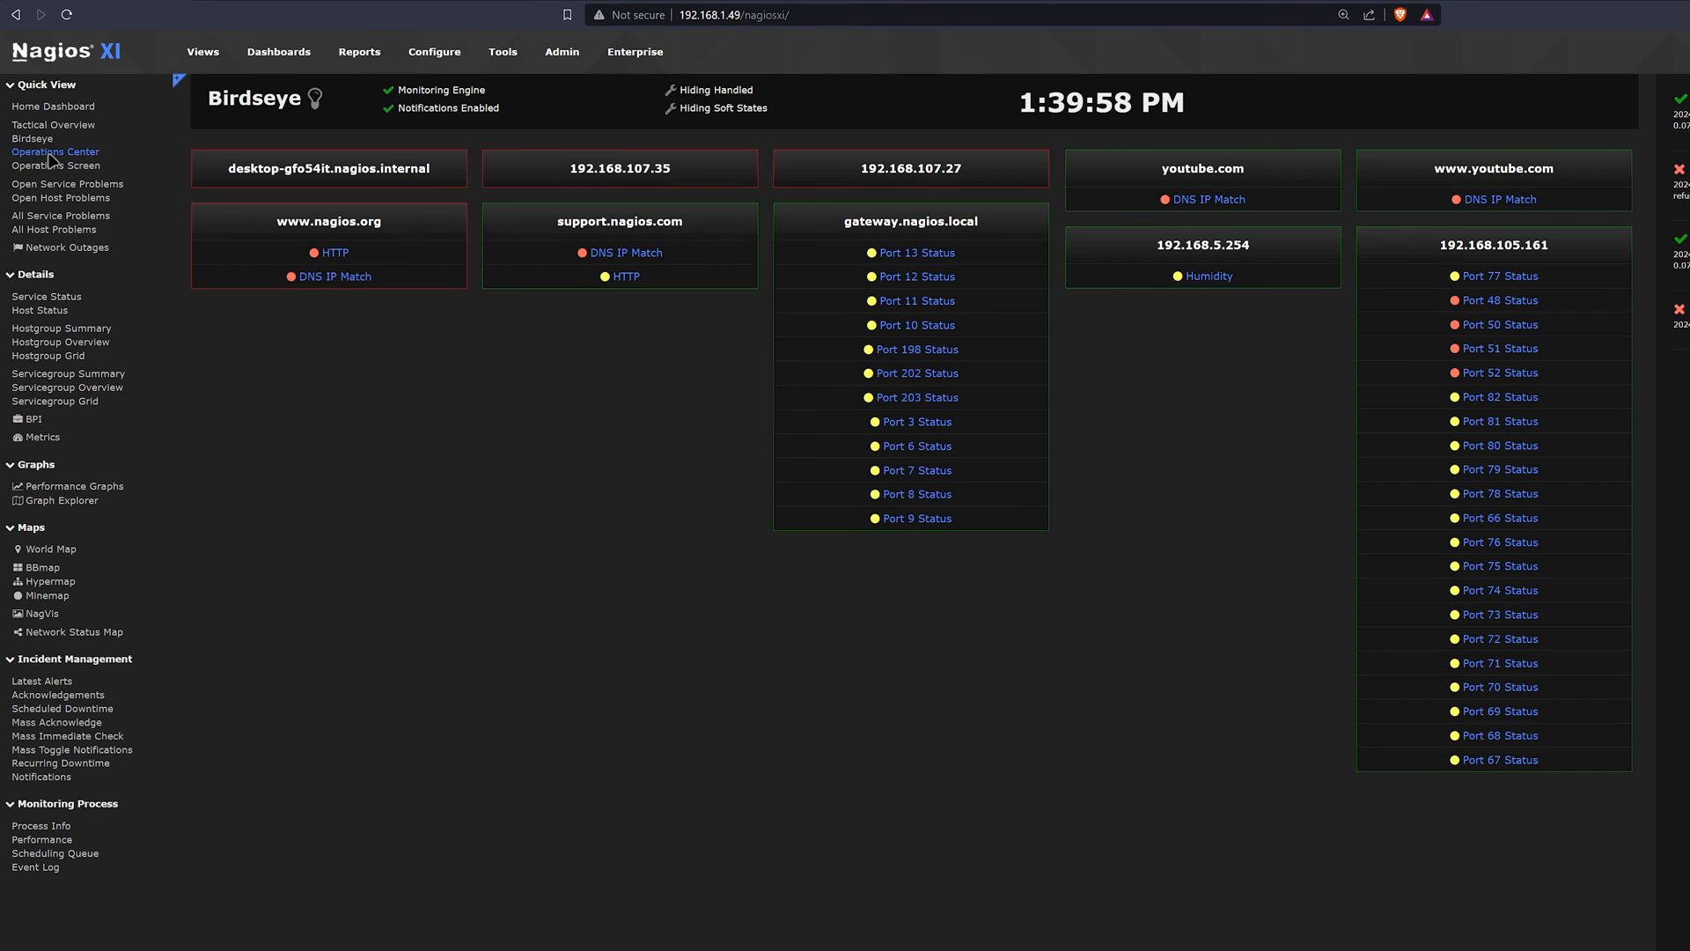
pyautogui.click(54, 152)
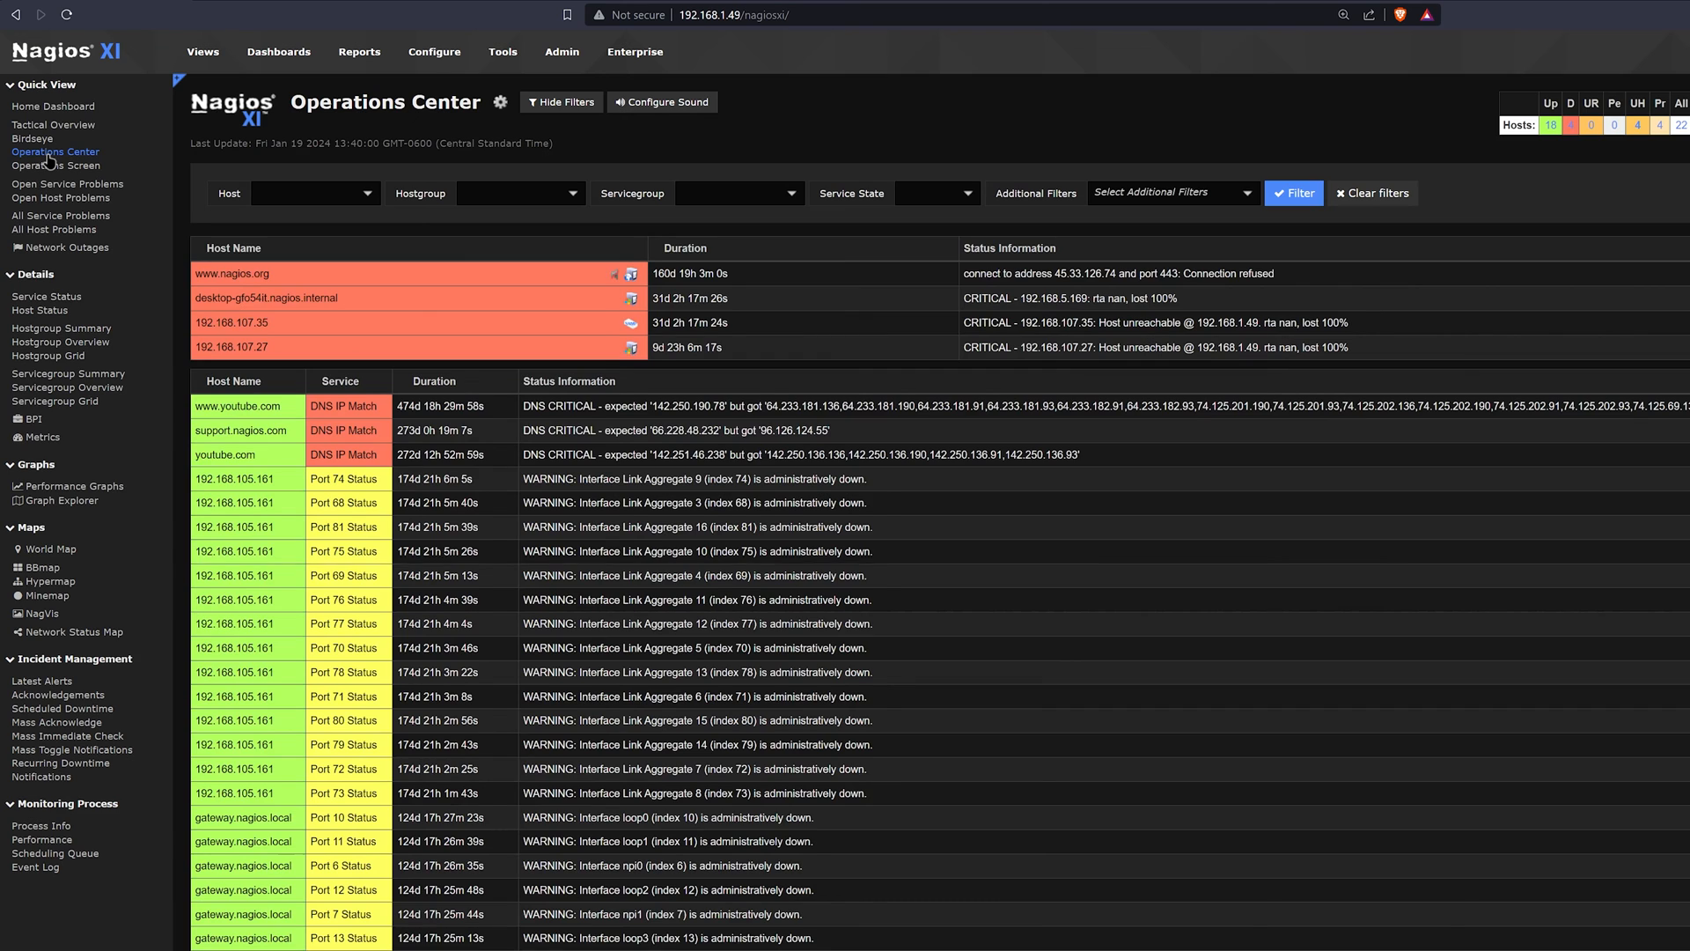
pyautogui.rightClick(54, 151)
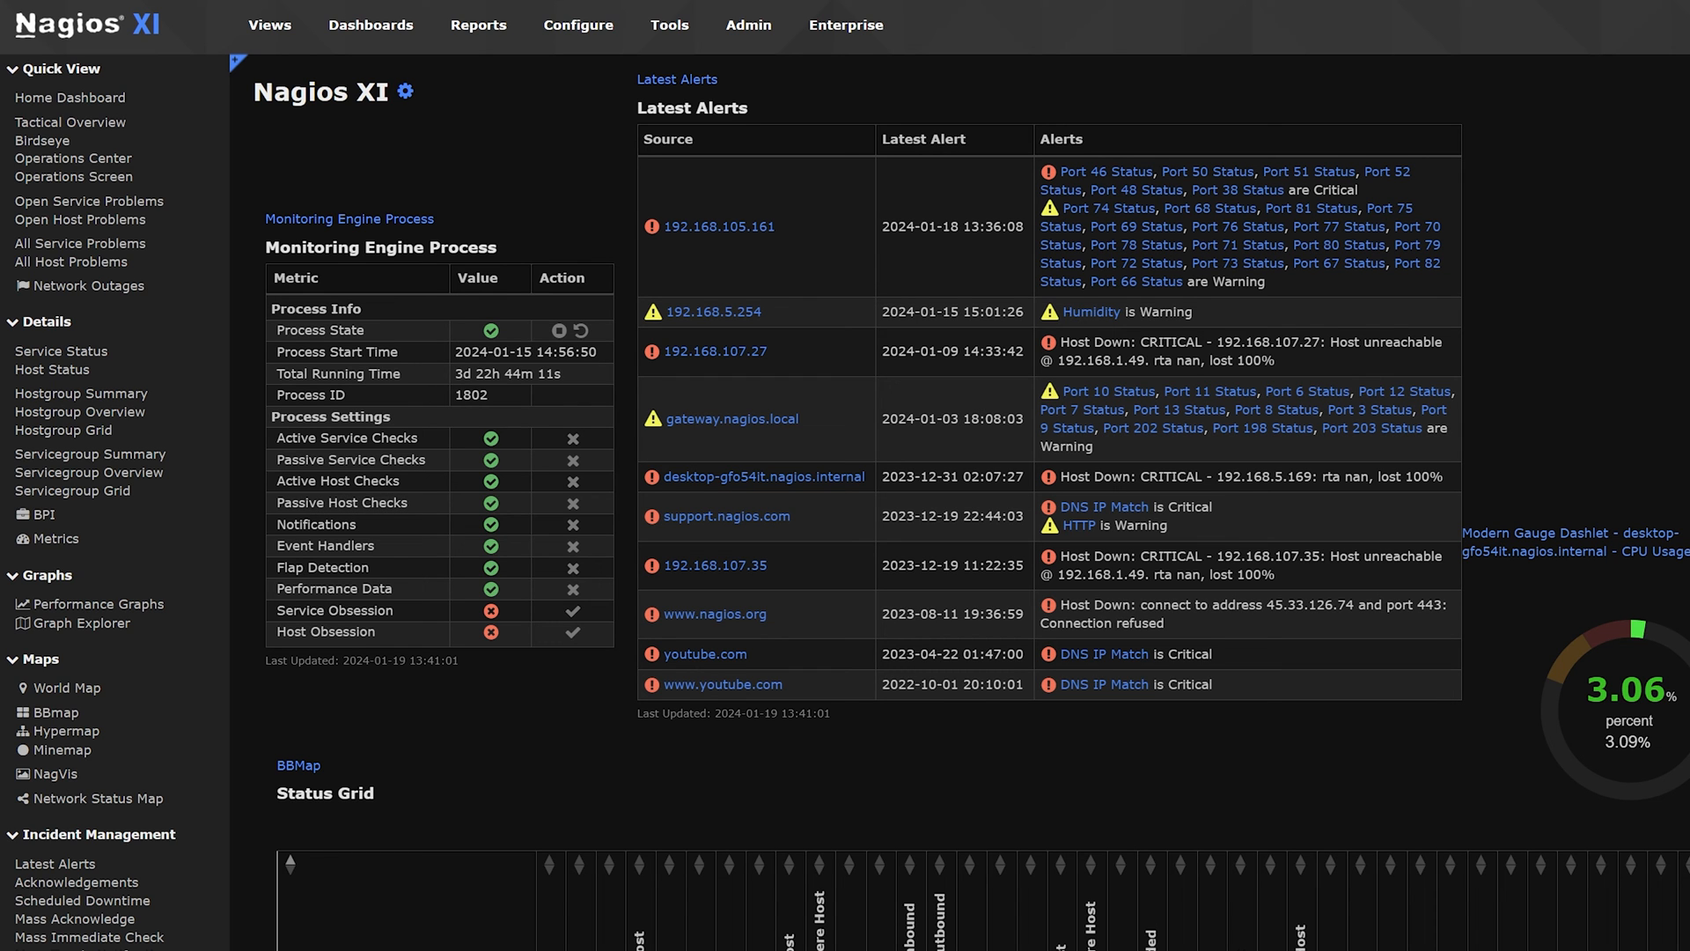
pyautogui.moveTo(405, 91)
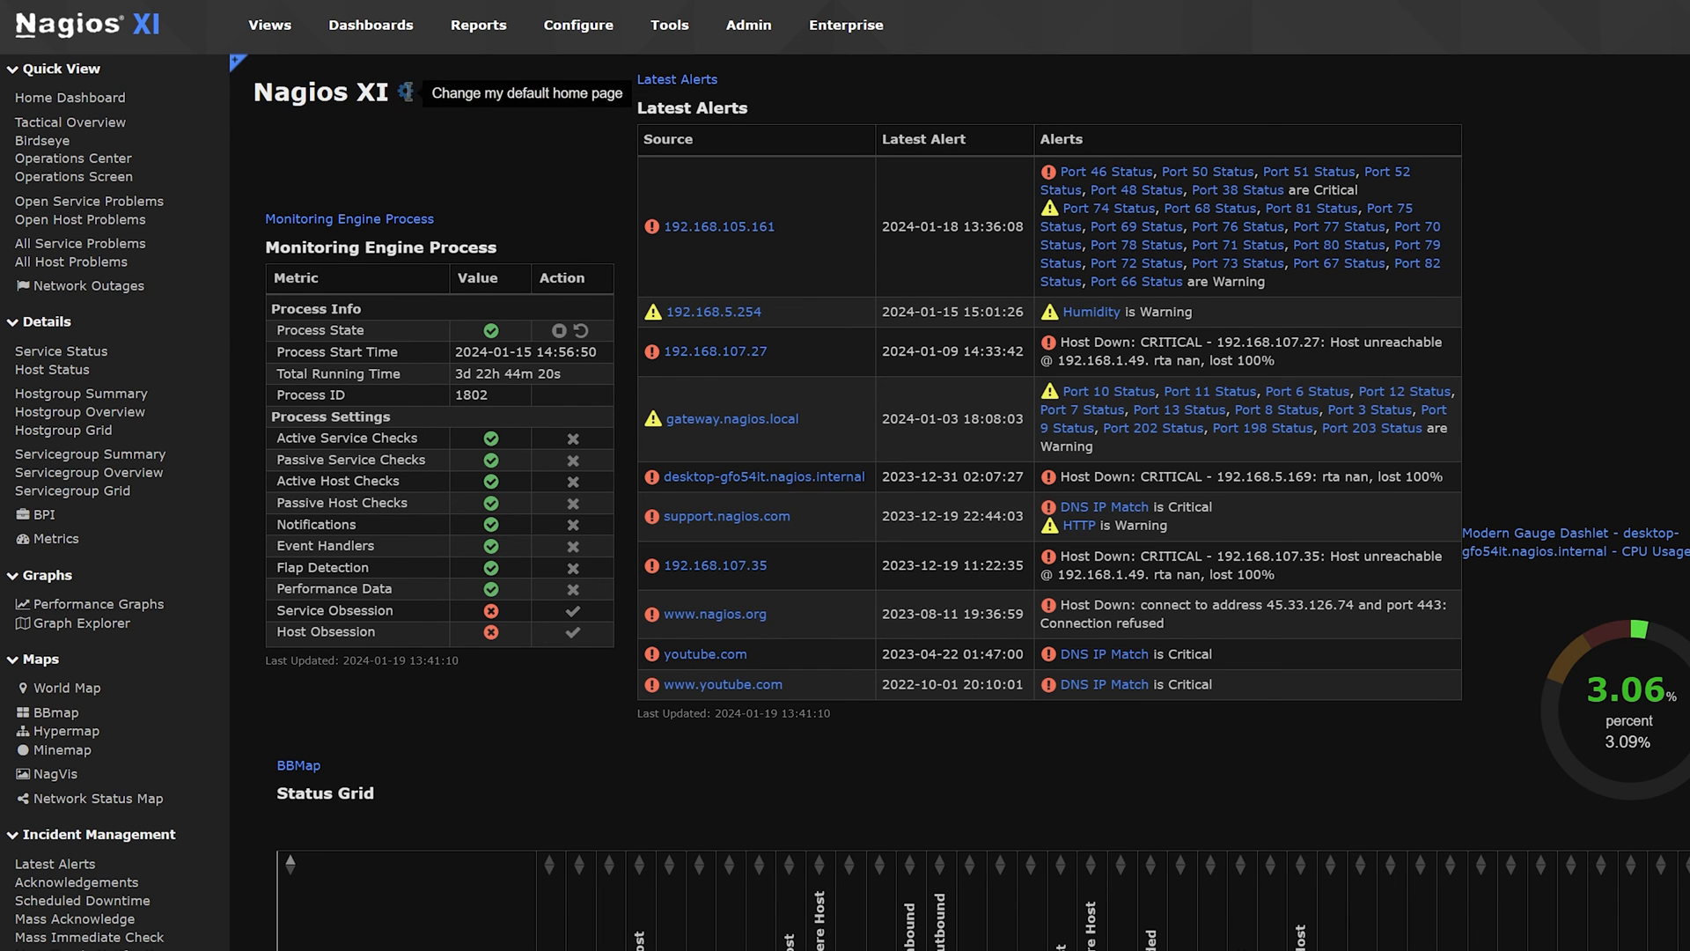
# Step: Set Home Page Destination to Custom URL with the pasted birdseye.php address and save
pyautogui.click(524, 93)
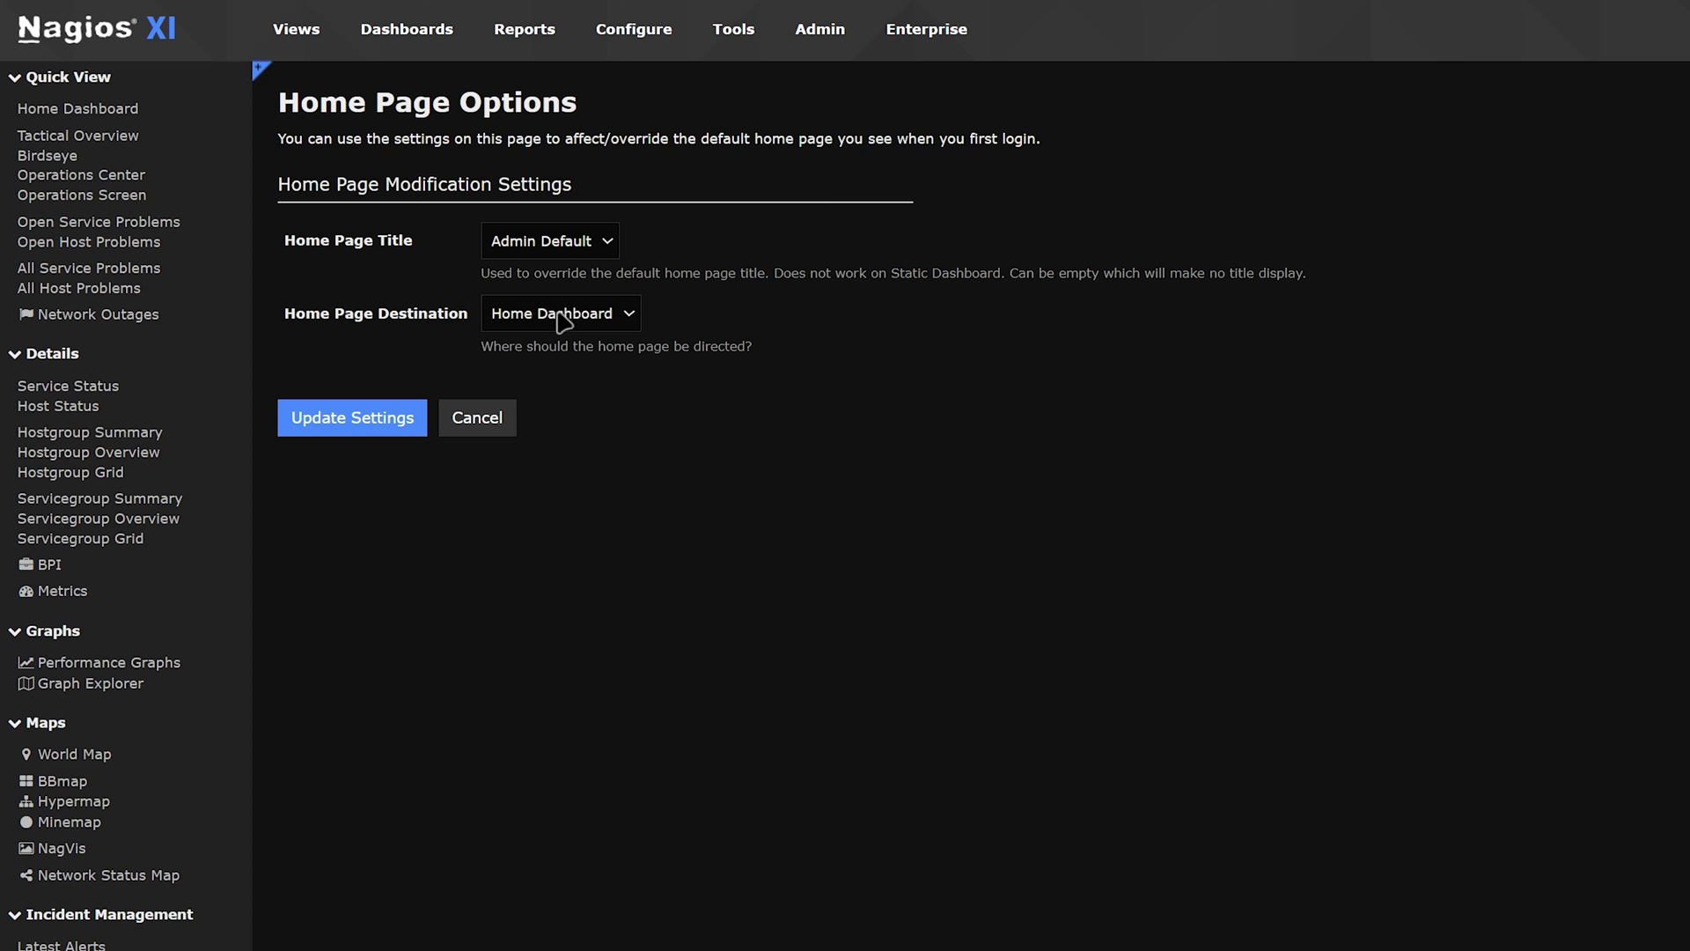
pyautogui.click(560, 312)
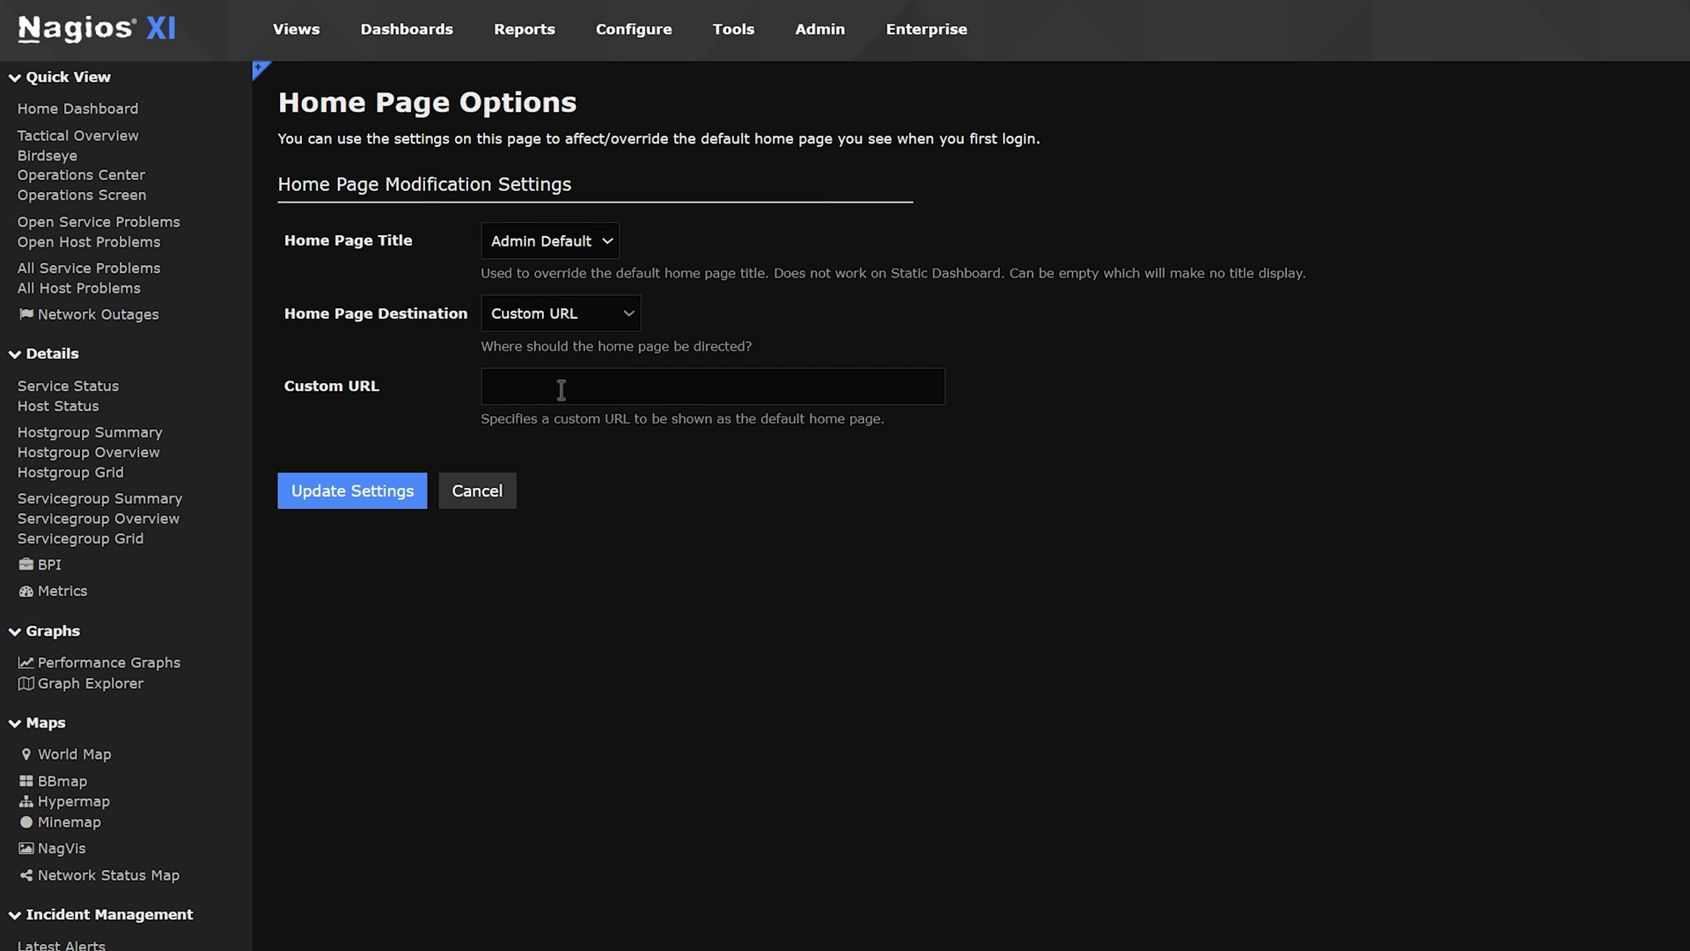
pyautogui.rightClick(561, 385)
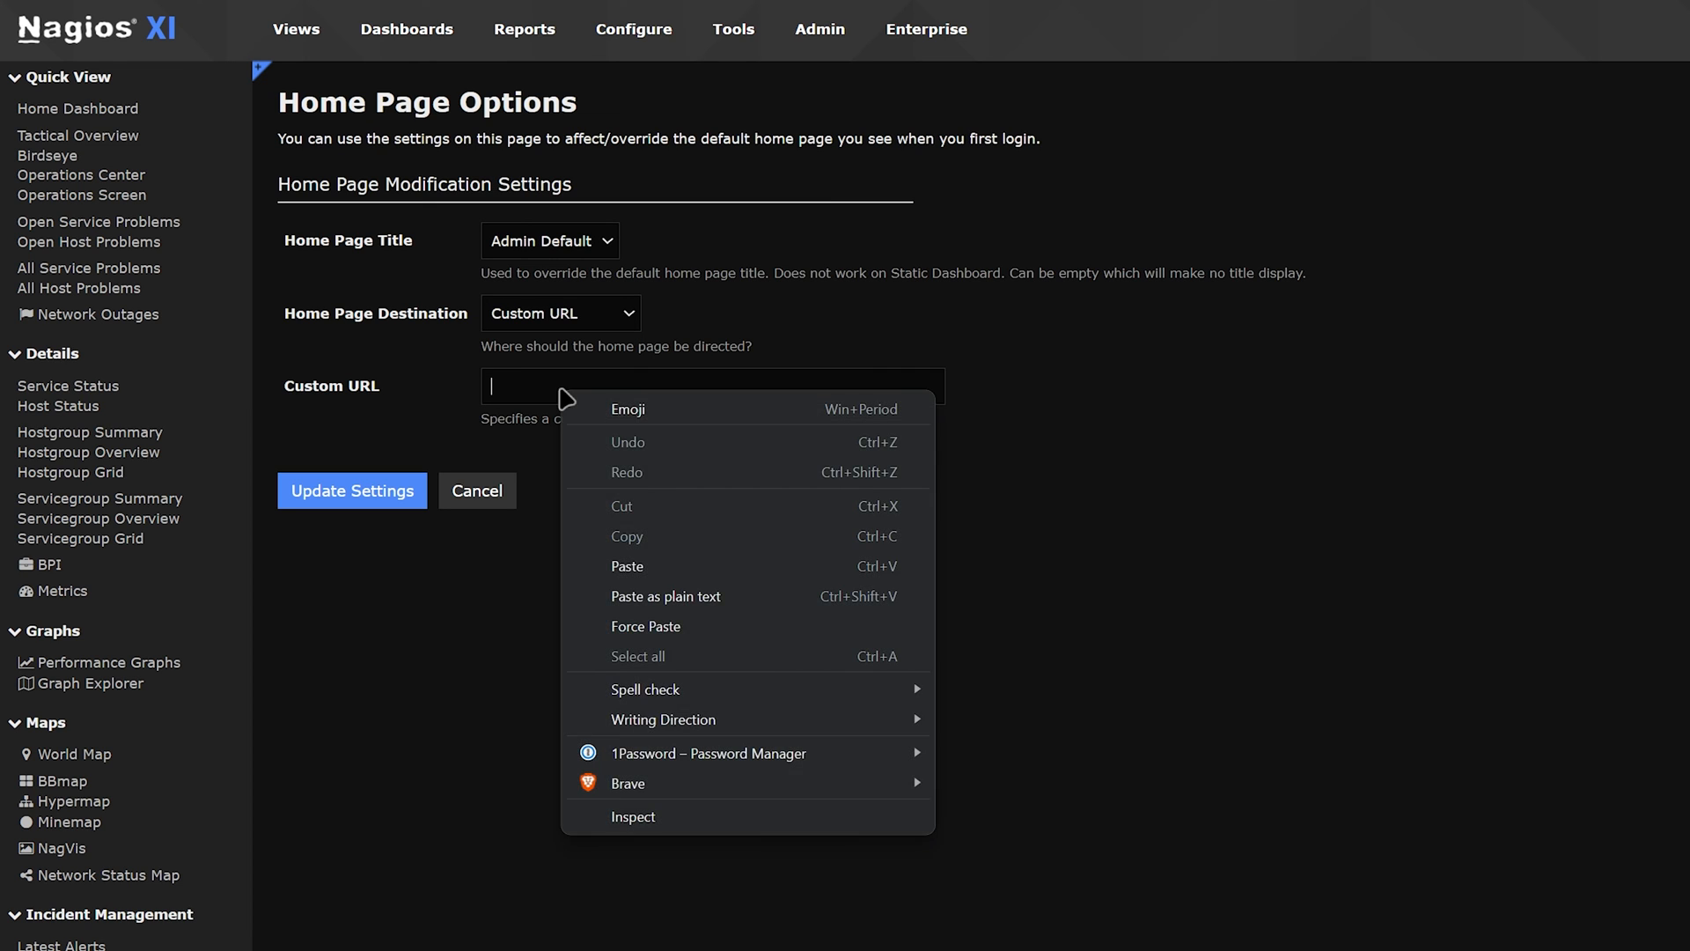
pyautogui.click(626, 566)
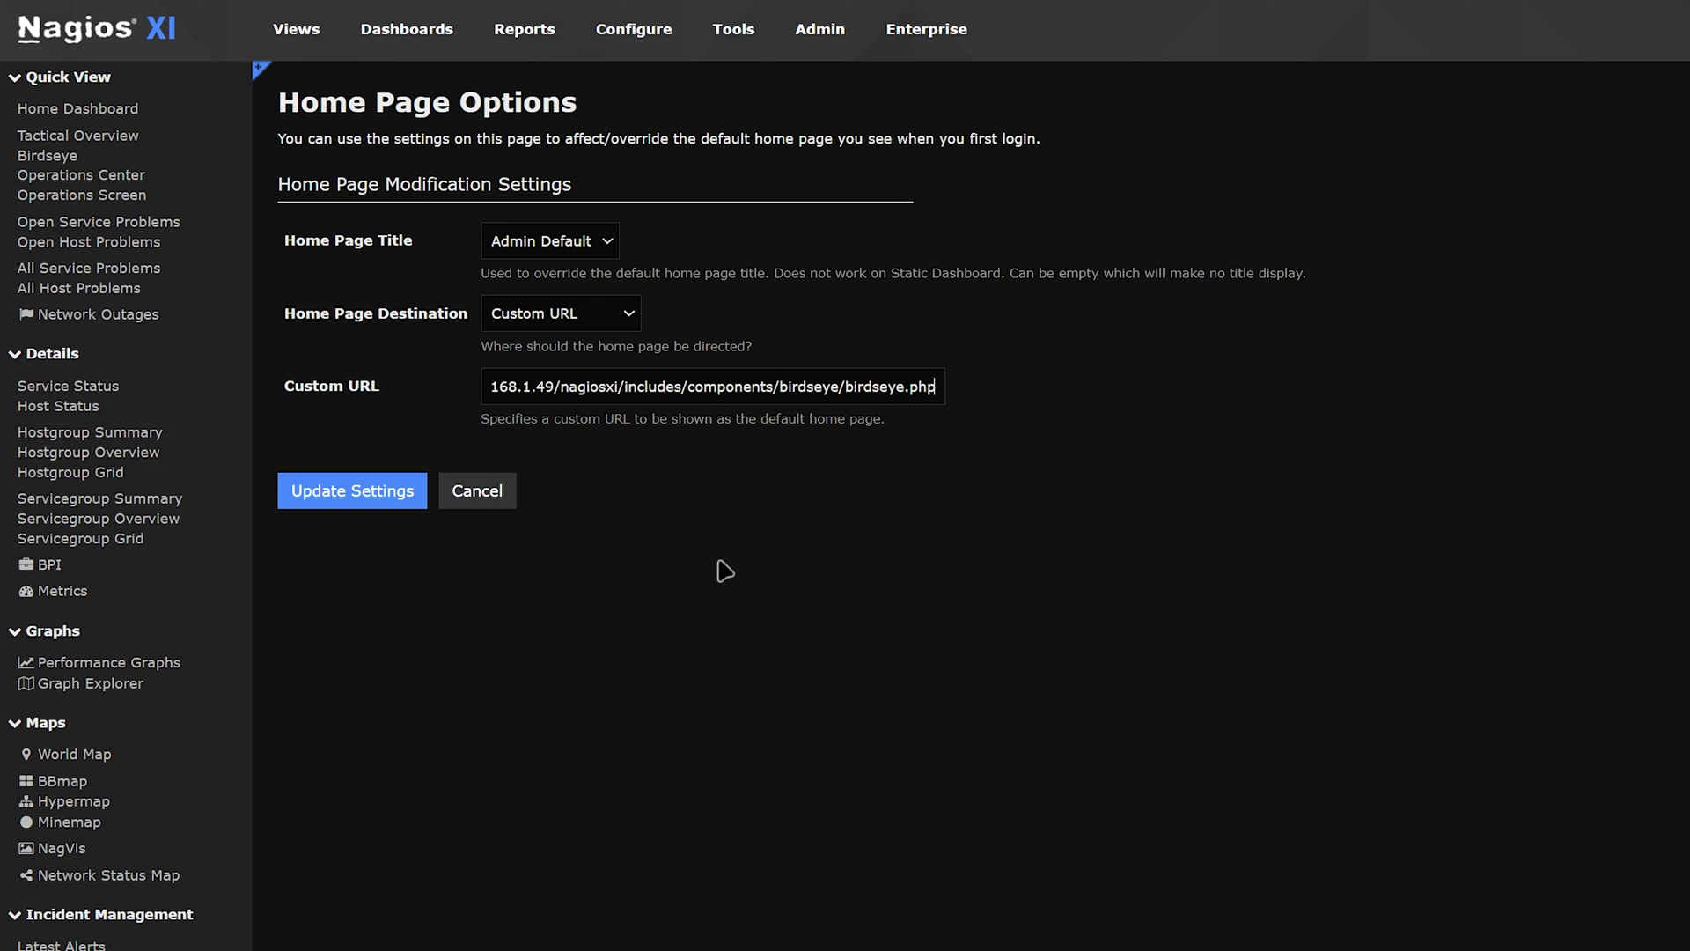
pyautogui.click(351, 490)
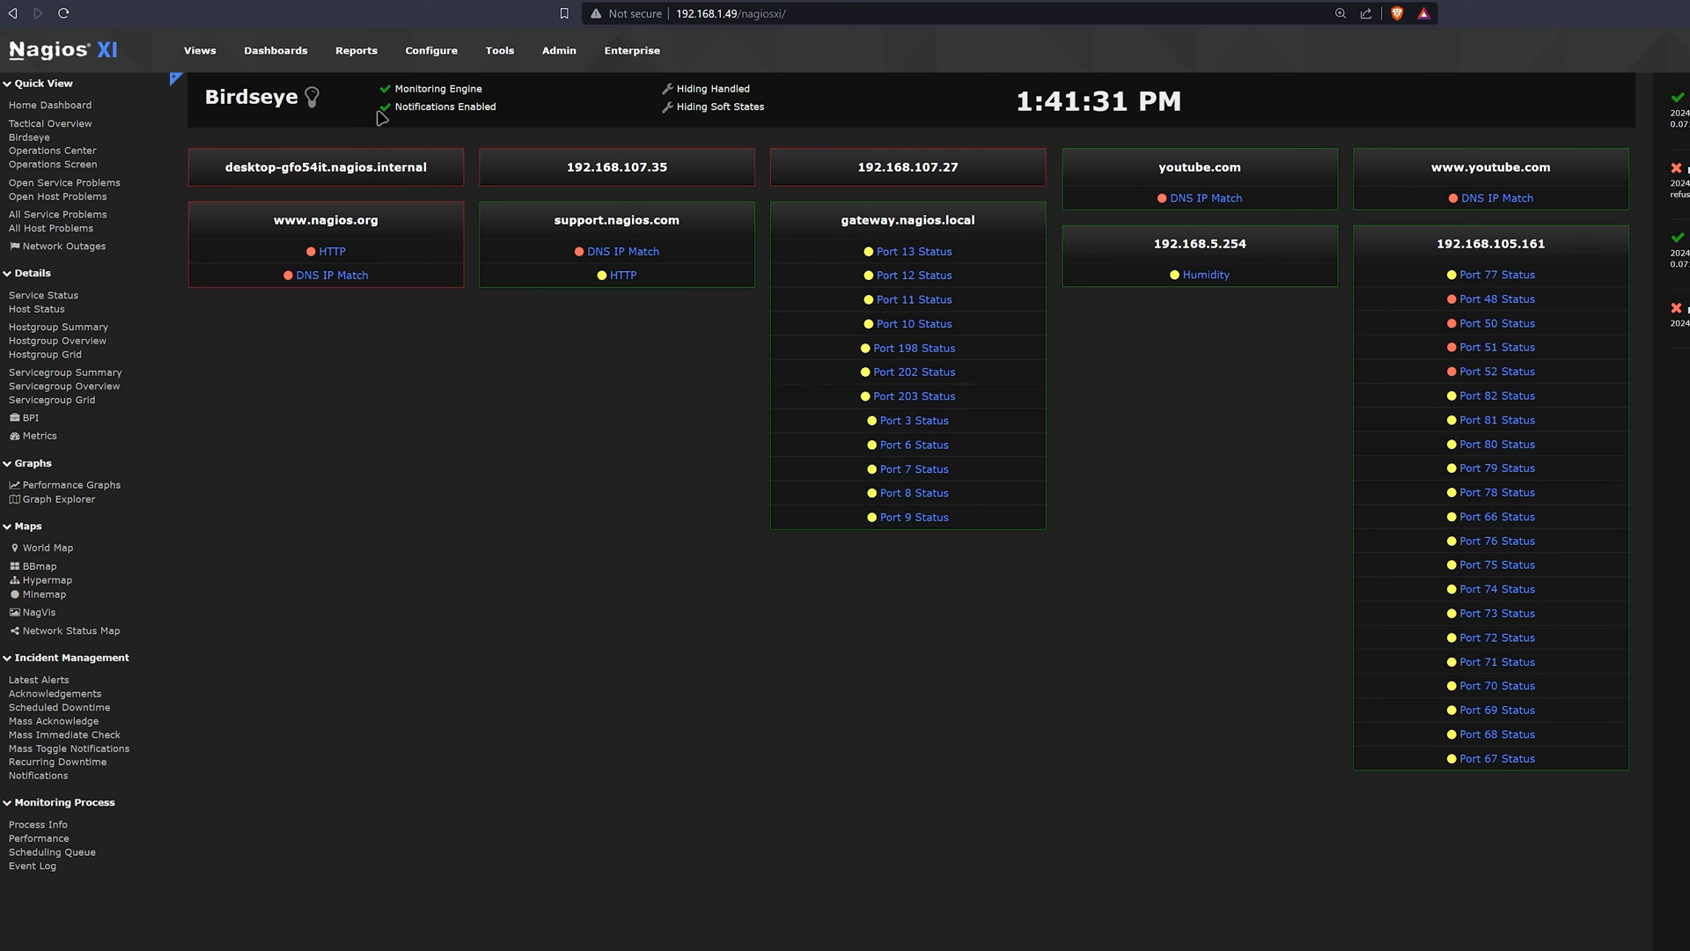
pyautogui.moveTo(734, 151)
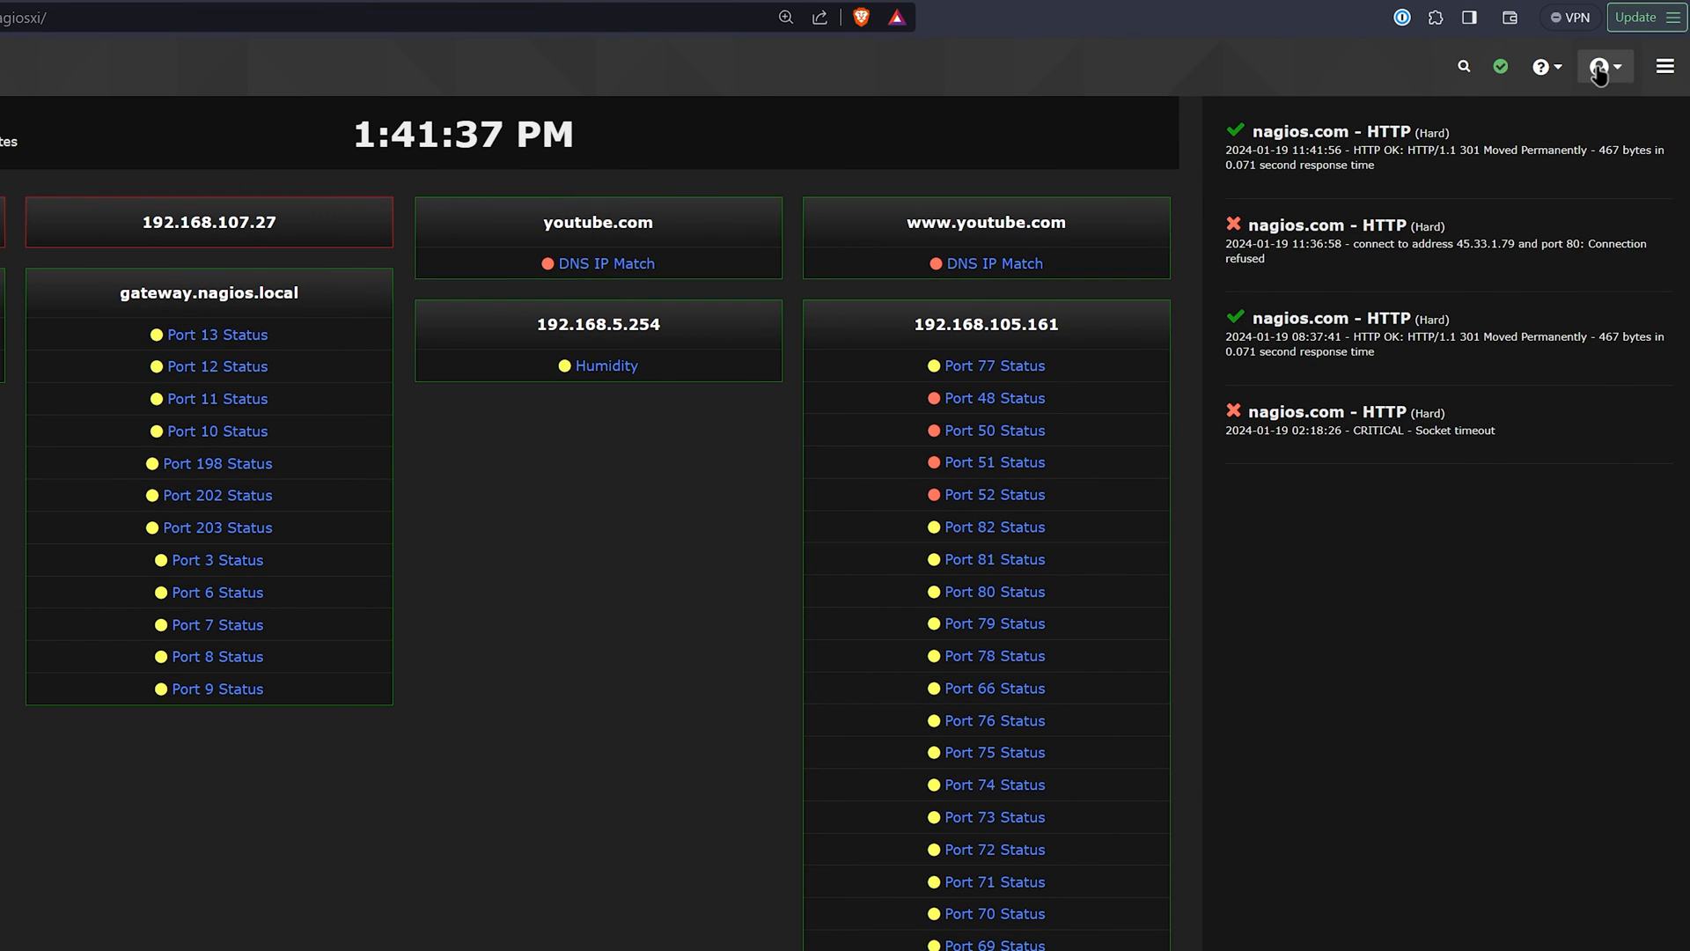
# Step: Open Account Information by choosing your username from the top-right account menu
pyautogui.click(1599, 66)
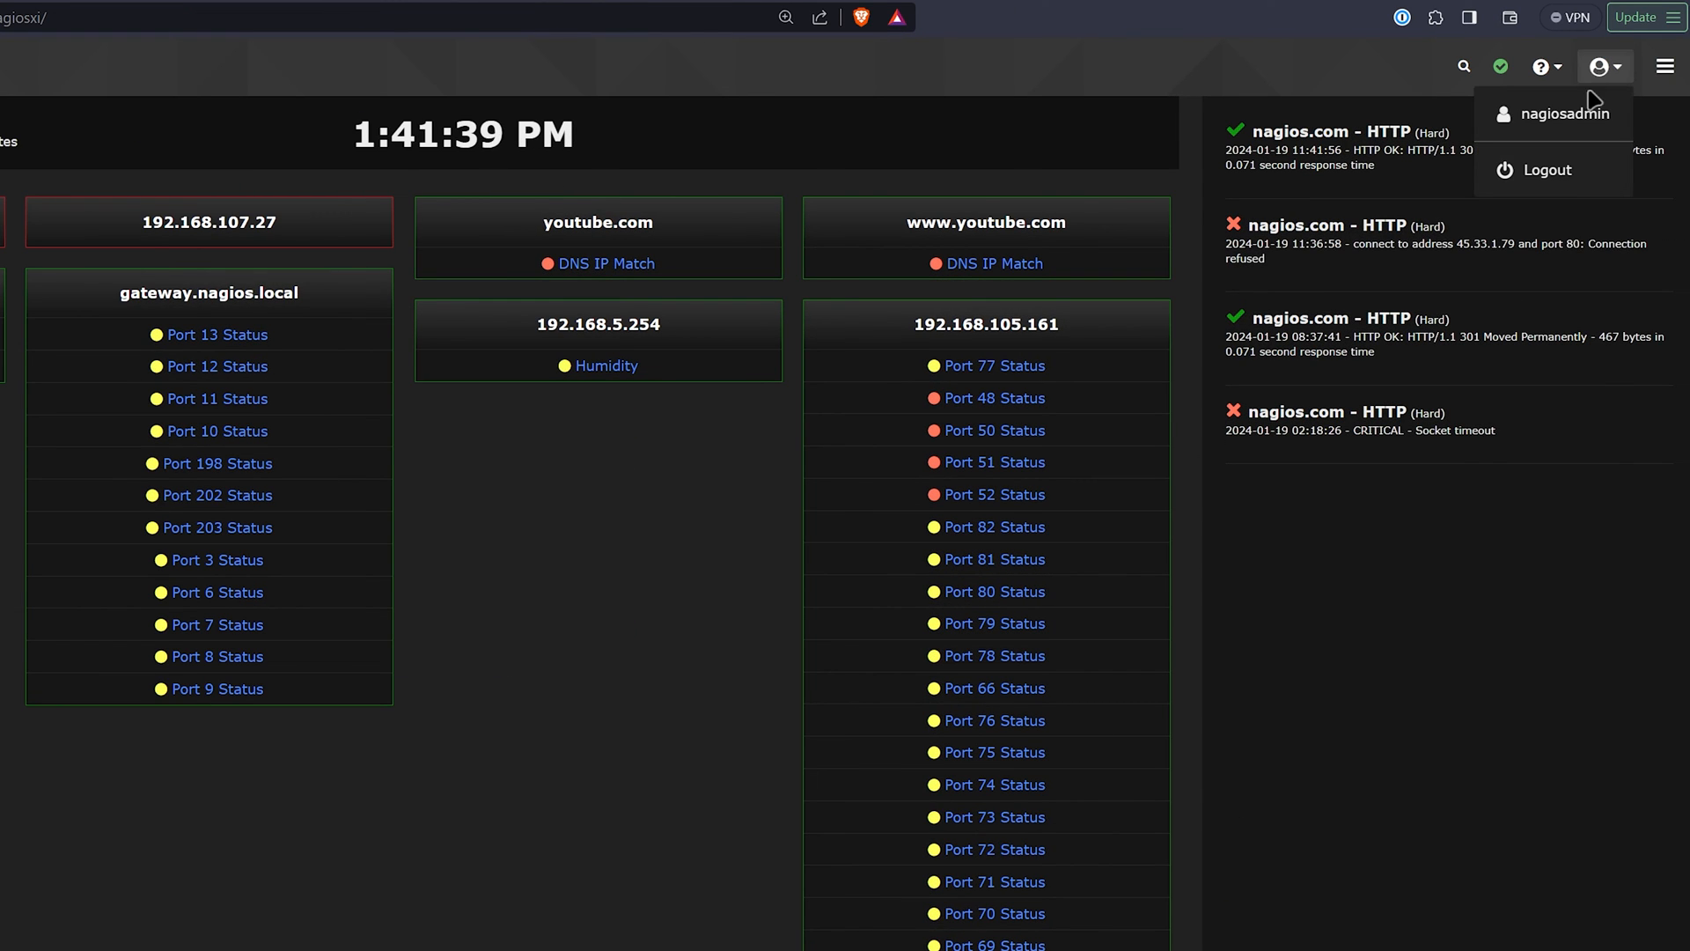
pyautogui.click(1569, 112)
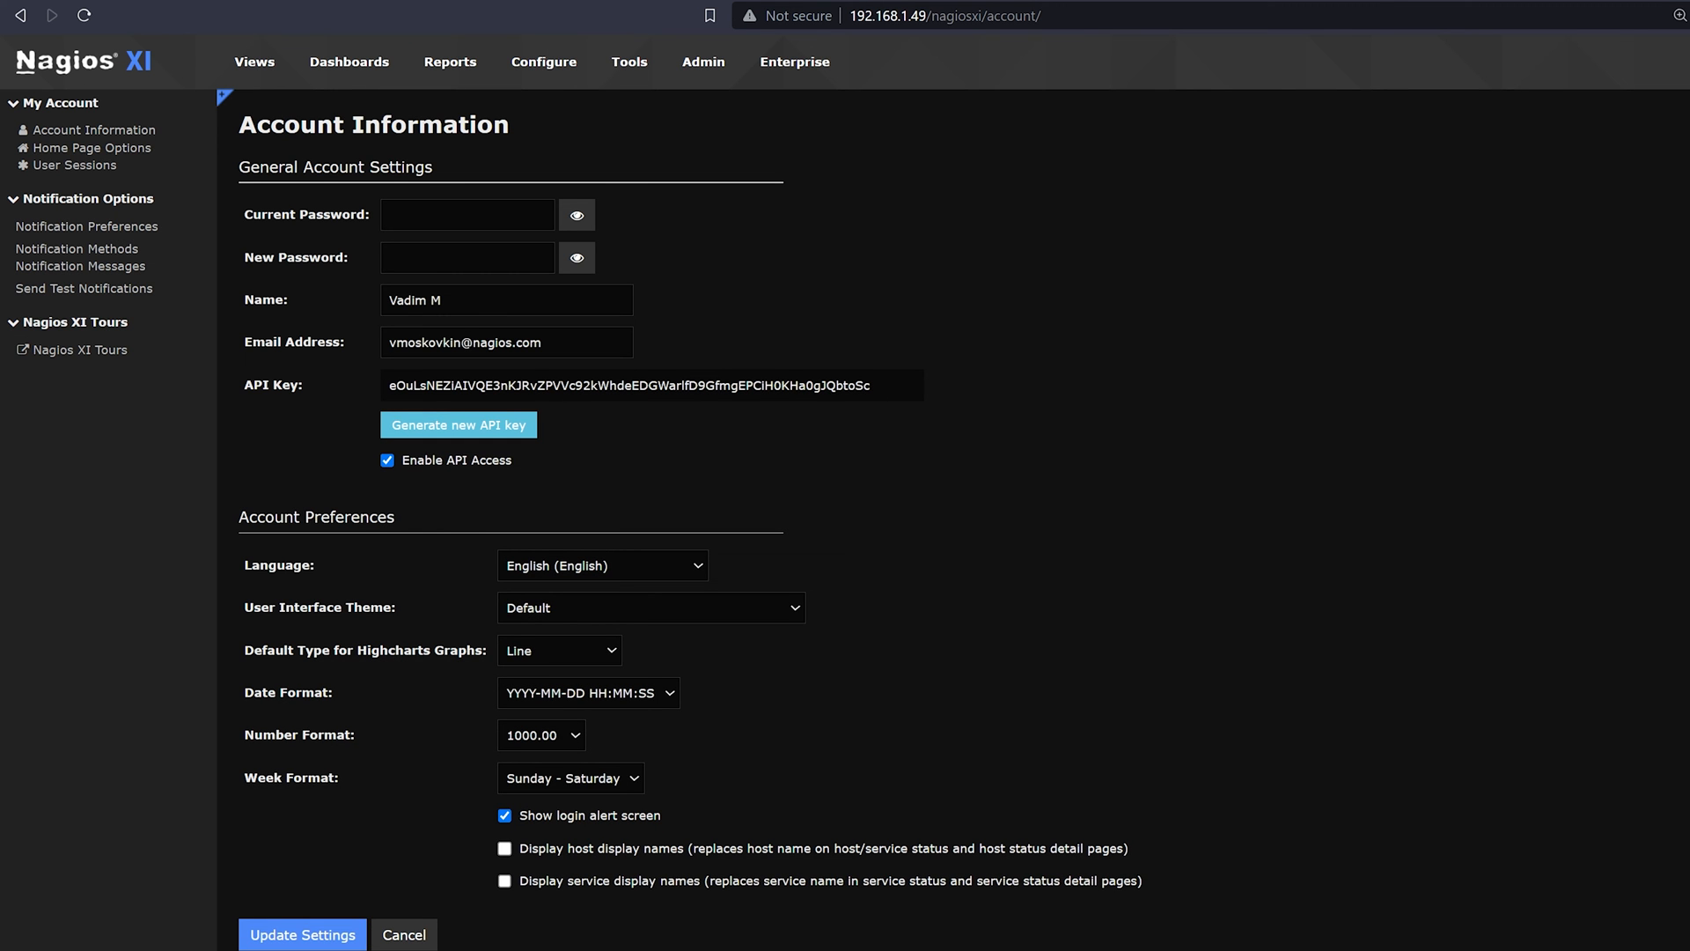
pyautogui.moveTo(1319, 150)
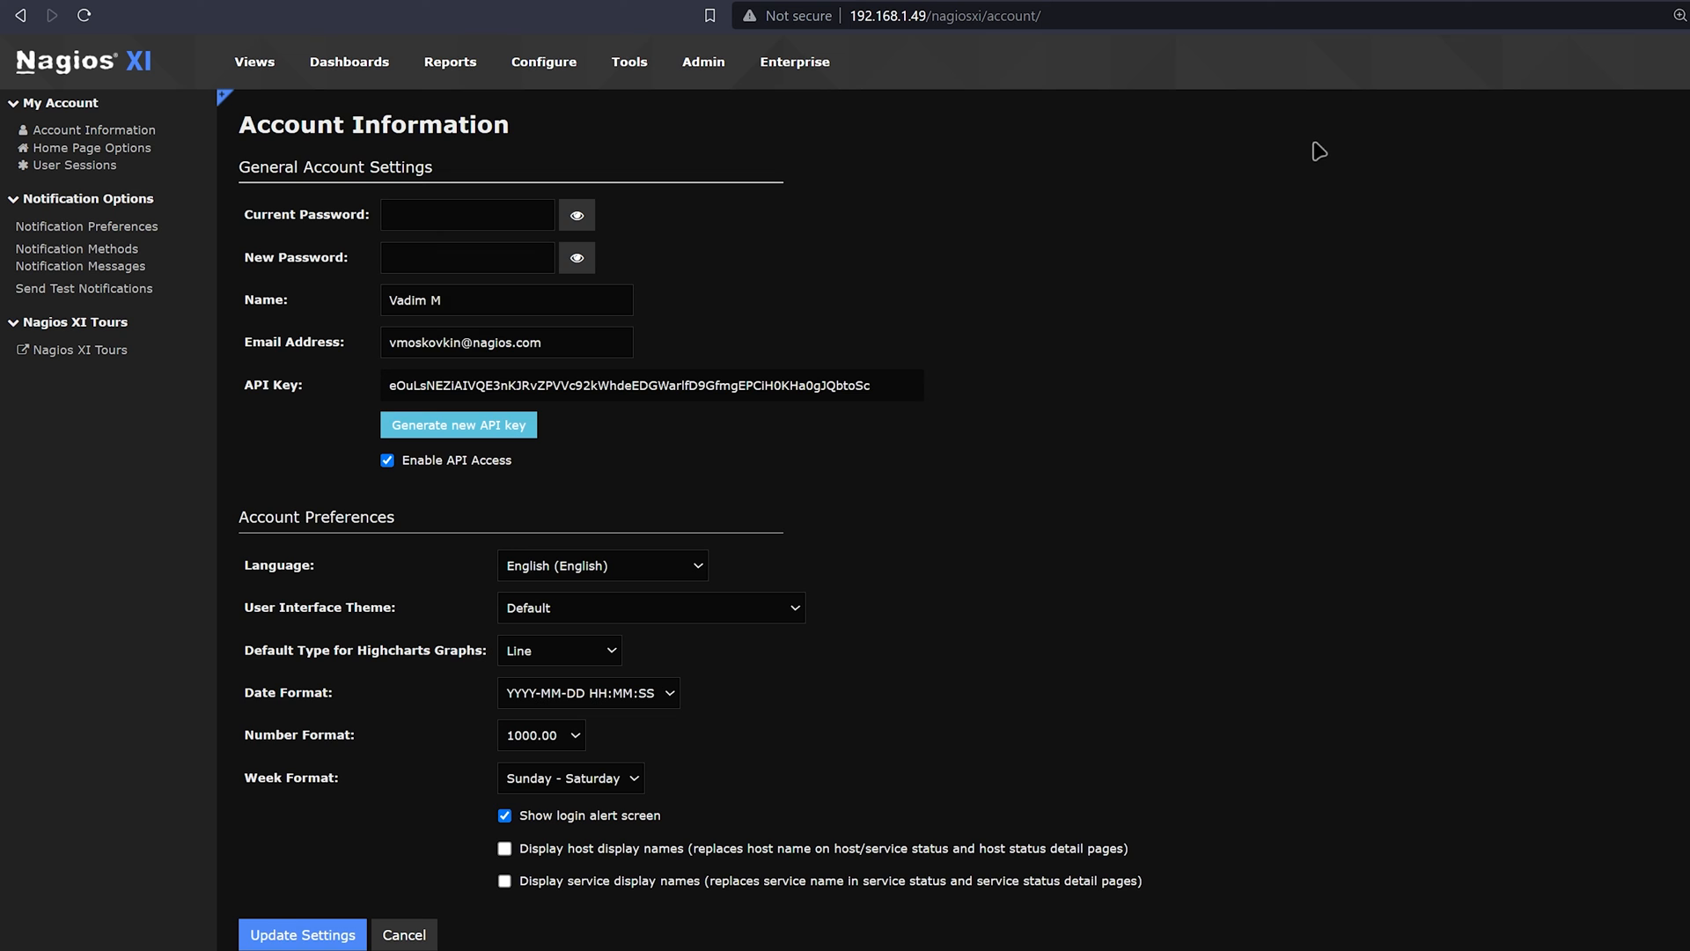
pyautogui.moveTo(92, 148)
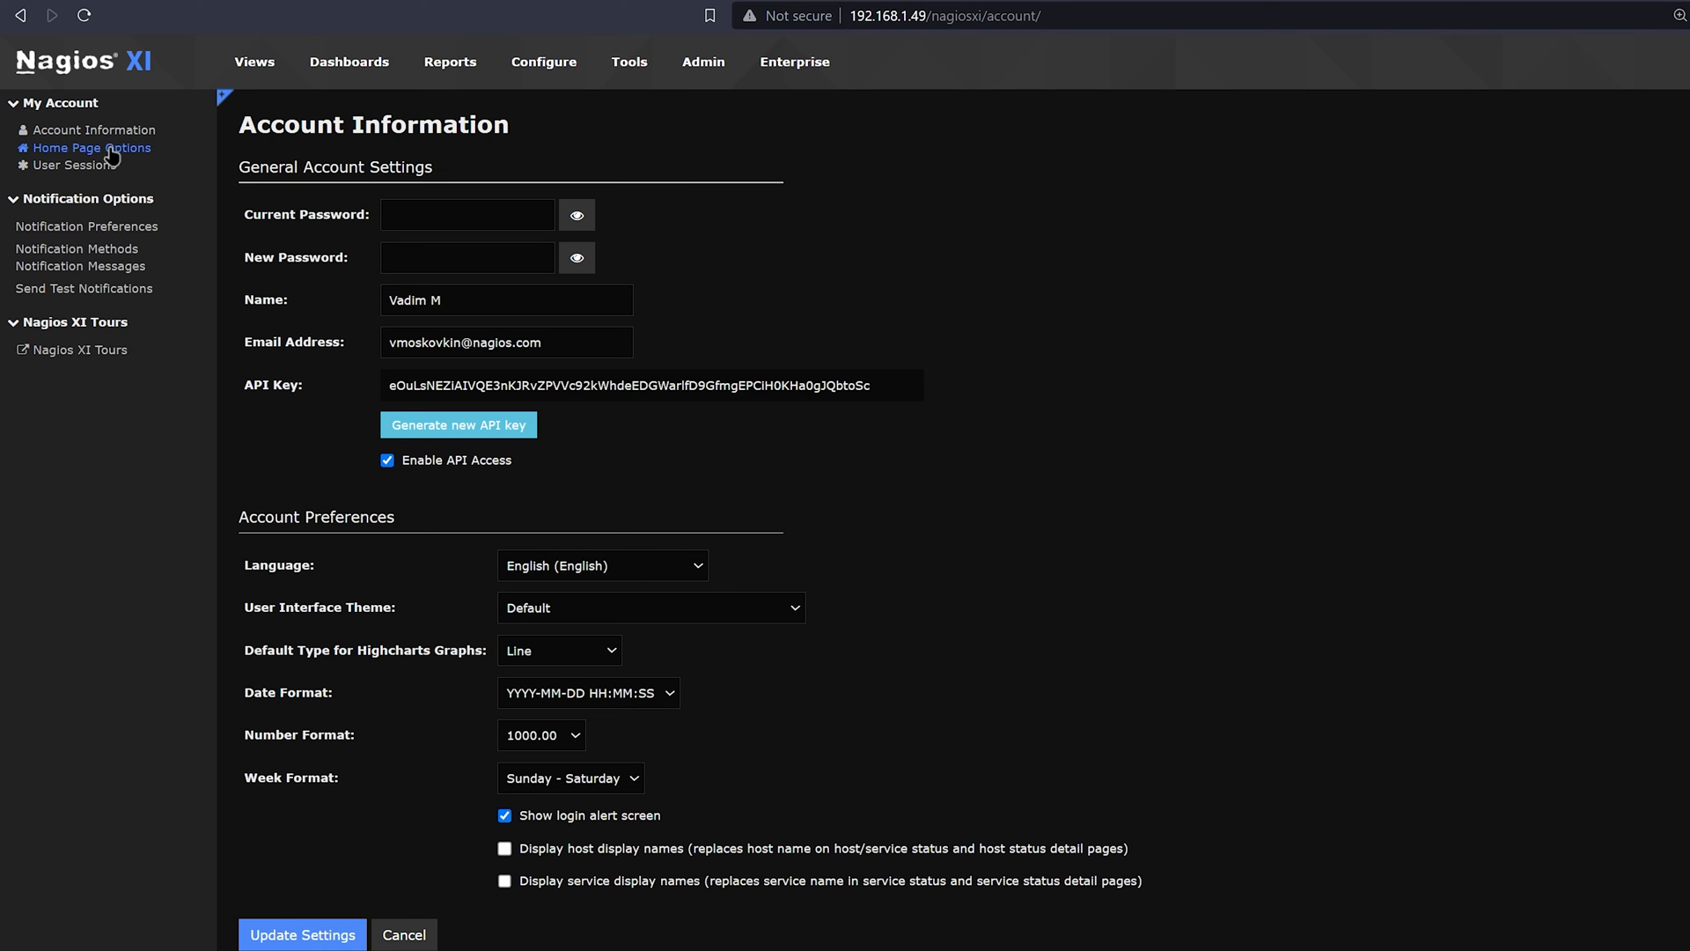
# Step: Open Home Page Options from the My Account sidebar
pyautogui.click(92, 148)
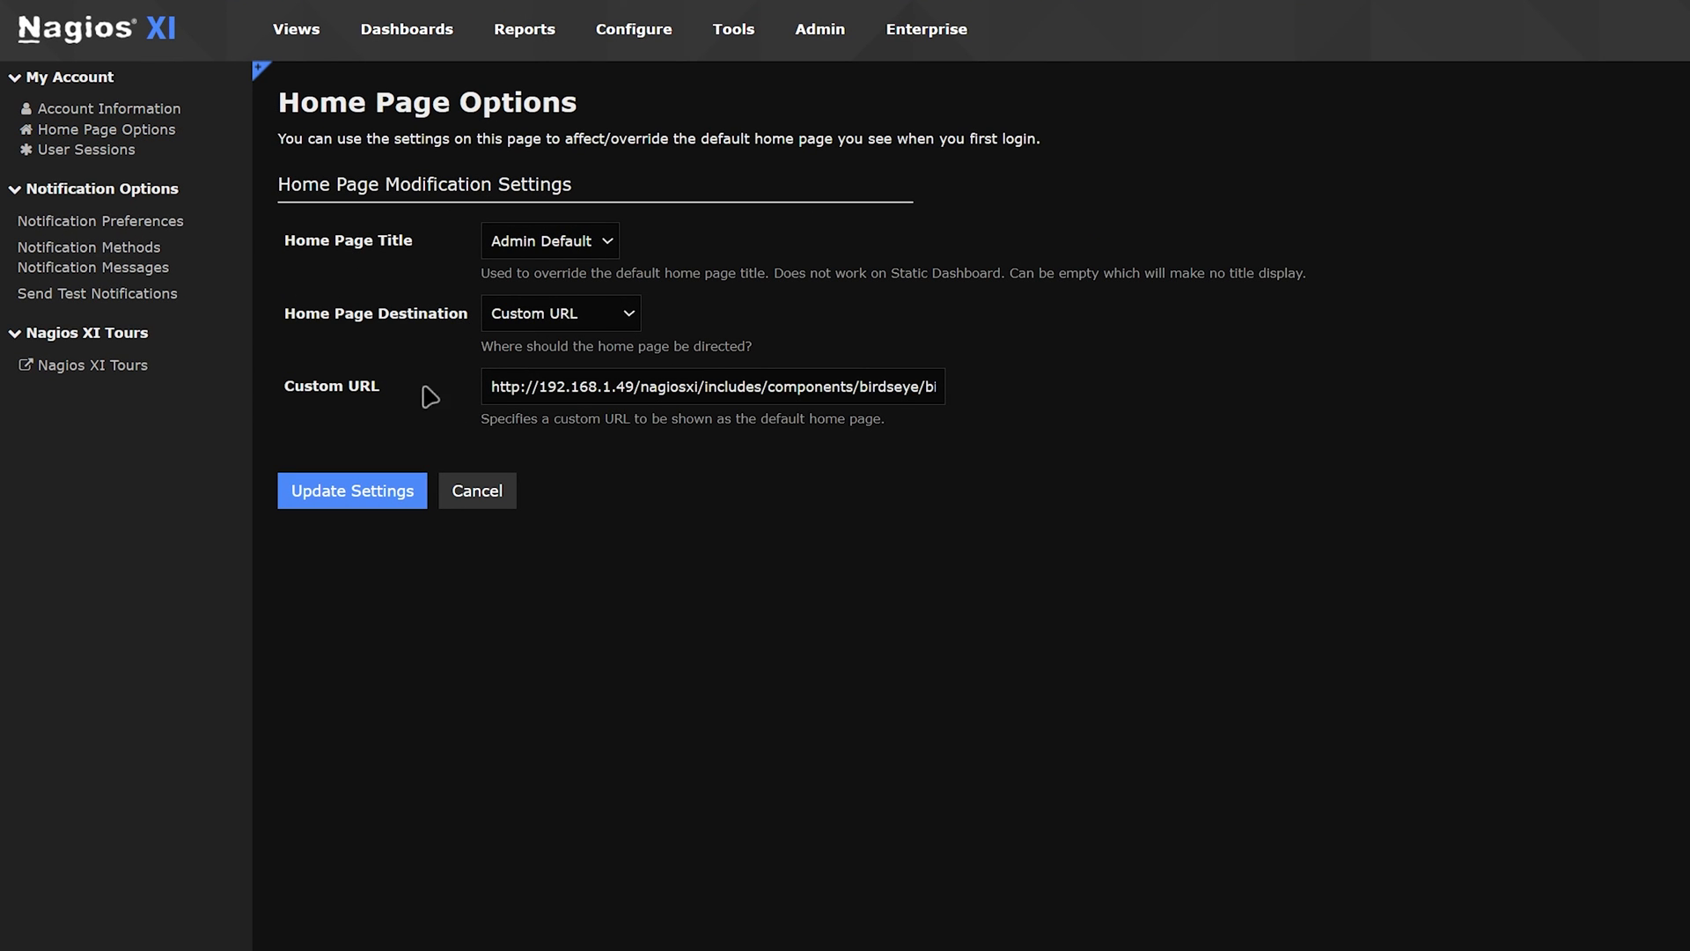
pyautogui.moveTo(538, 335)
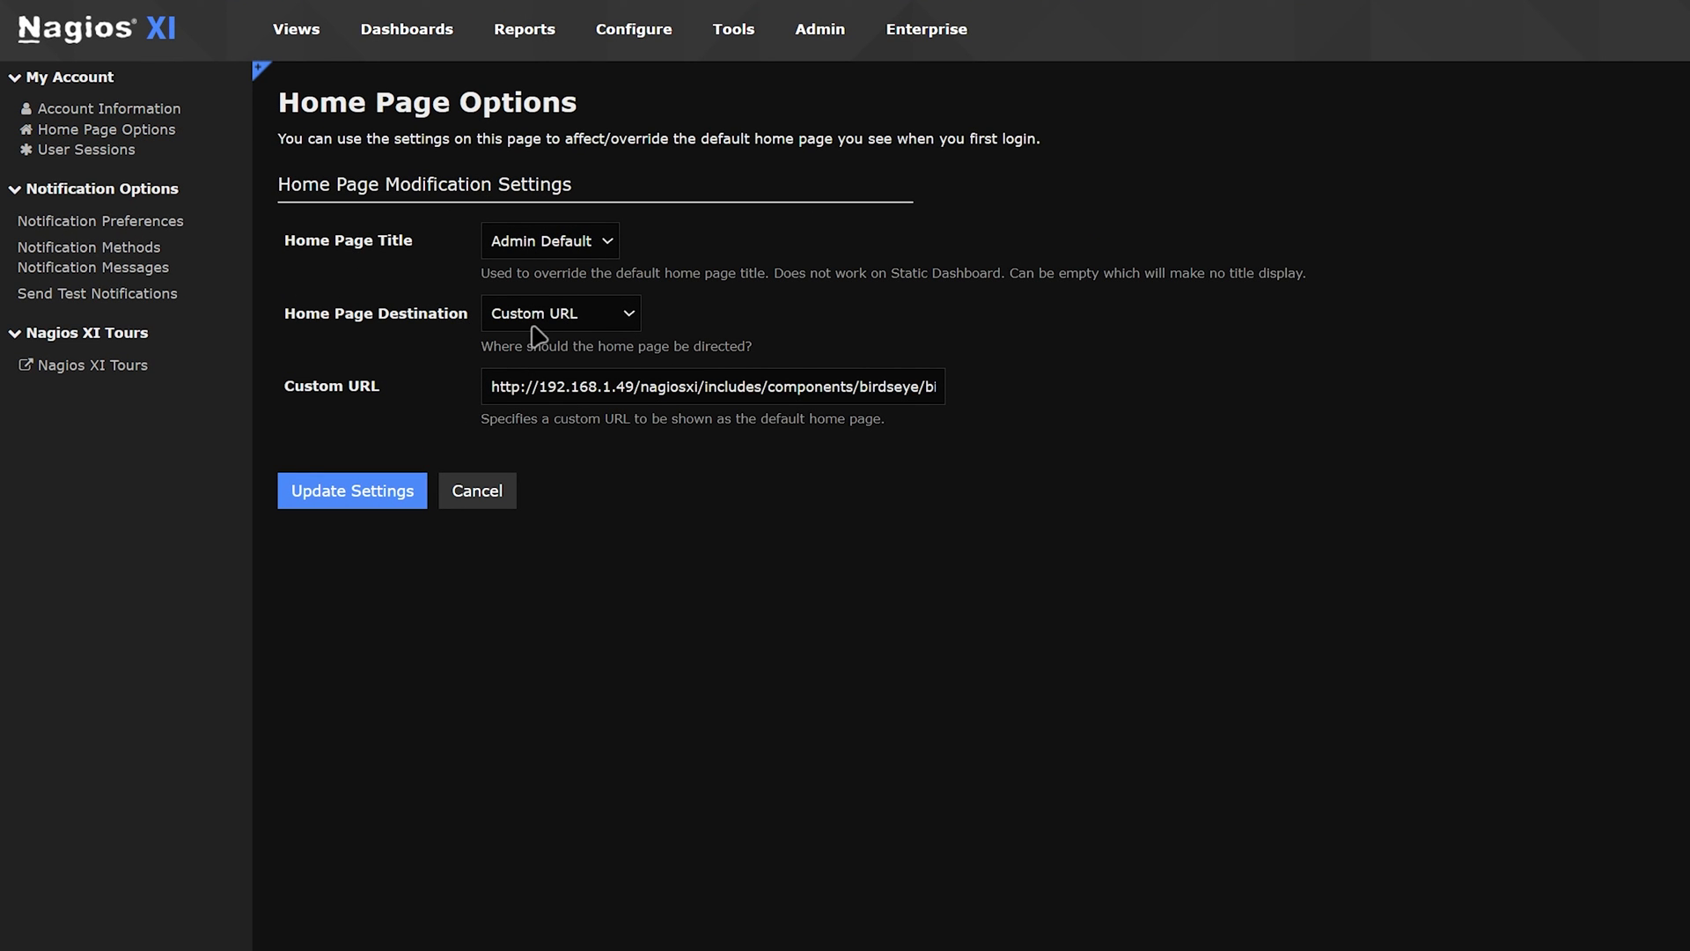
pyautogui.moveTo(400, 399)
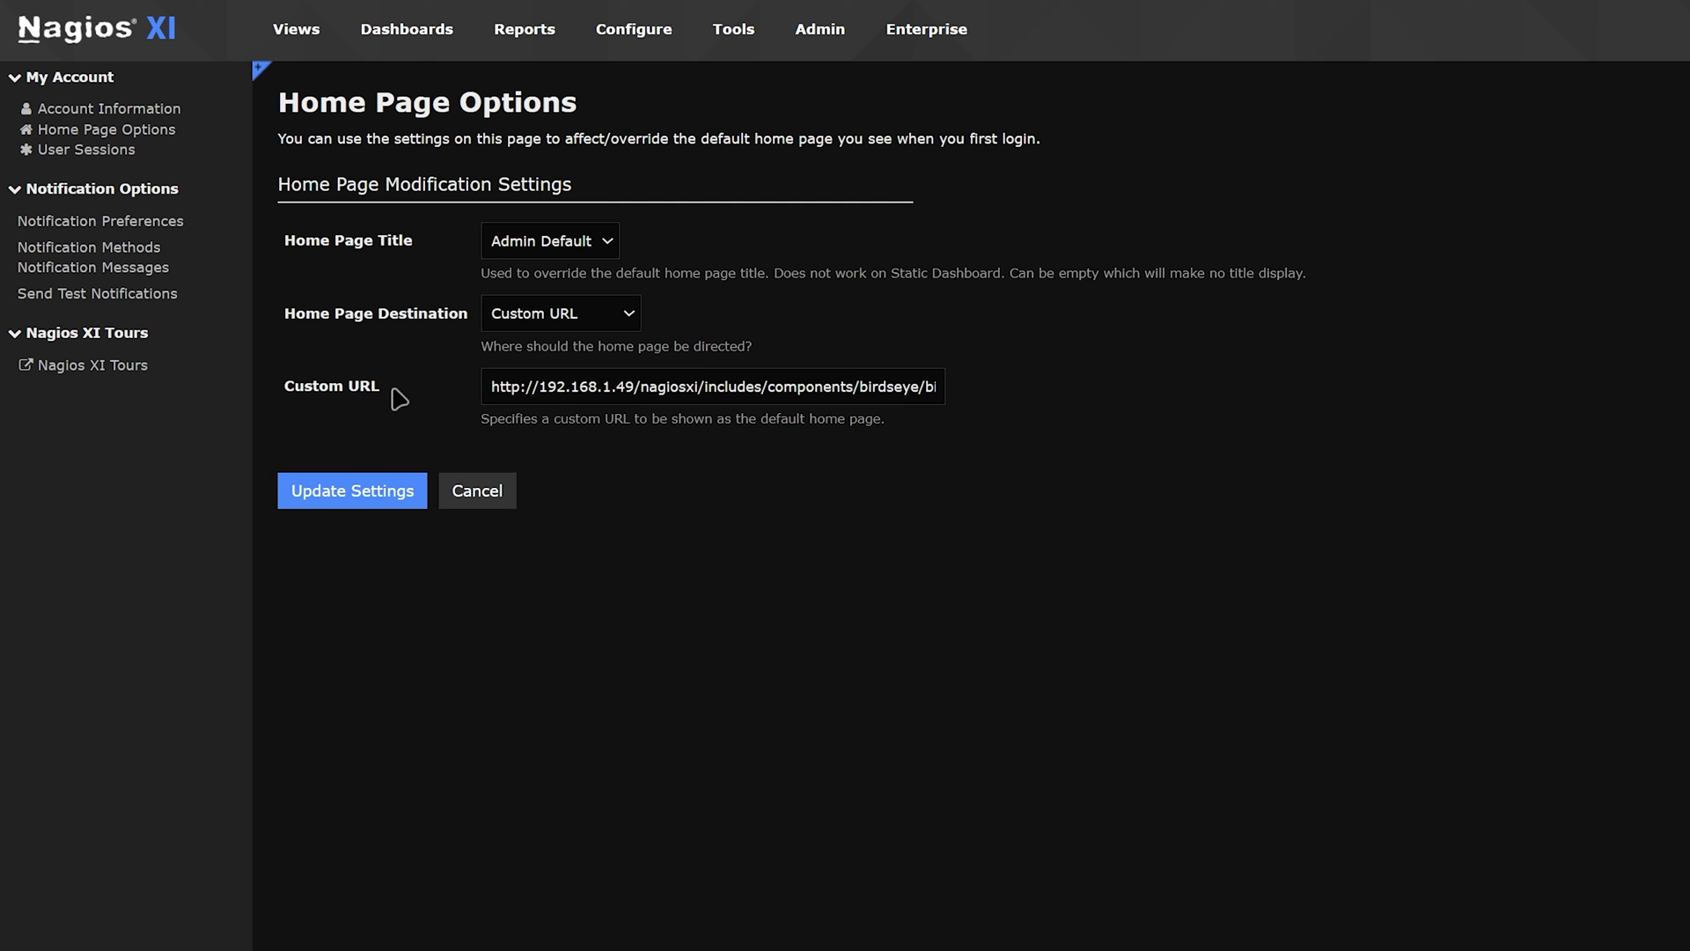